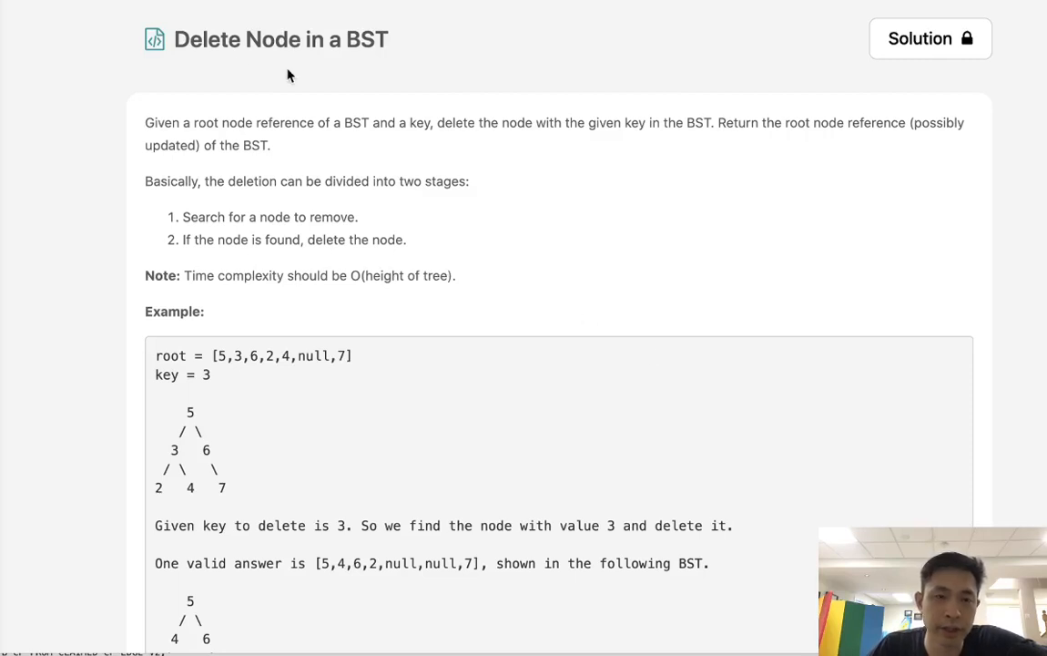
pyautogui.moveTo(358, 66)
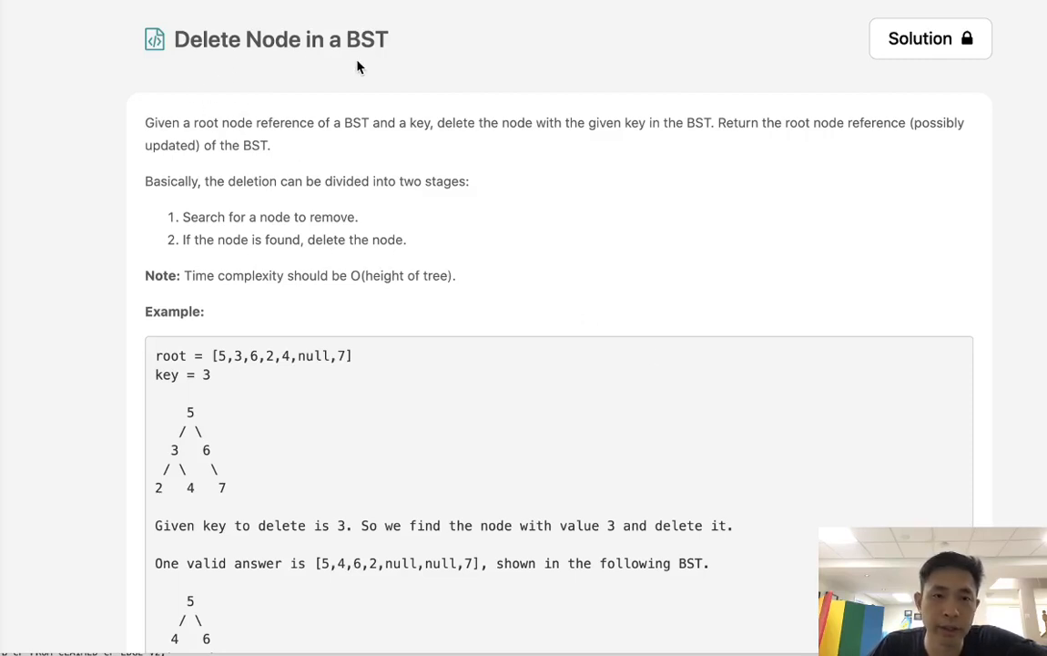
pyautogui.moveTo(264, 170)
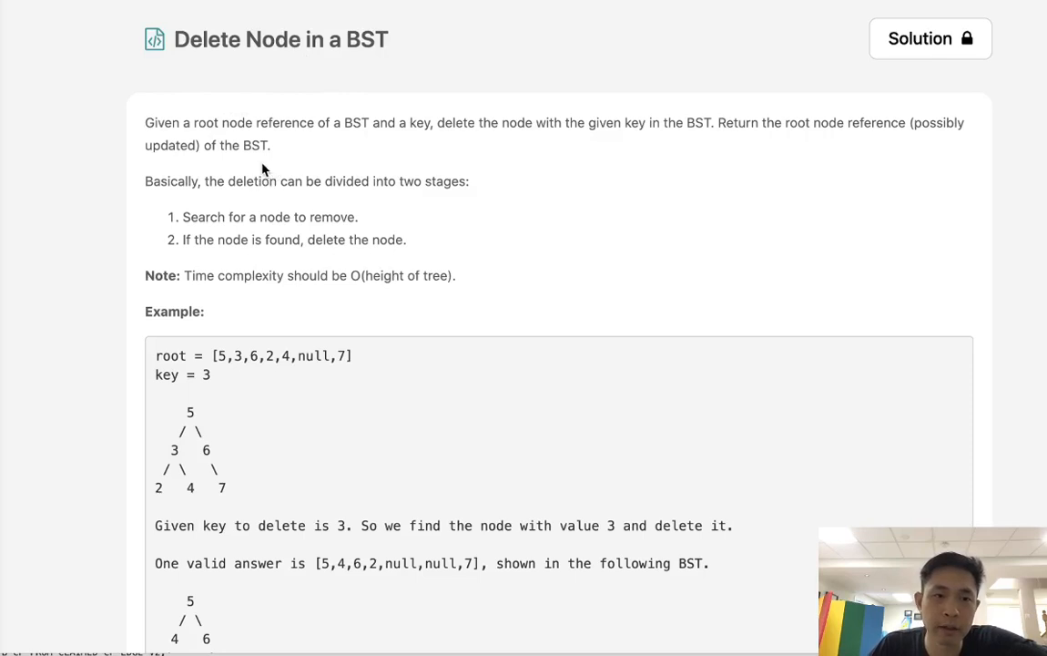
pyautogui.moveTo(407, 148)
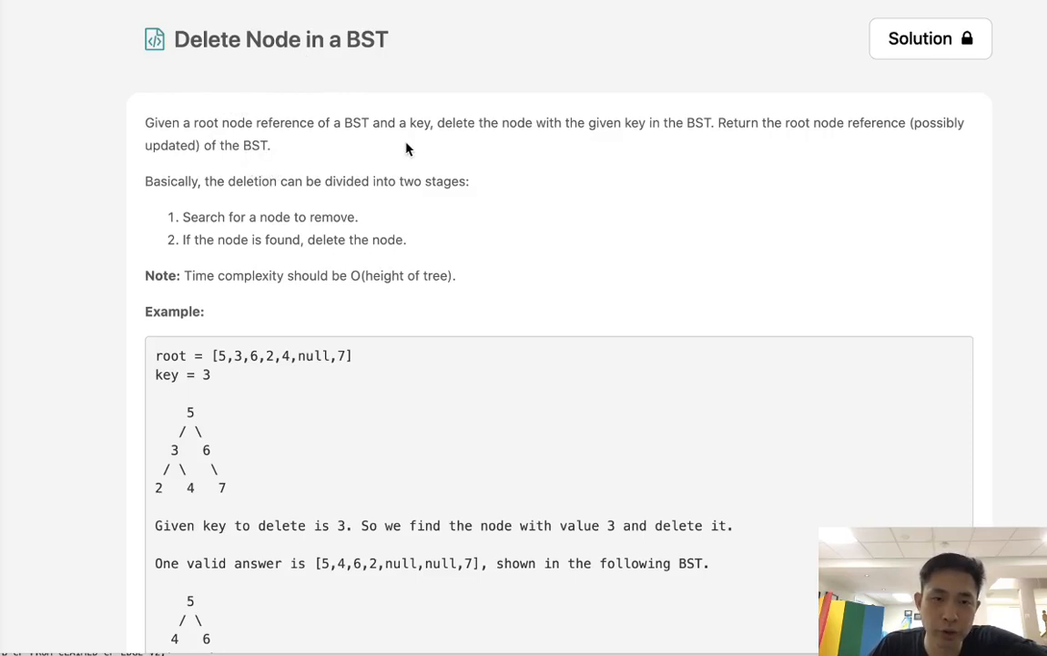
pyautogui.moveTo(573, 142)
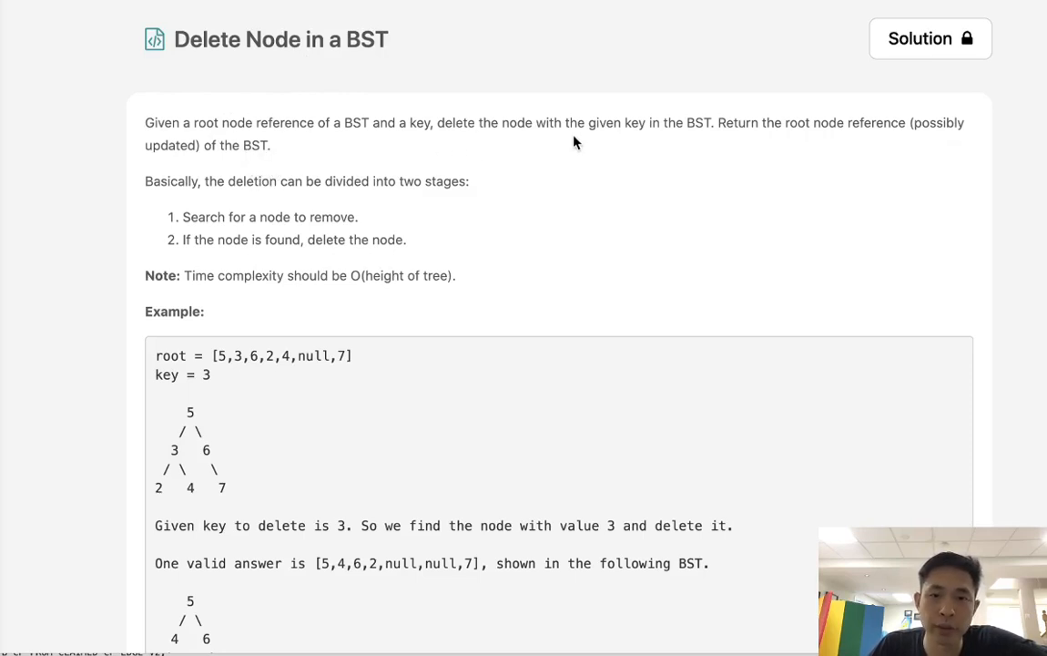
pyautogui.moveTo(737, 149)
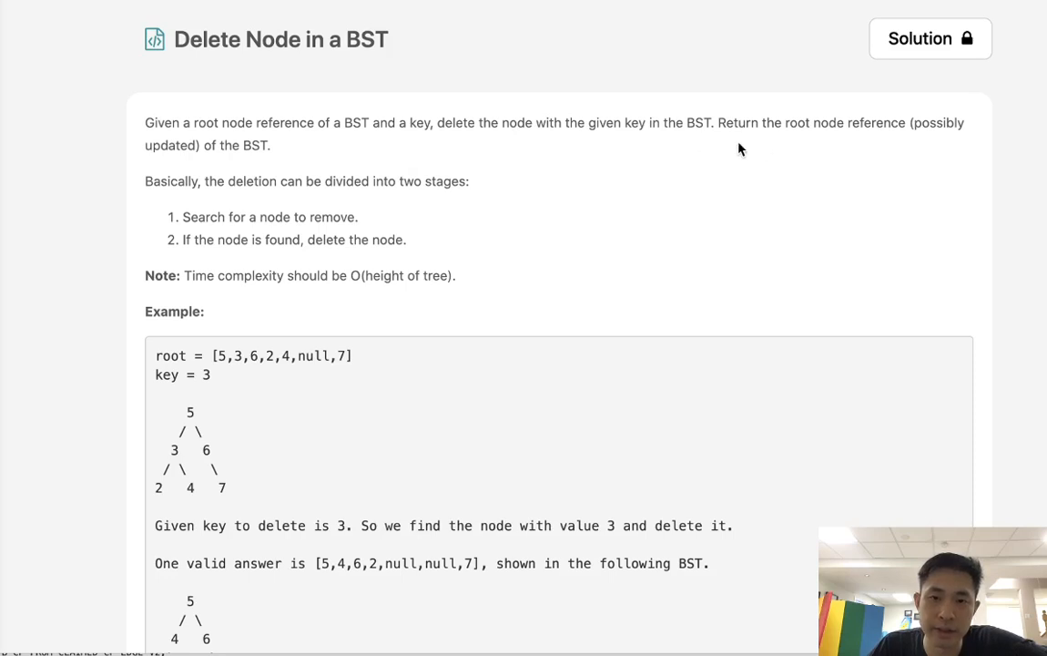
pyautogui.moveTo(207, 230)
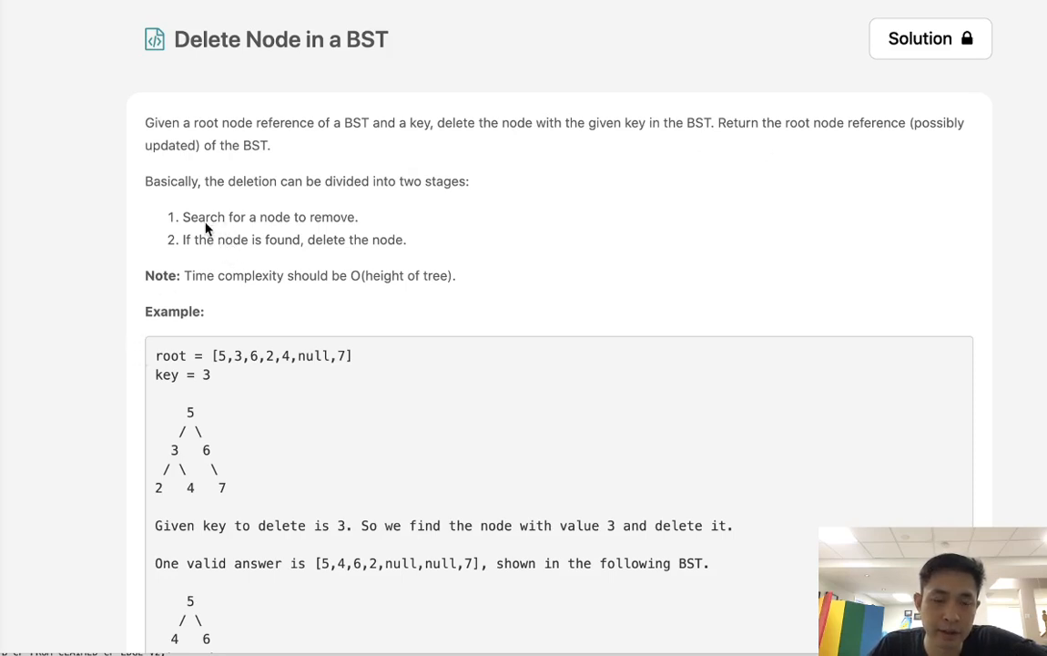
pyautogui.moveTo(333, 244)
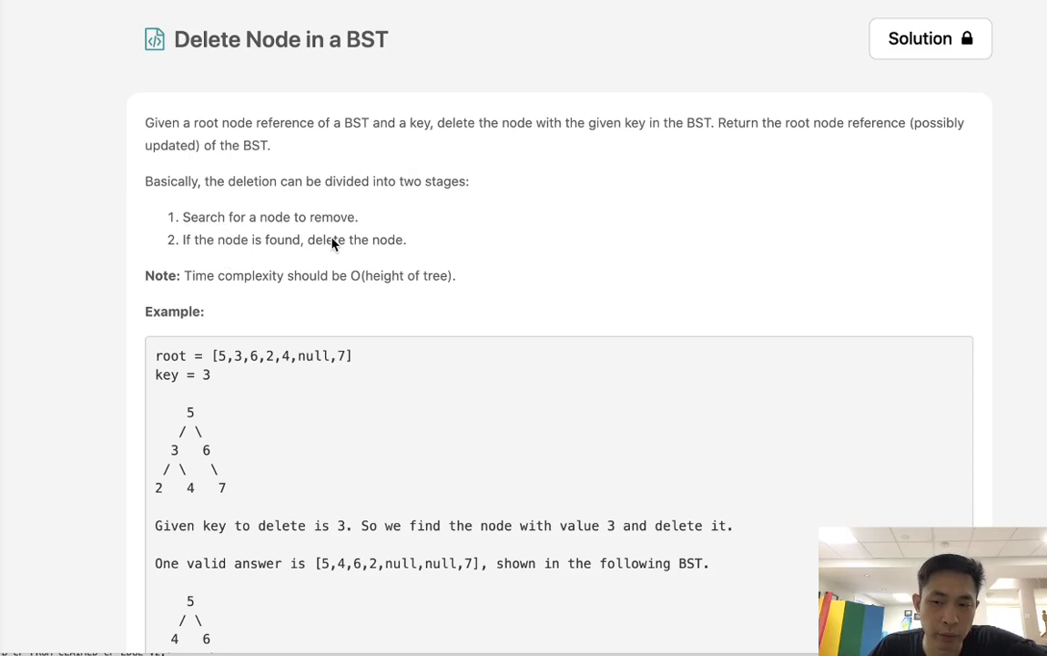
pyautogui.moveTo(124, 378)
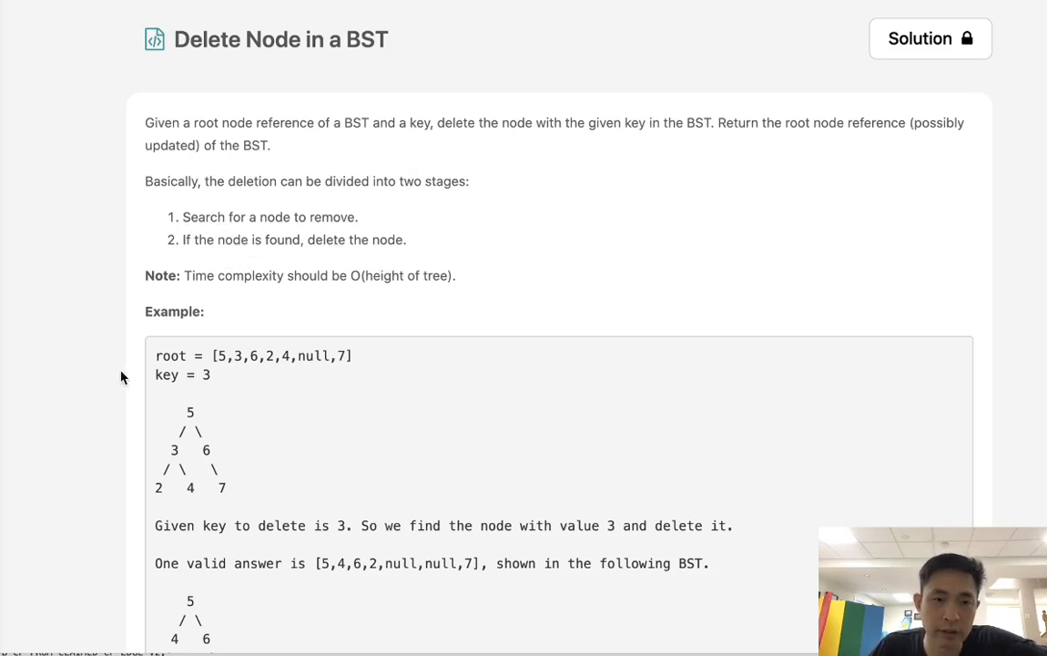
pyautogui.moveTo(360, 287)
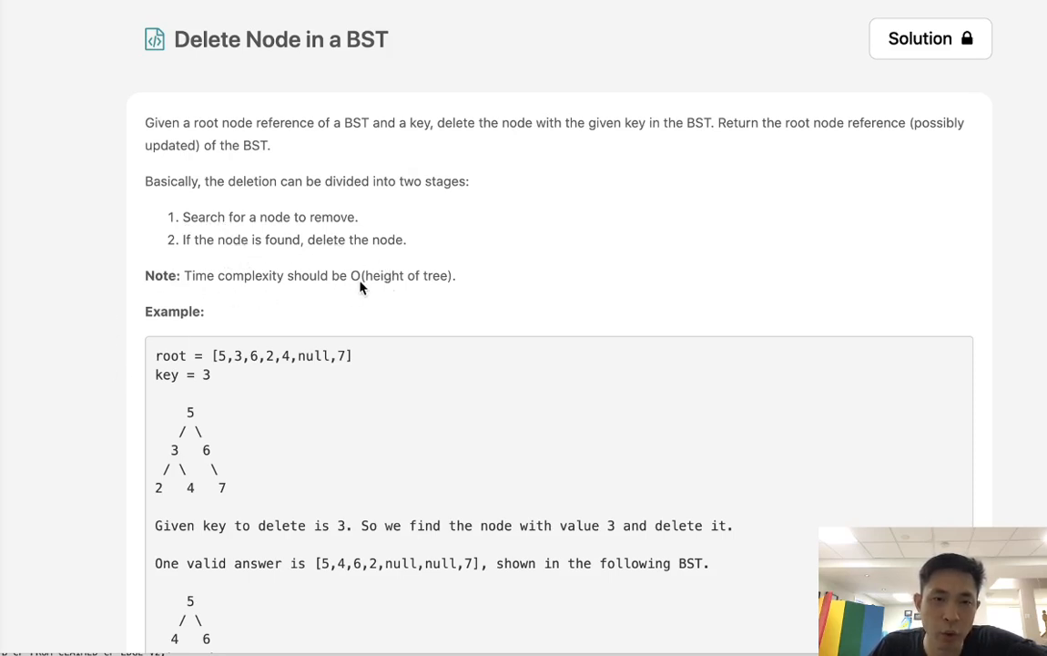
pyautogui.moveTo(455, 293)
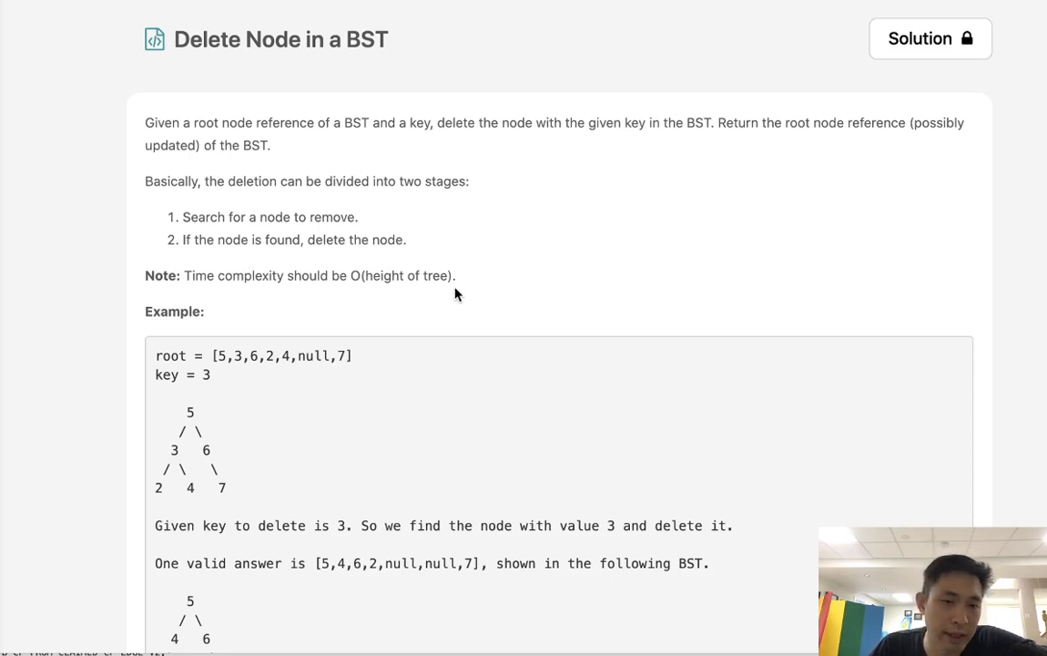
pyautogui.moveTo(251, 444)
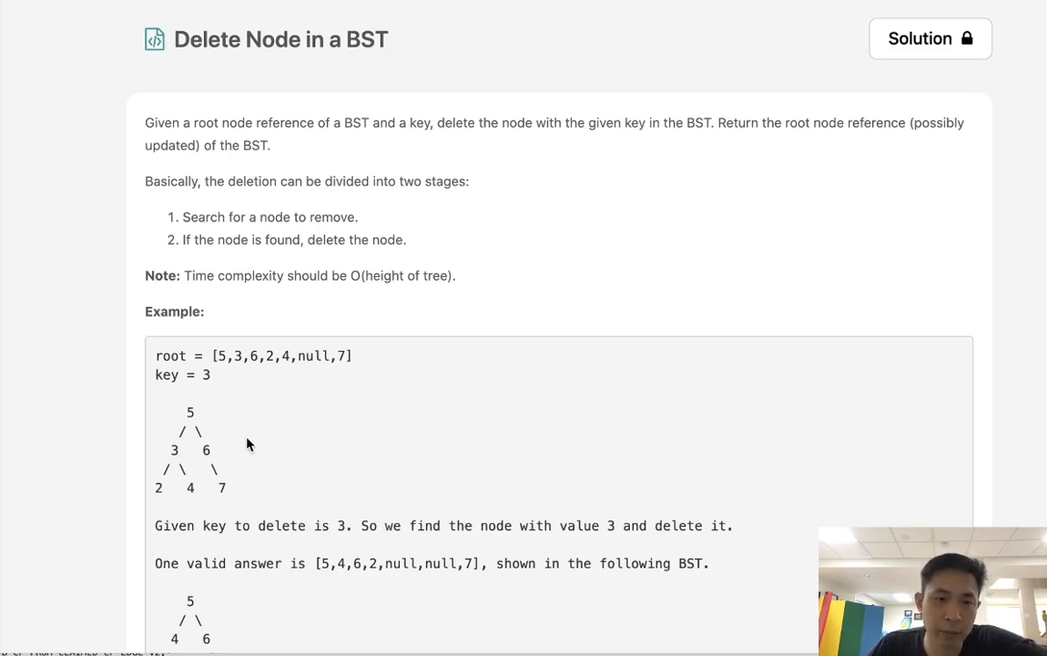
# Step: Scroll to the Python3 deleteNode starter code and place the cursor on a new line inside it
pyautogui.scroll(-3)
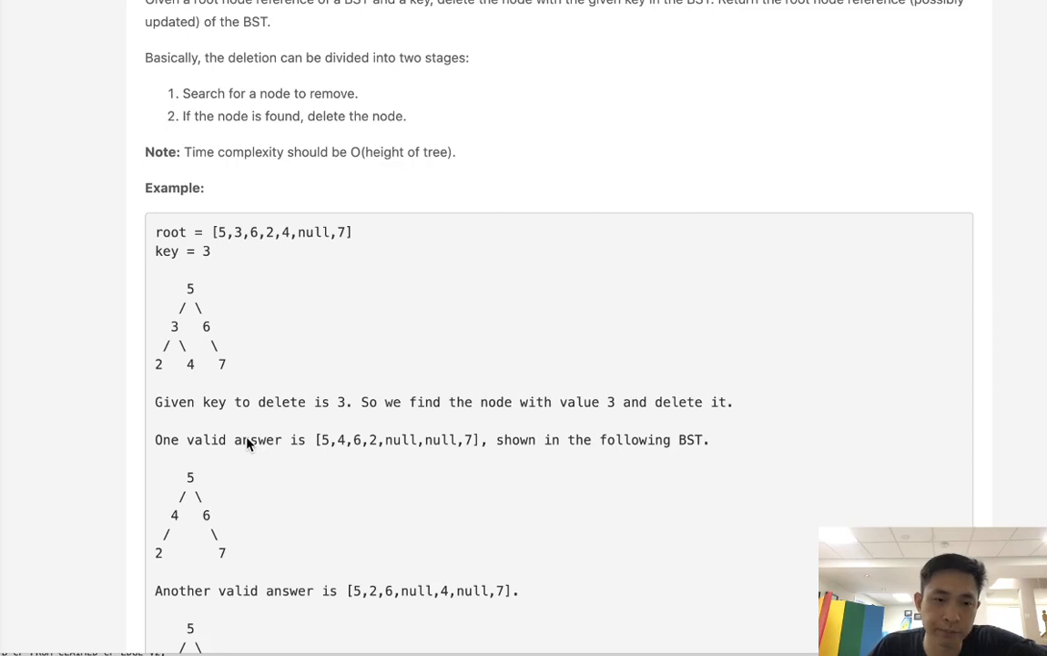
pyautogui.moveTo(268, 409)
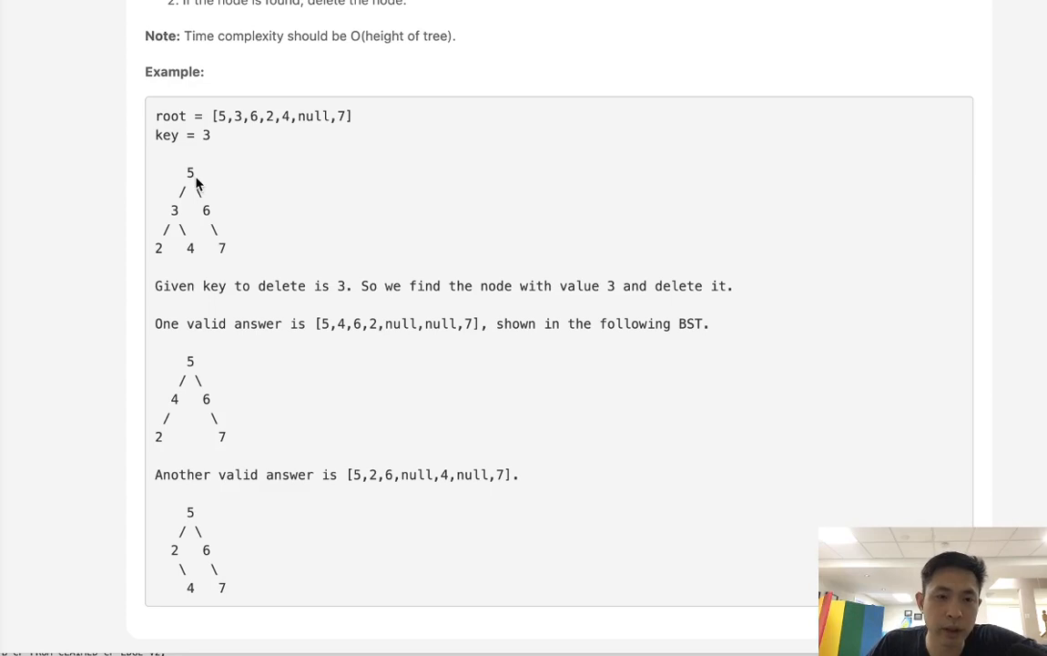
pyautogui.moveTo(183, 221)
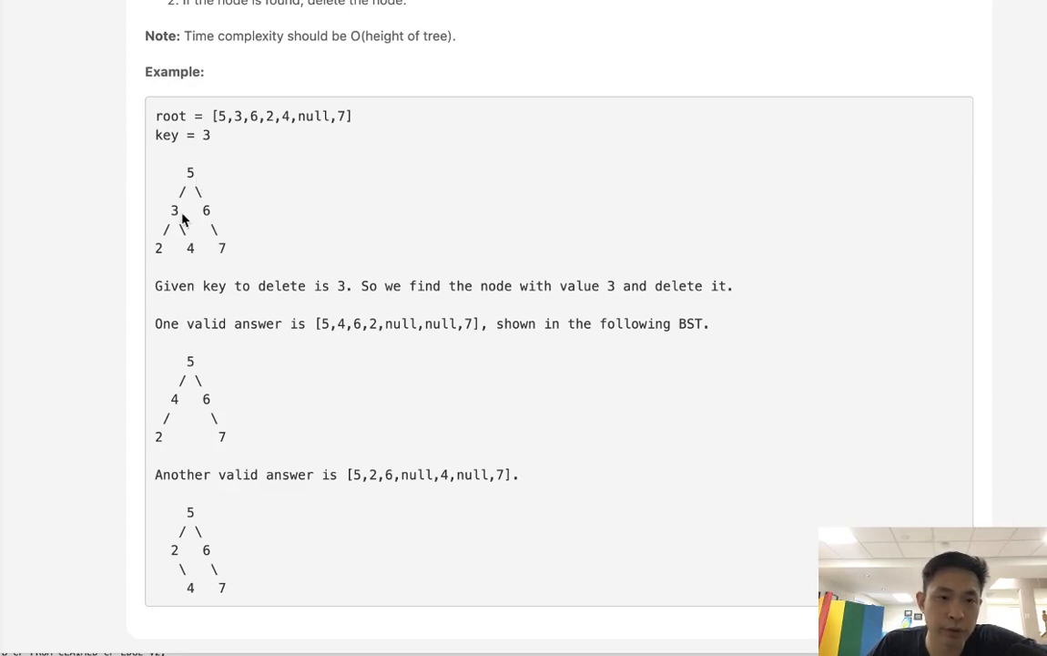
pyautogui.moveTo(169, 231)
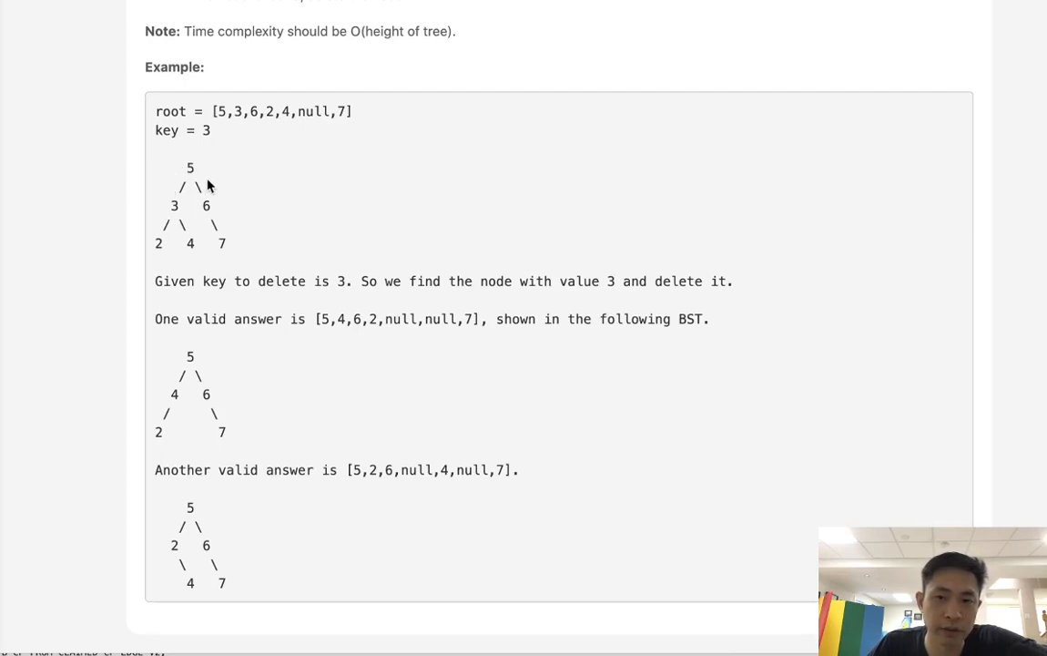
pyautogui.moveTo(182, 225)
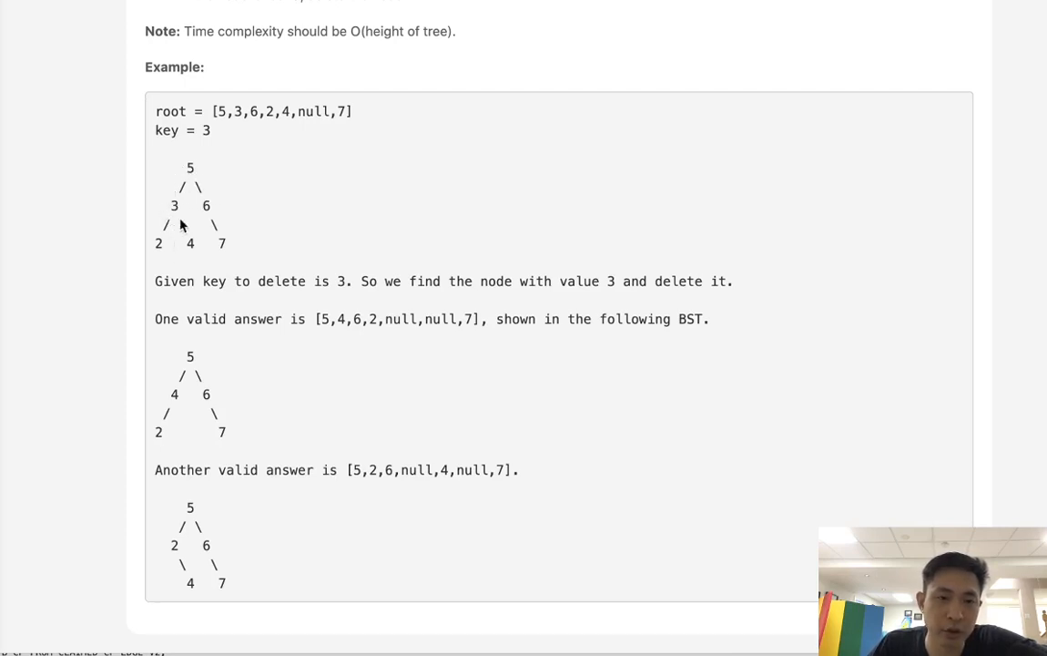
pyautogui.moveTo(160, 255)
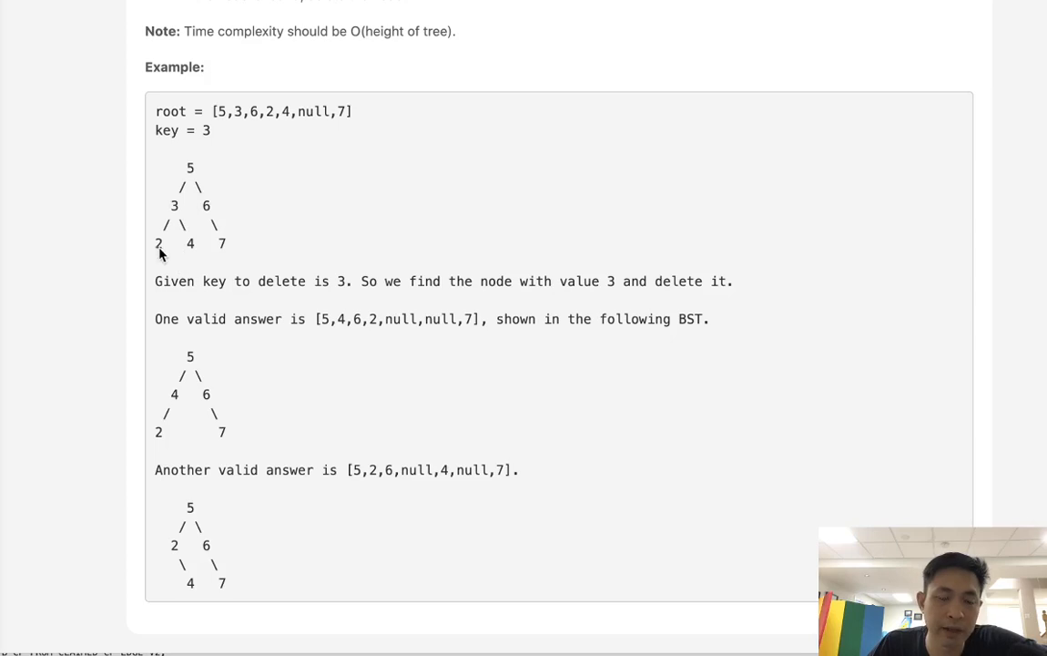
pyautogui.moveTo(166, 247)
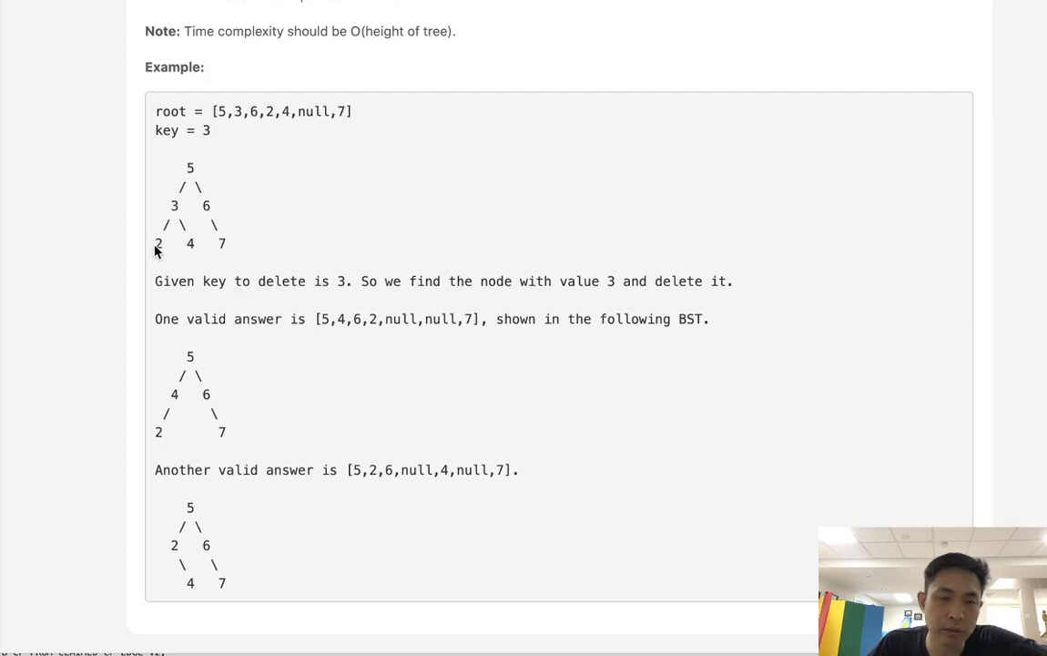
pyautogui.moveTo(179, 211)
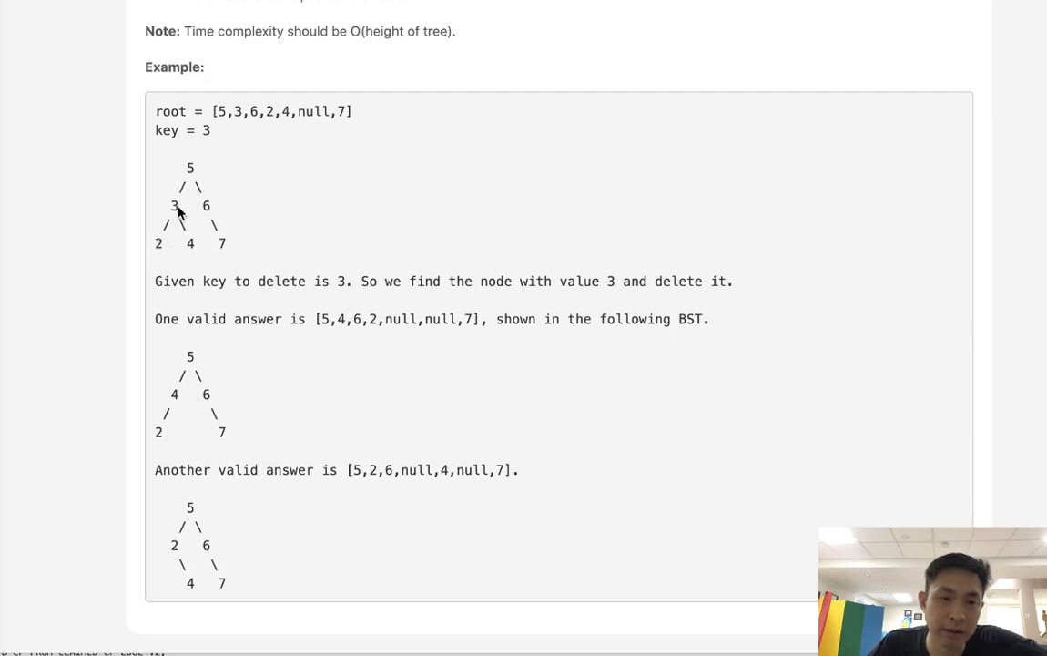
pyautogui.moveTo(156, 255)
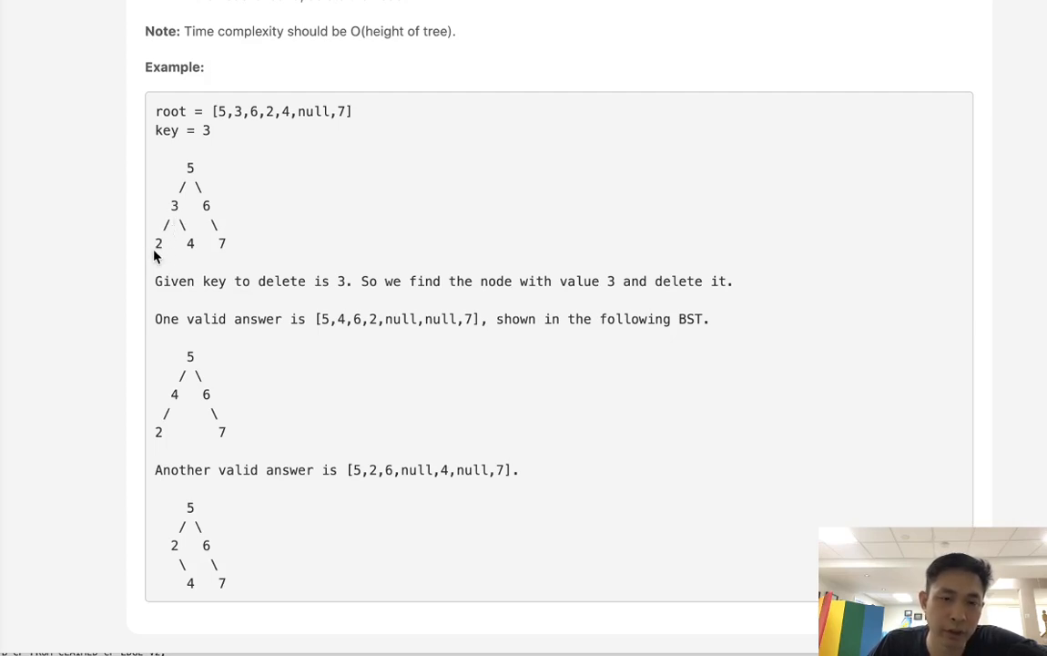
pyautogui.moveTo(178, 221)
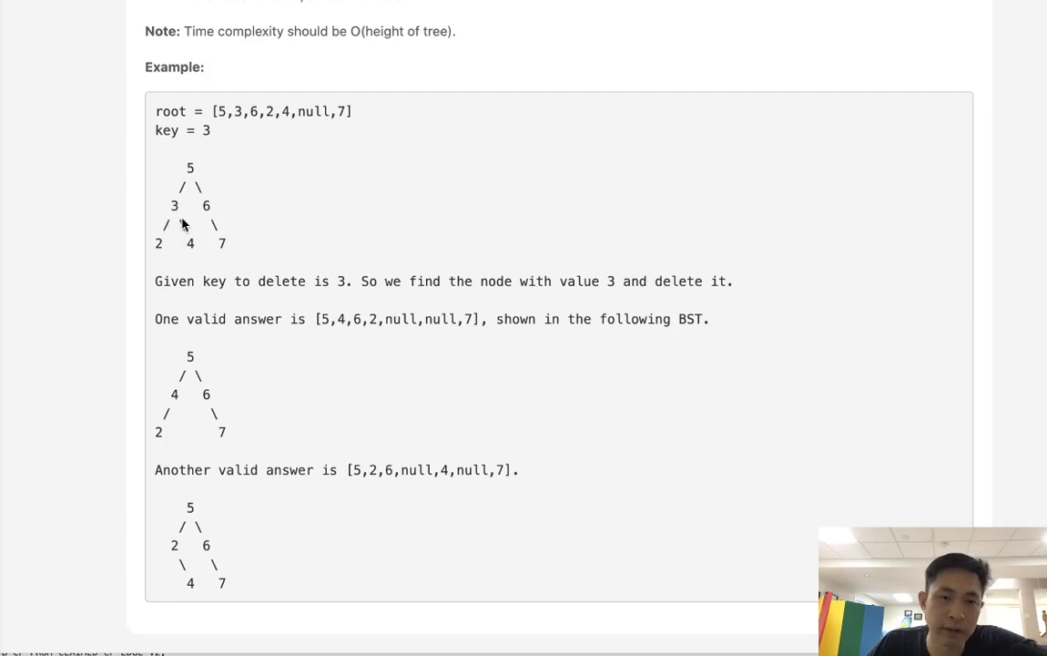
pyautogui.moveTo(182, 212)
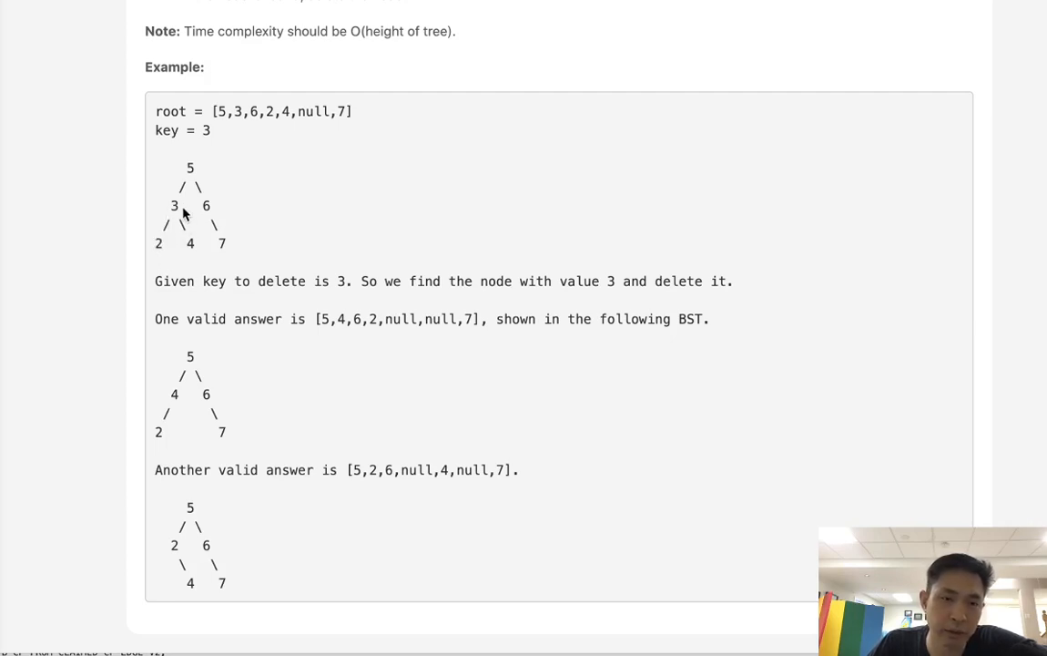
pyautogui.moveTo(153, 256)
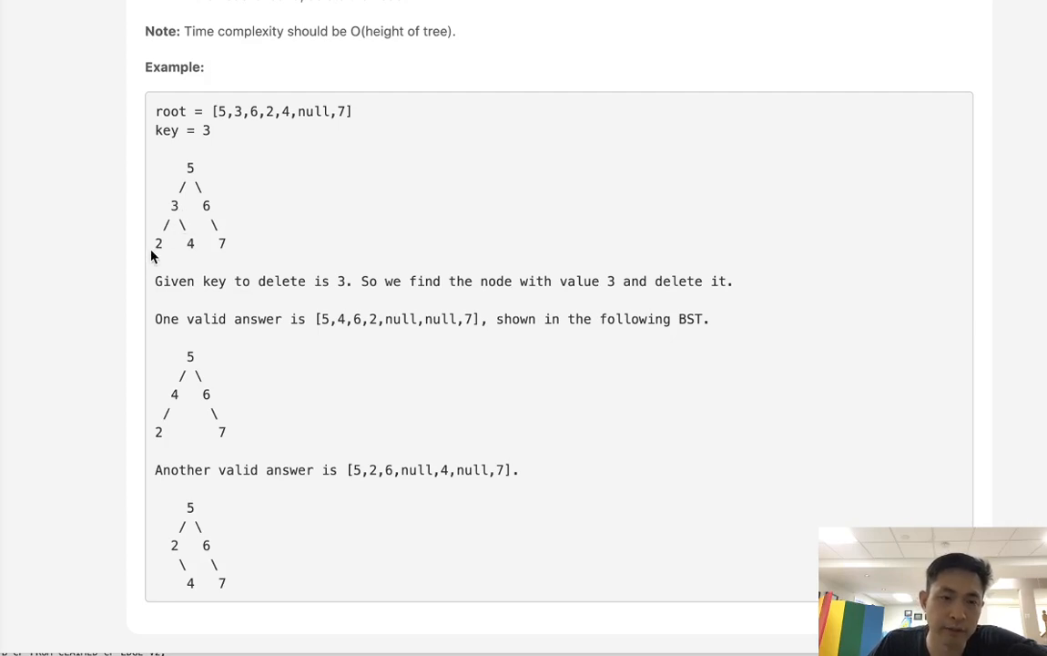
pyautogui.moveTo(232, 277)
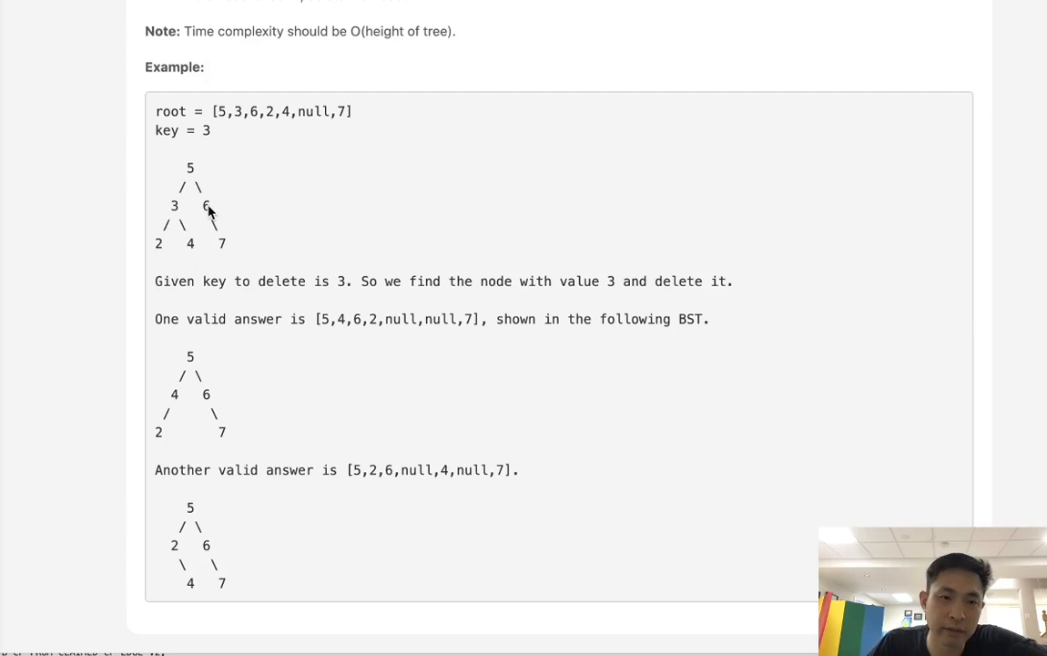
pyautogui.moveTo(207, 221)
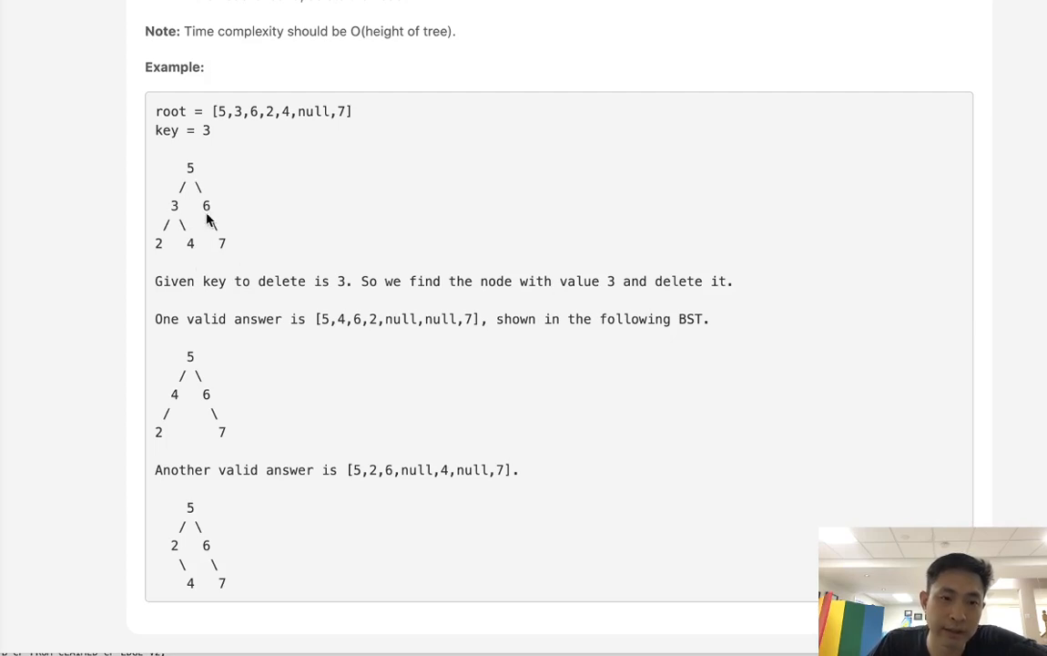
pyautogui.moveTo(226, 251)
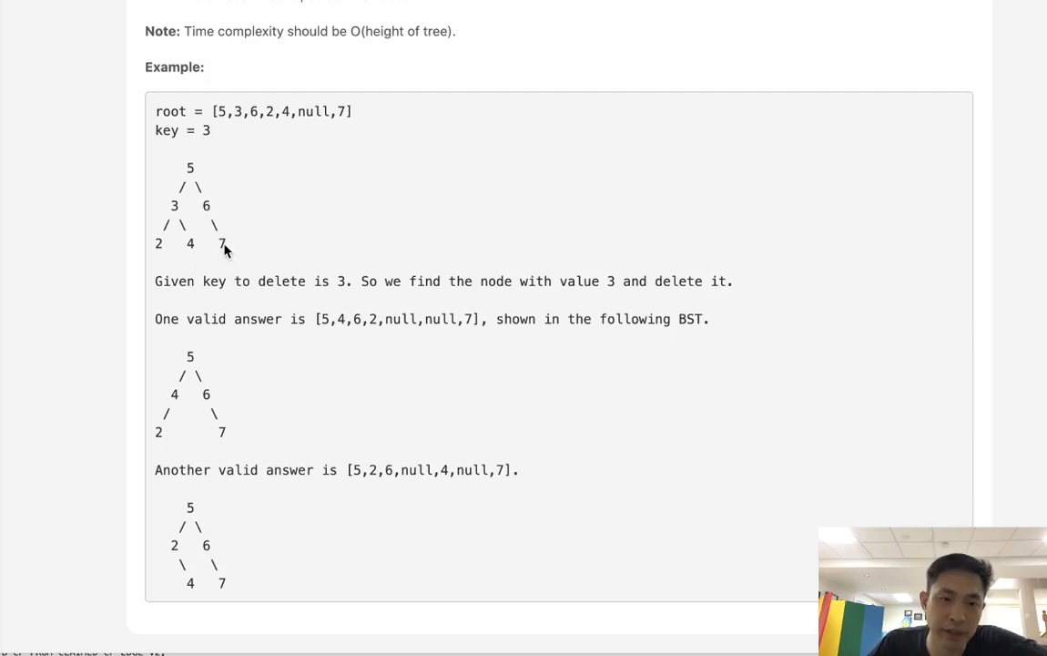
pyautogui.moveTo(197, 222)
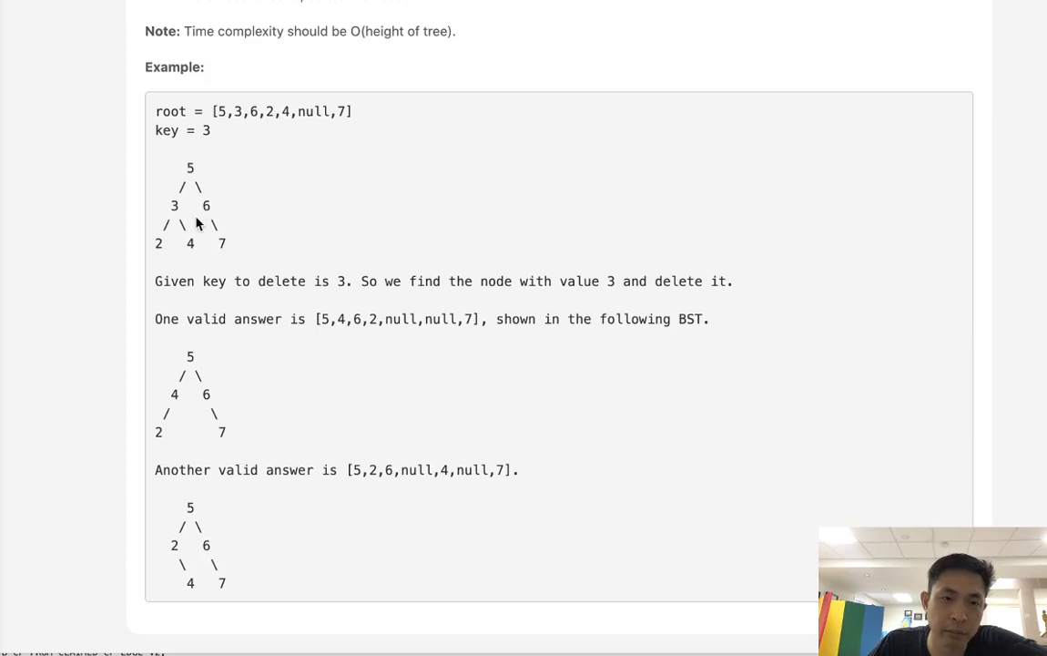
pyautogui.moveTo(197, 174)
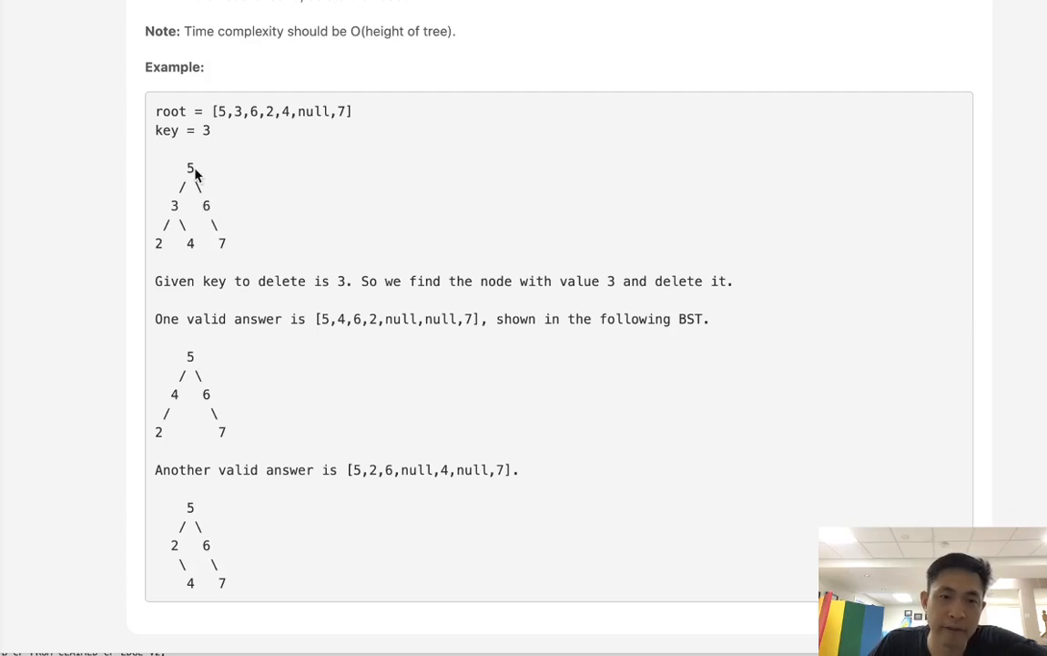
pyautogui.moveTo(203, 189)
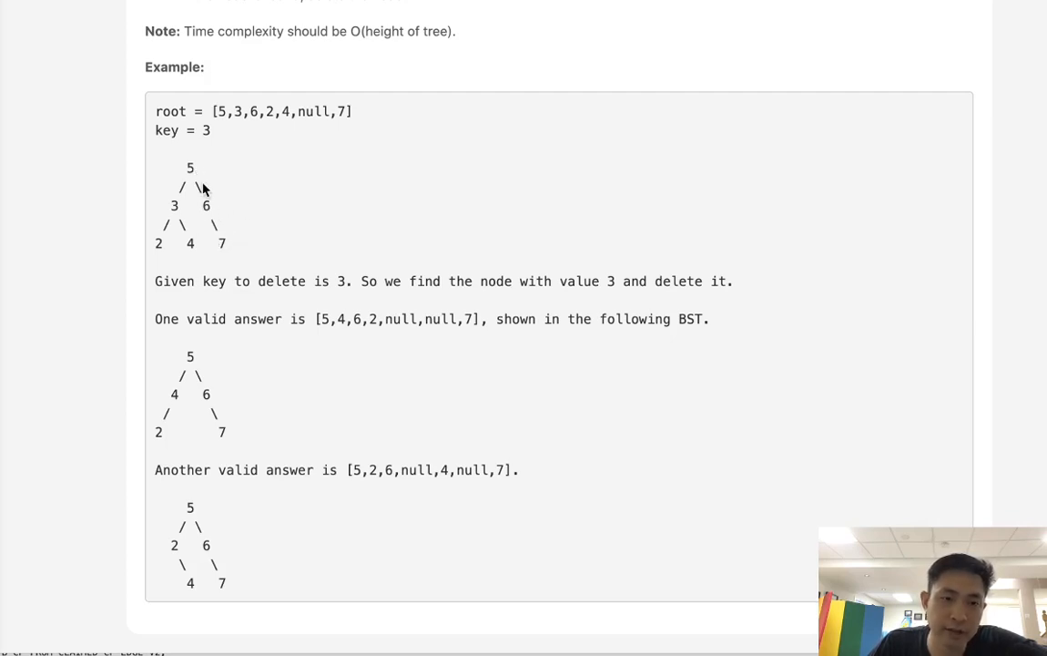
pyautogui.moveTo(209, 214)
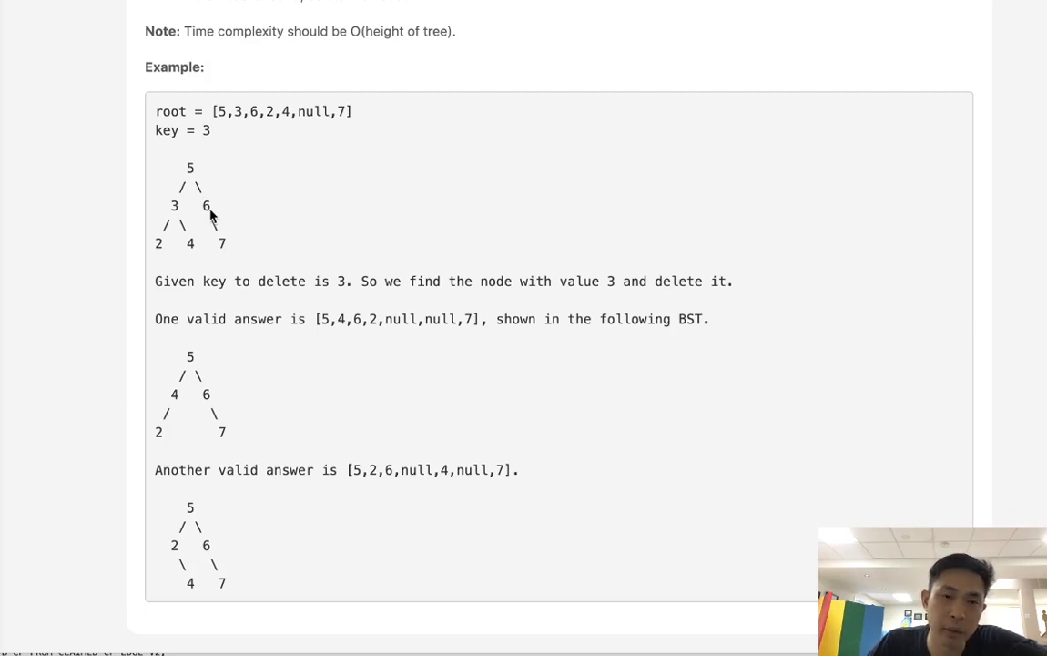
pyautogui.moveTo(217, 212)
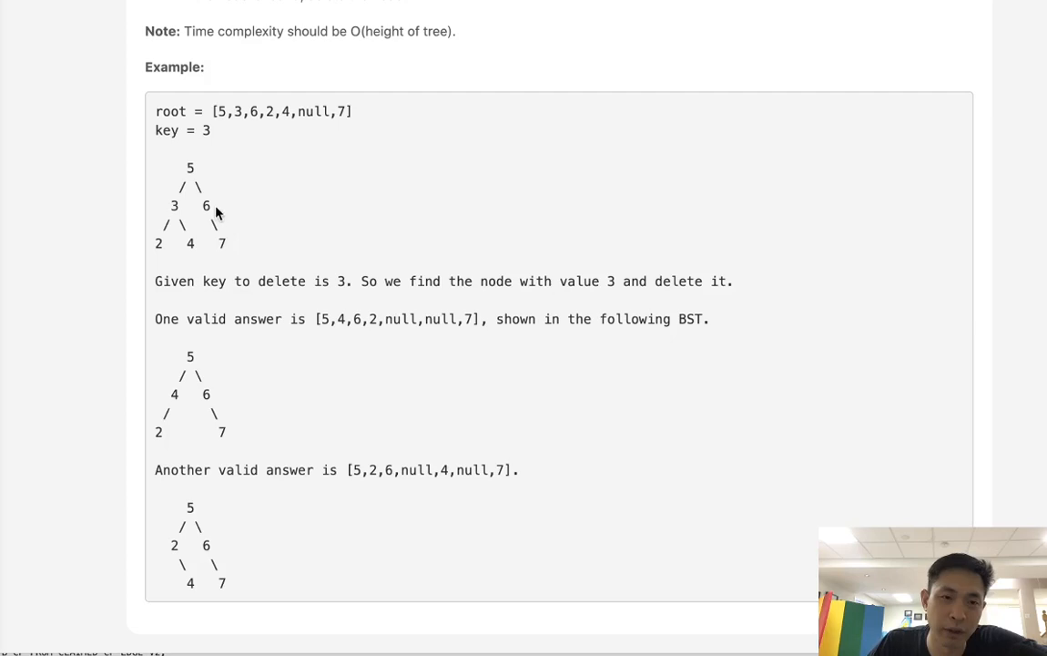
pyautogui.moveTo(226, 248)
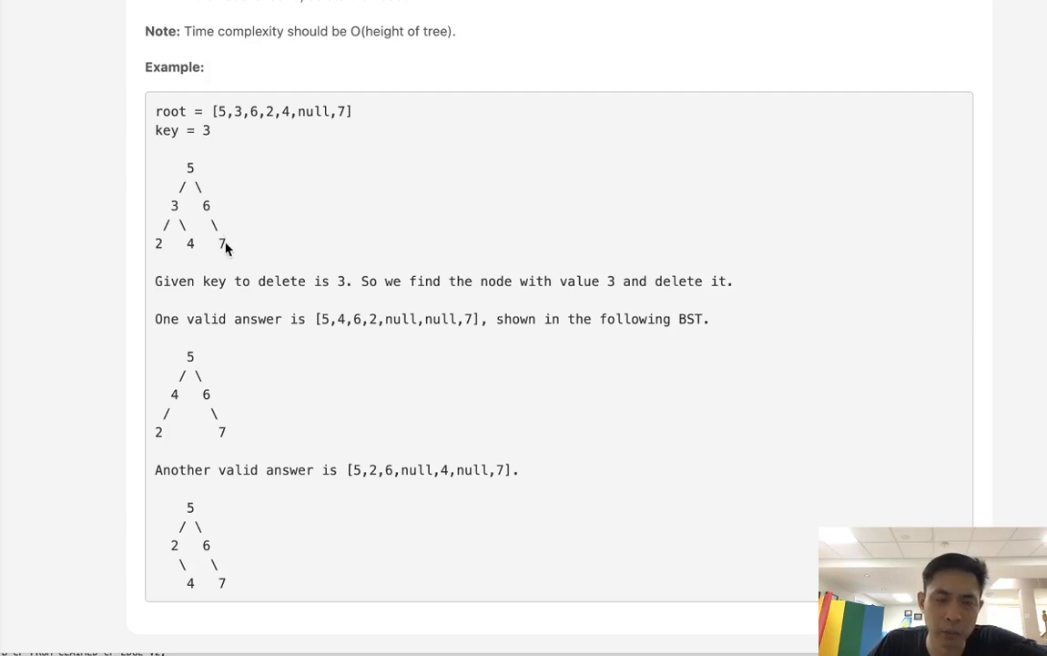
pyautogui.moveTo(237, 208)
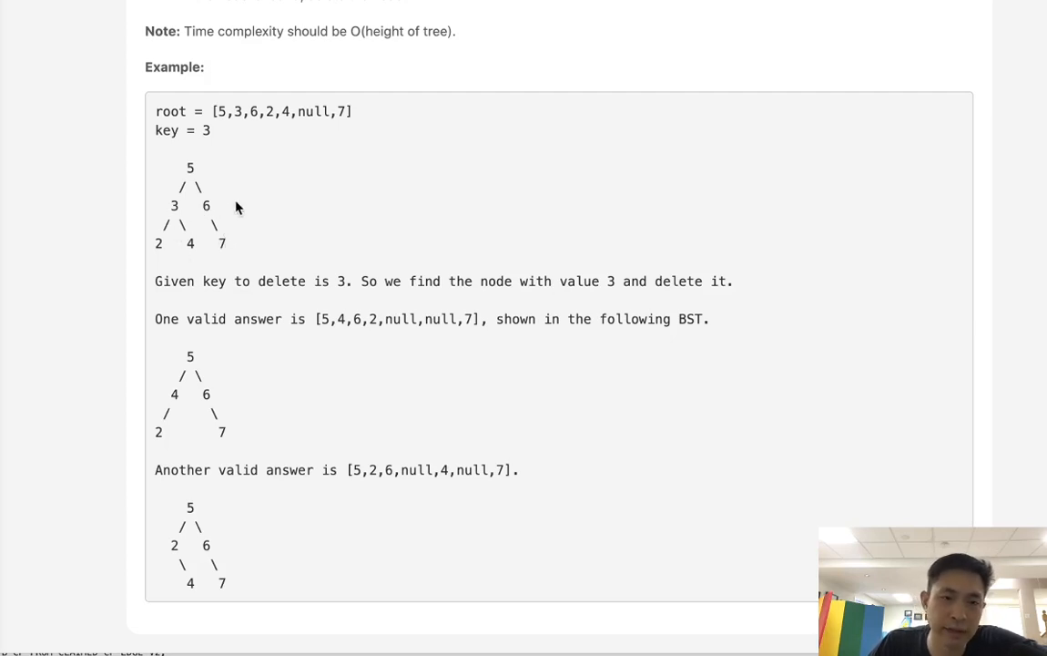
pyautogui.moveTo(209, 202)
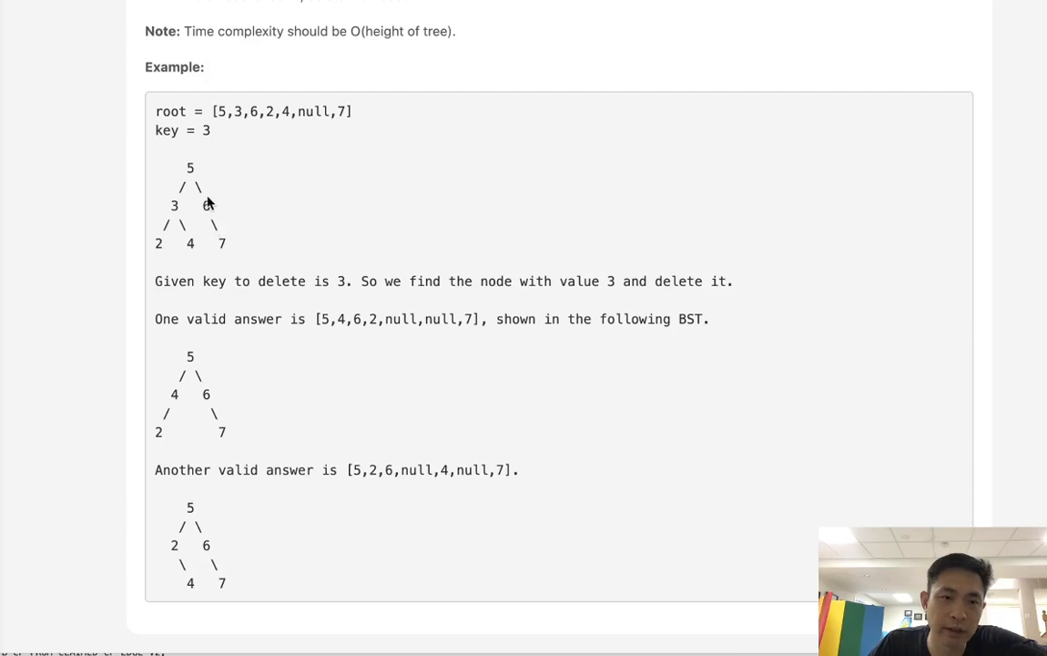
pyautogui.moveTo(194, 171)
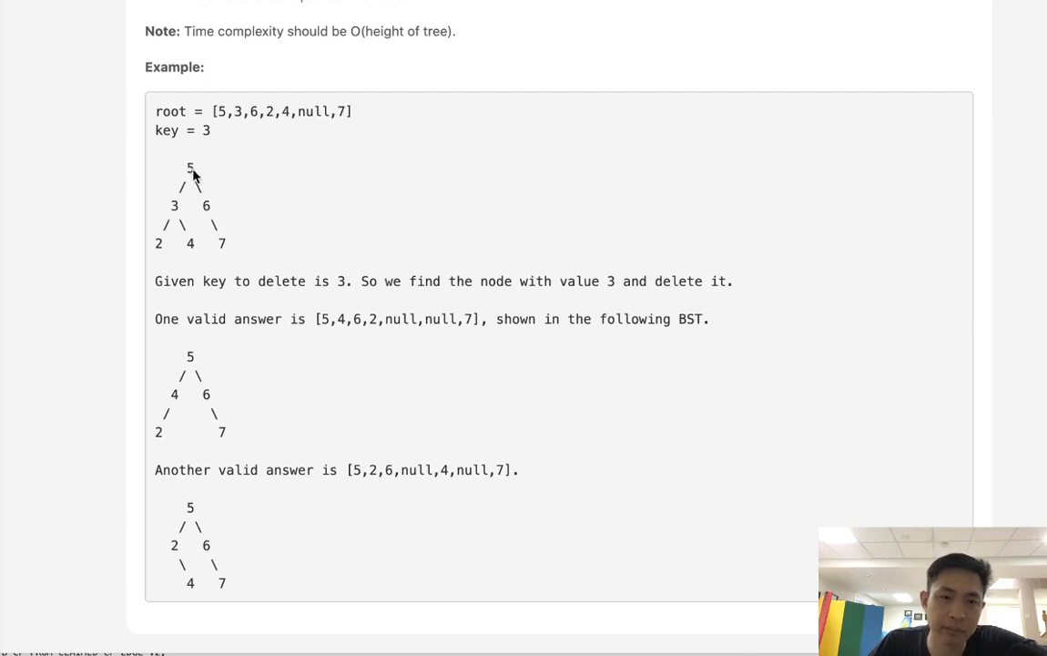
pyautogui.moveTo(269, 247)
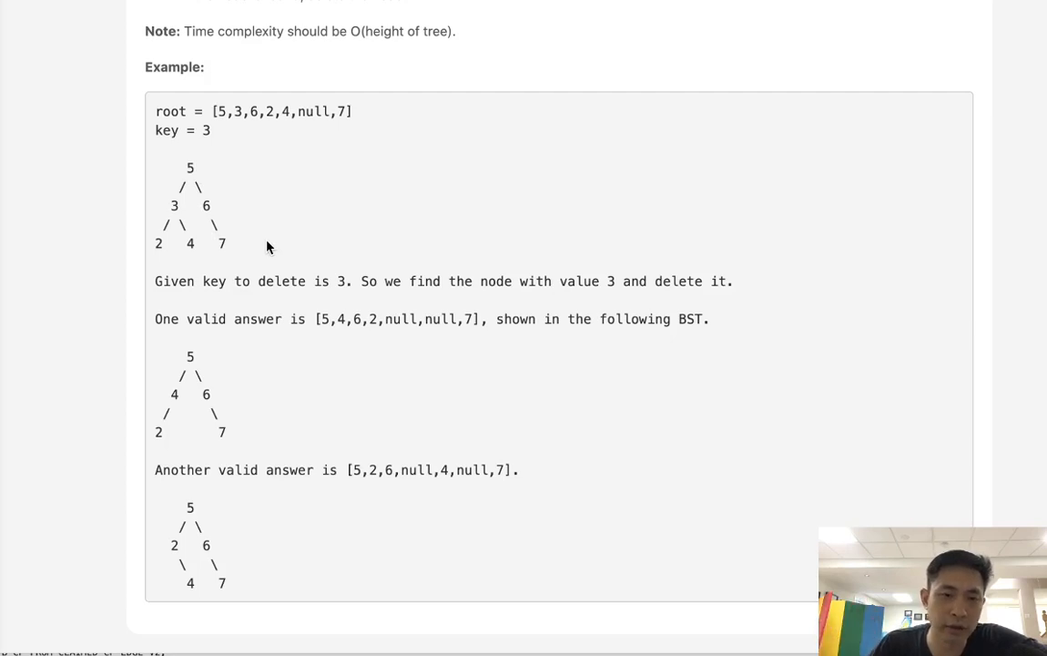
pyautogui.moveTo(159, 256)
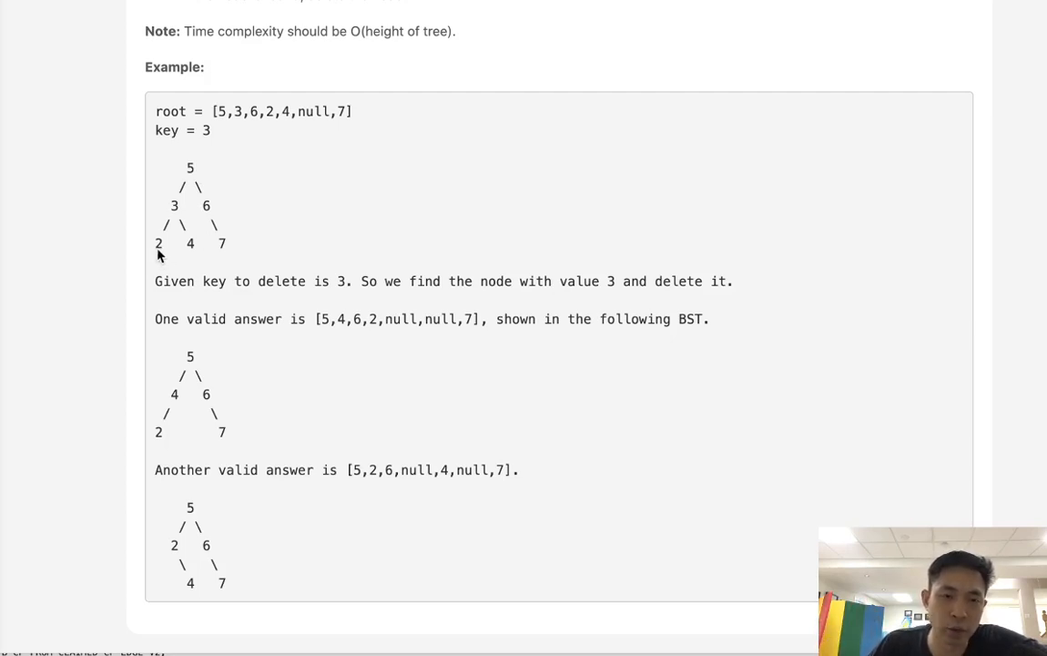
pyautogui.moveTo(252, 249)
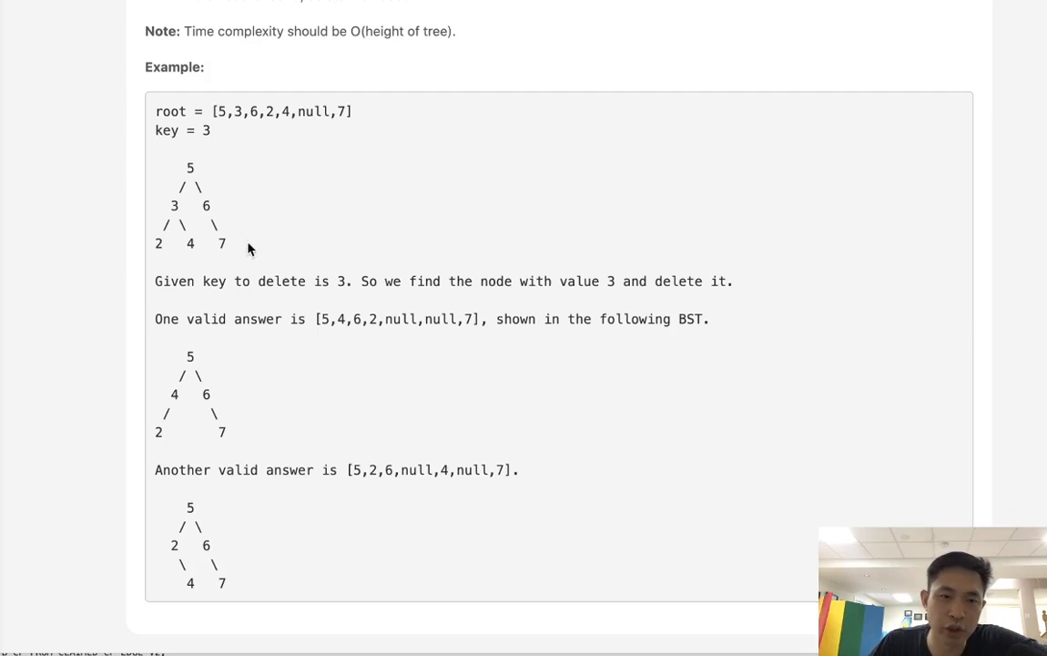
pyautogui.moveTo(155, 299)
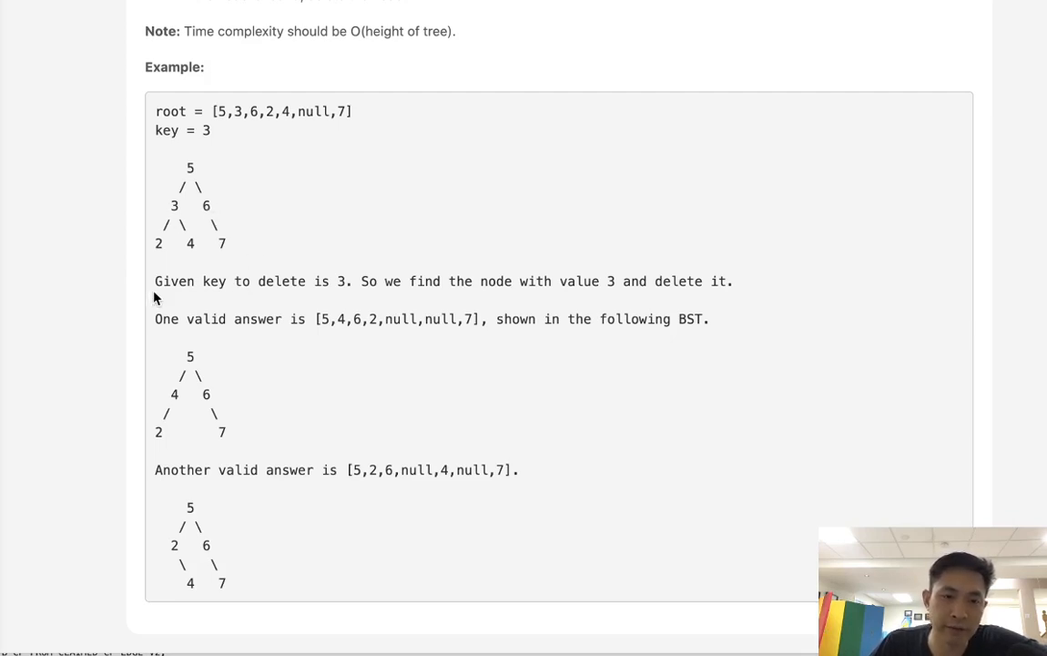
pyautogui.moveTo(293, 326)
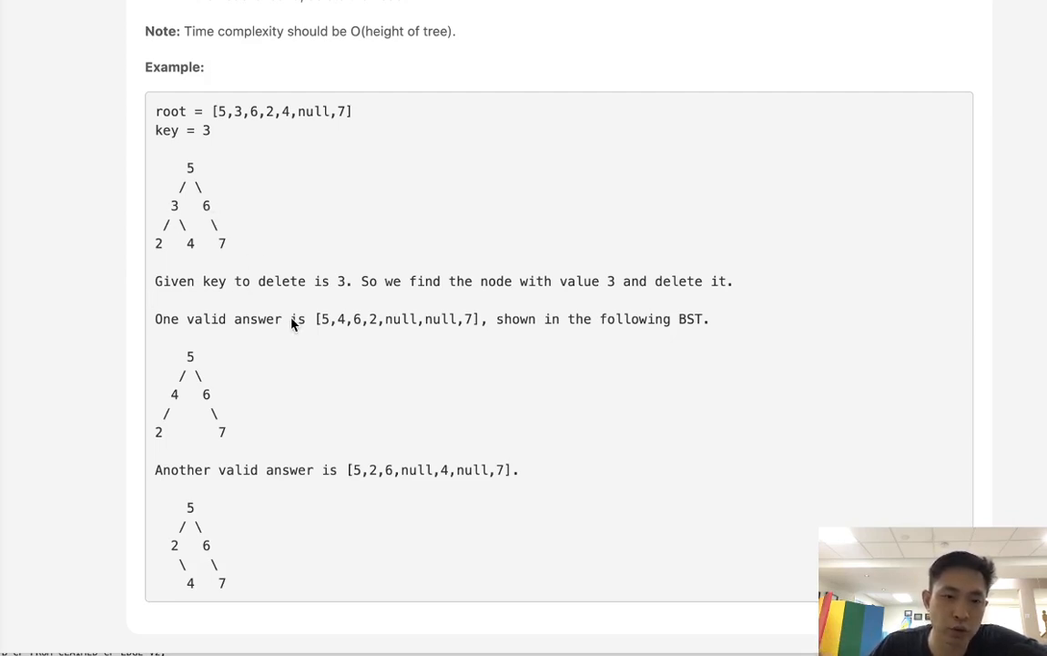
pyautogui.scroll(-3)
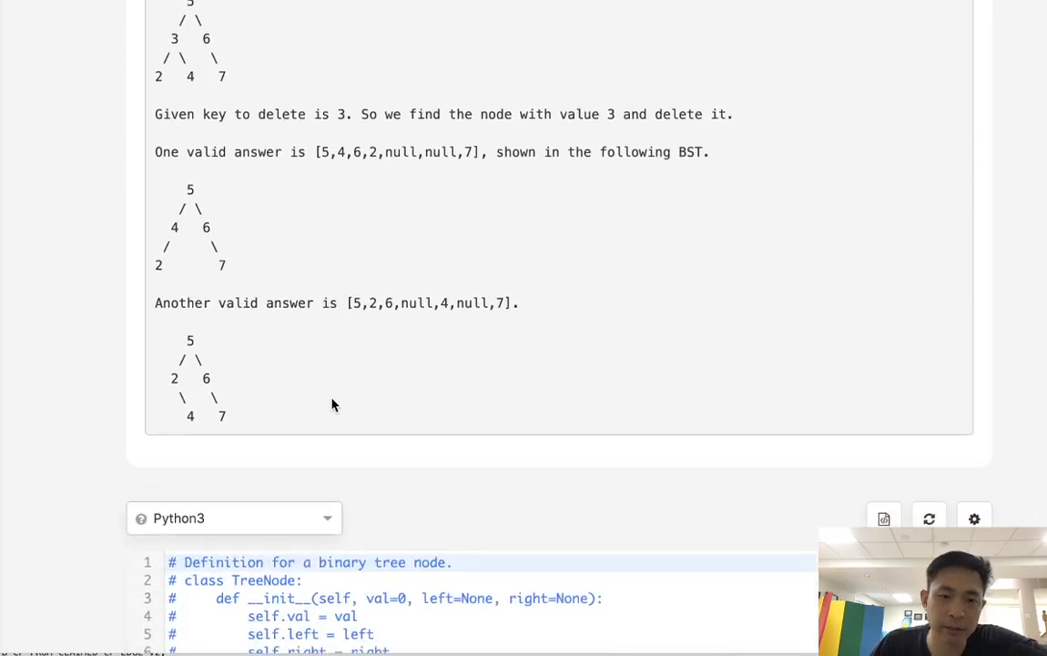
pyautogui.scroll(-3)
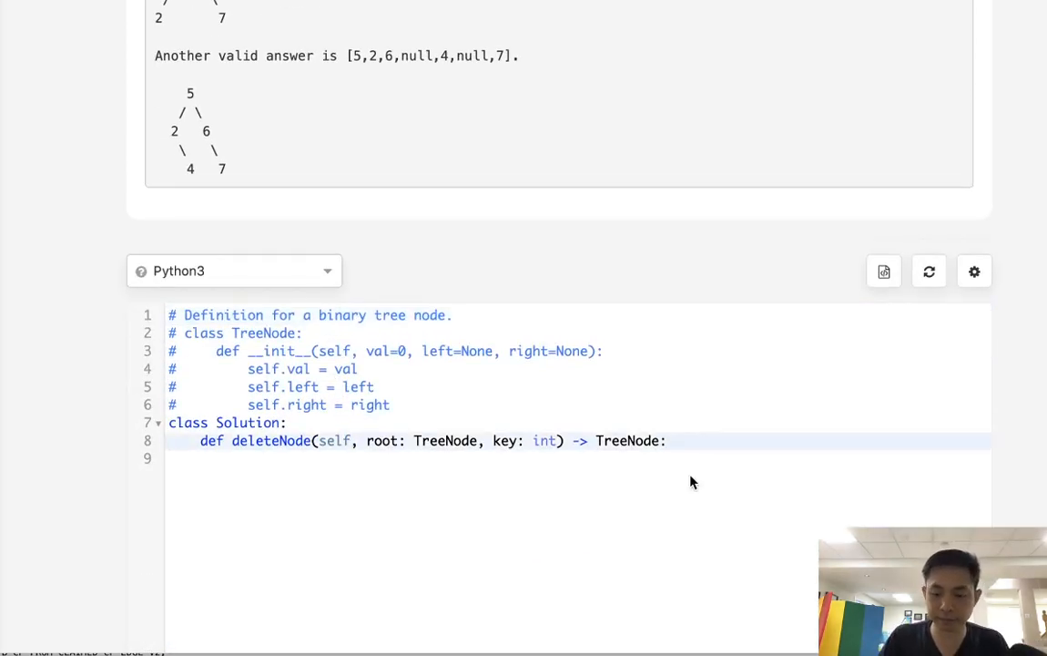
pyautogui.click(281, 441)
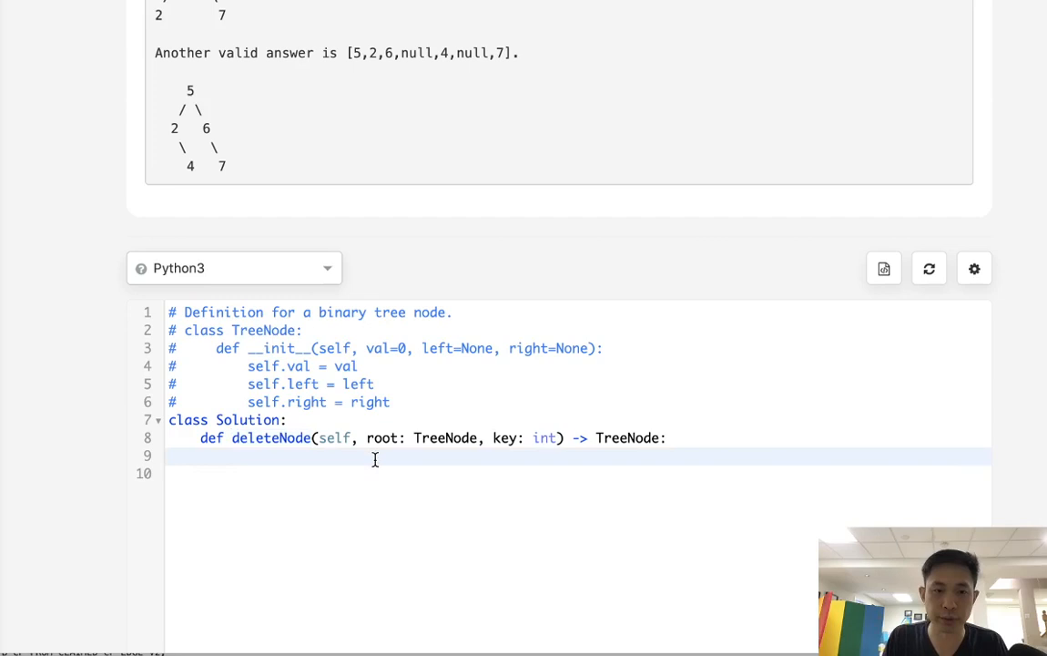
# Step: Add 'if not root: return None' as deleteNode's first line, followed by a new line
pyautogui.write('if')
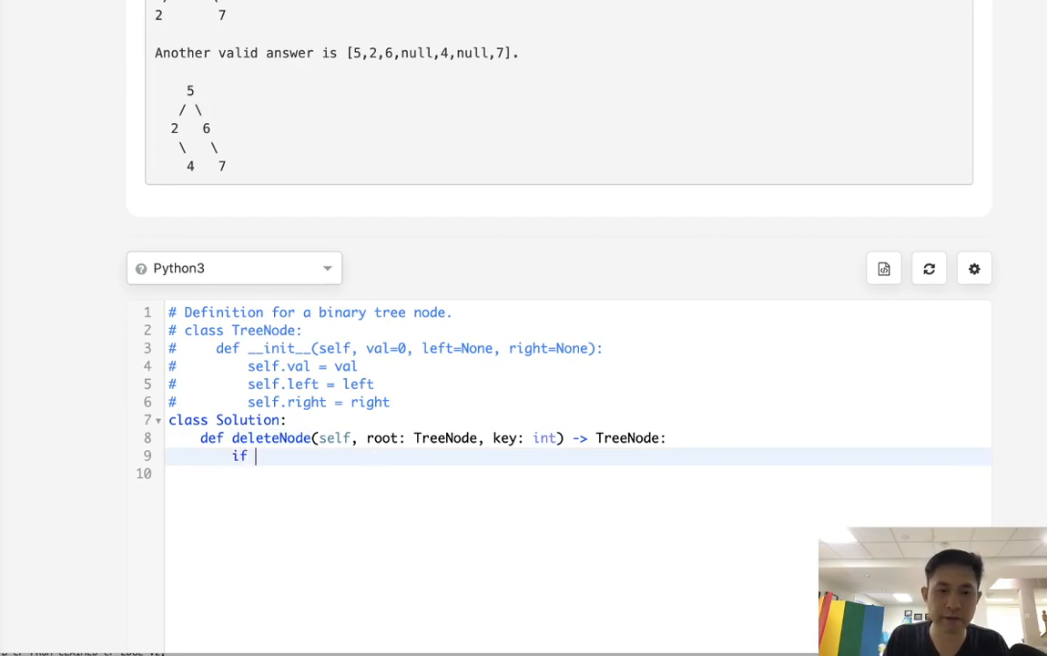
pyautogui.write('not root')
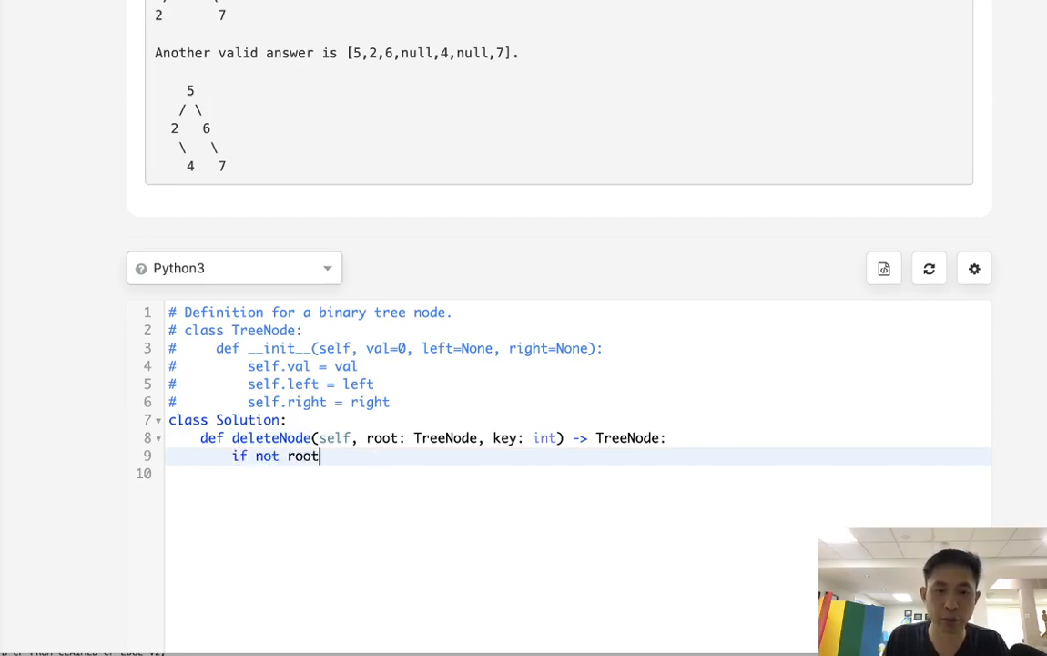
pyautogui.write(': return None')
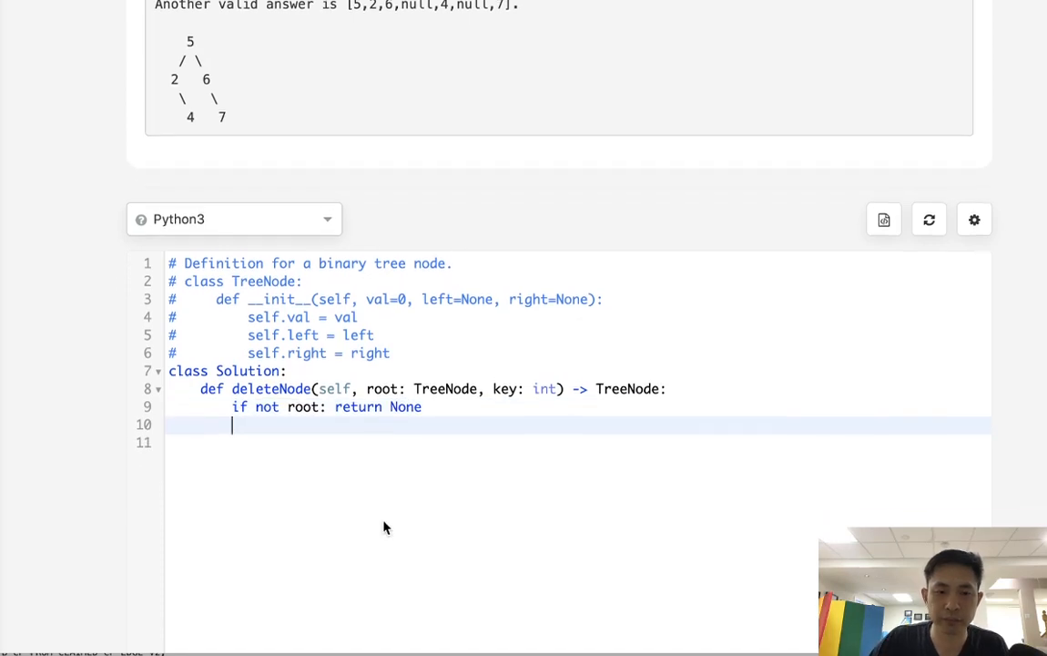
pyautogui.press('Return')
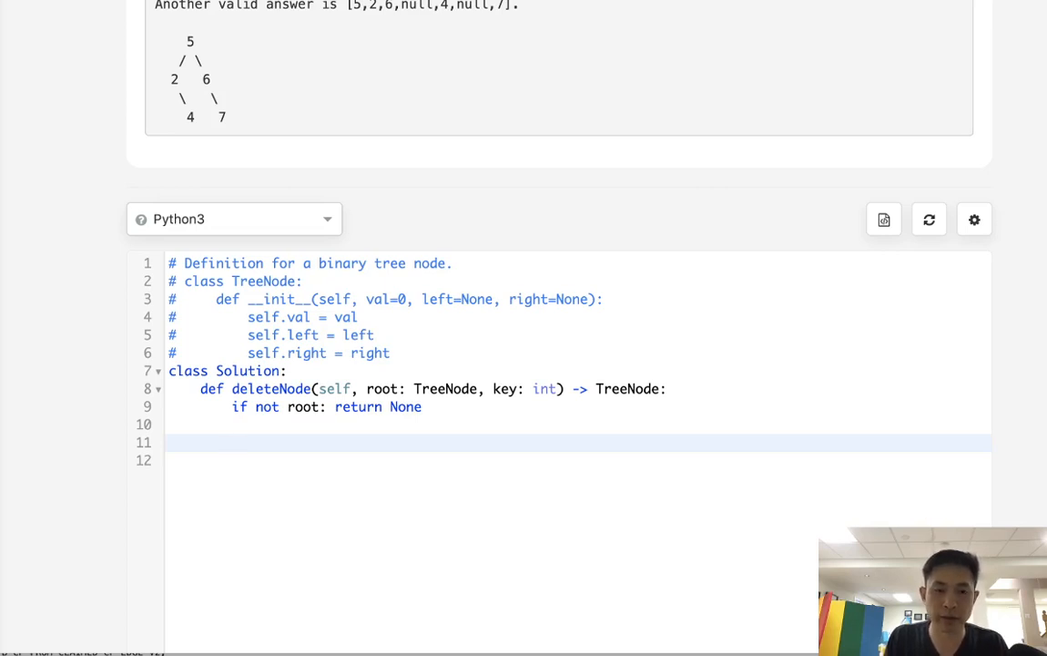
# Step: Add the root.val == key branch and recurse left with self.deleteNode(root.left, key)
pyautogui.write('if')
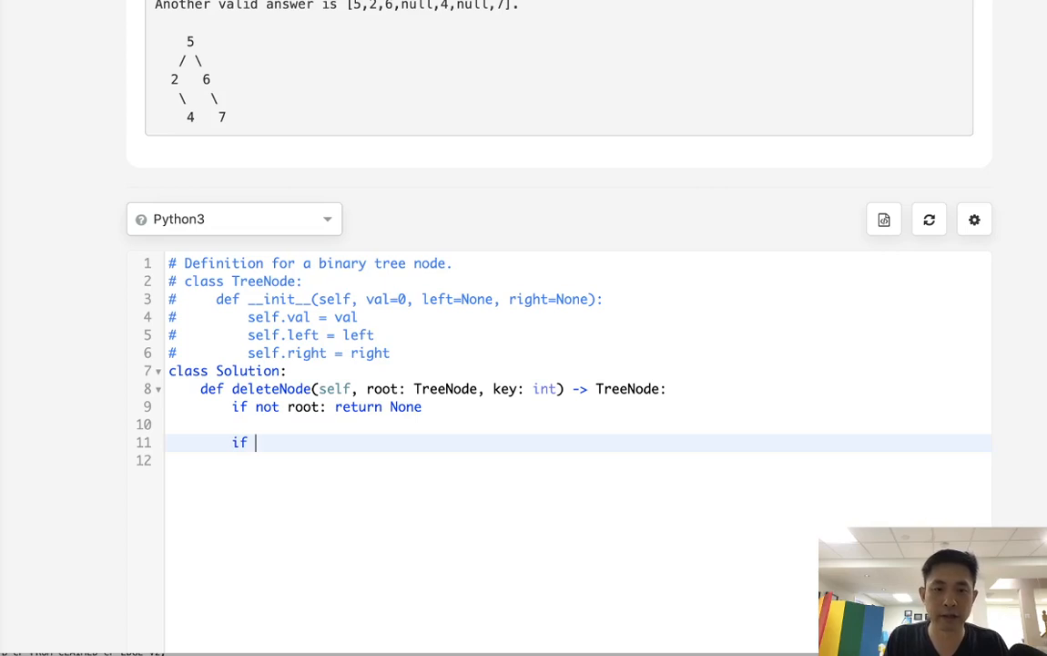
pyautogui.write('root.val')
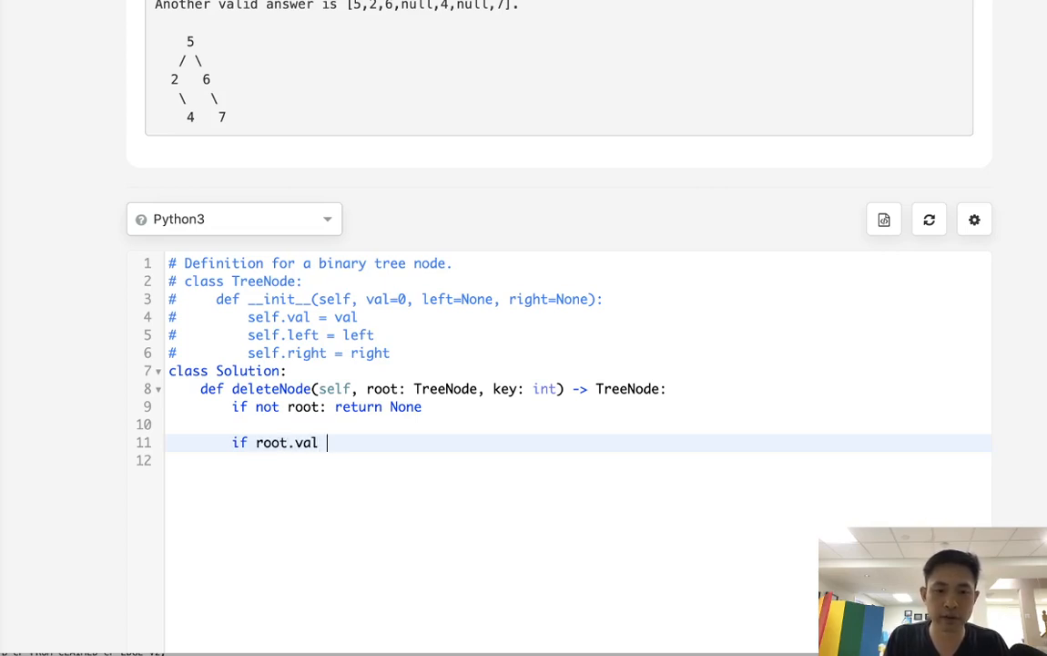
pyautogui.write('== ke')
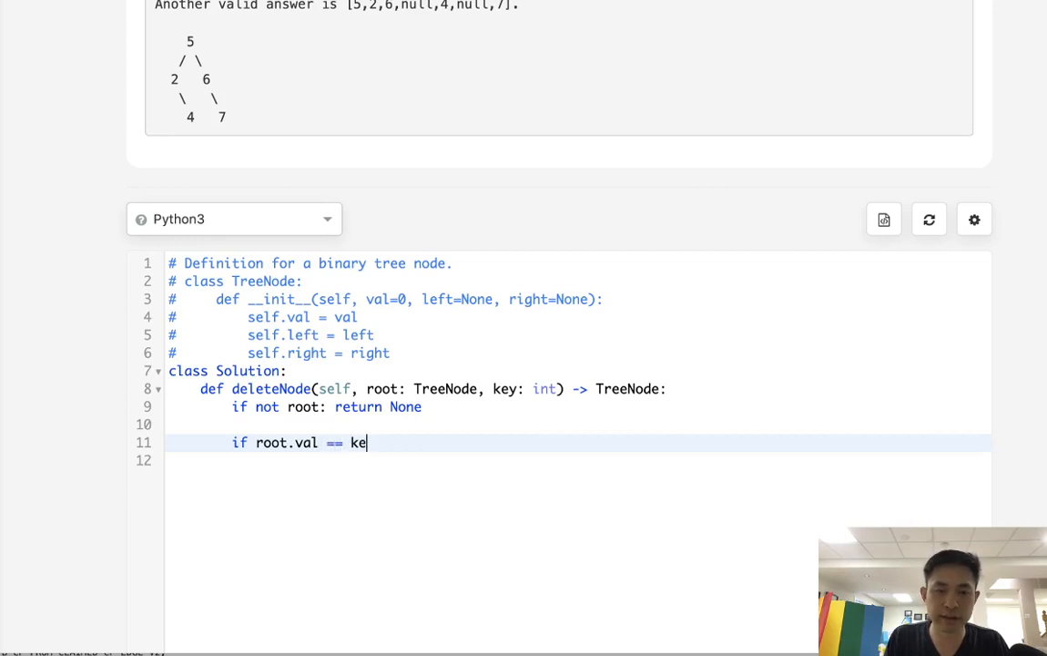
pyautogui.write('y:')
pyautogui.write('el')
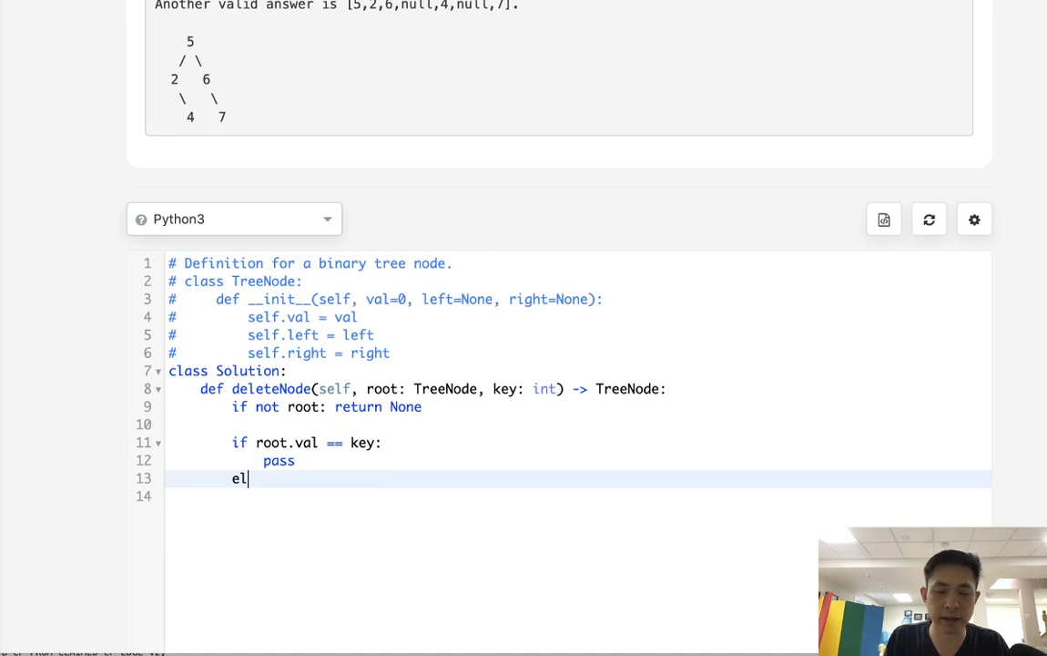
pyautogui.write('if root.val')
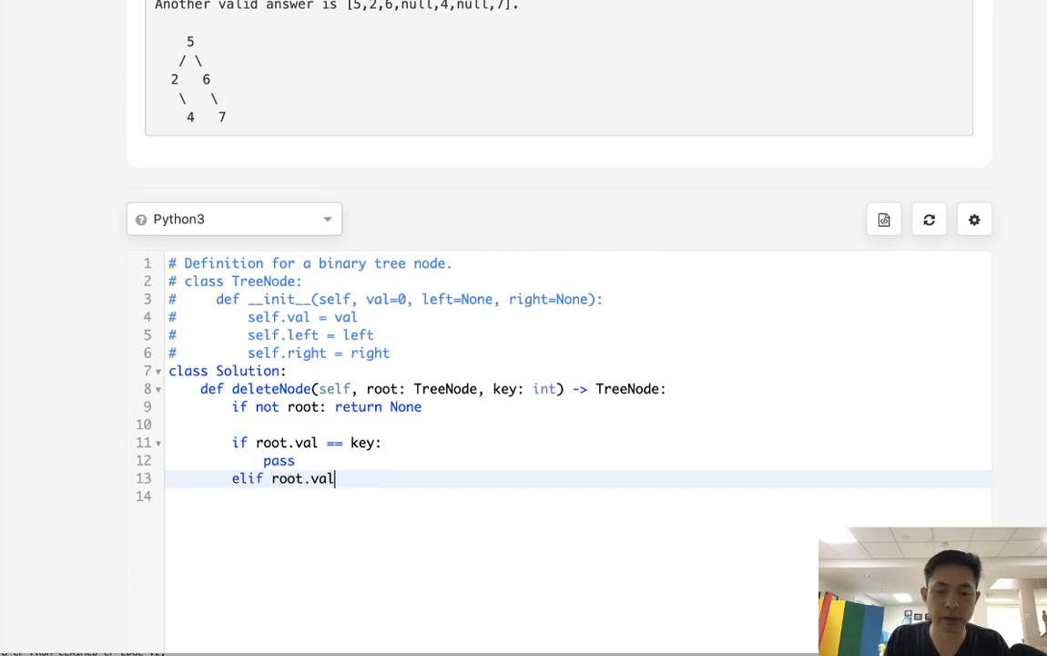
pyautogui.write('" "')
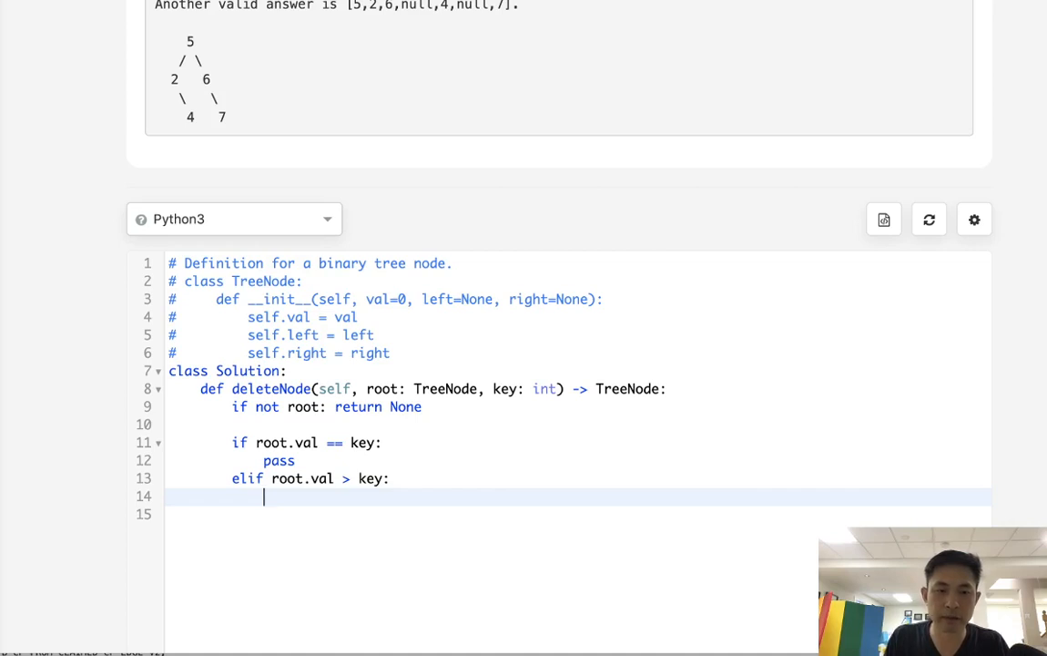
pyautogui.write('deleteN')
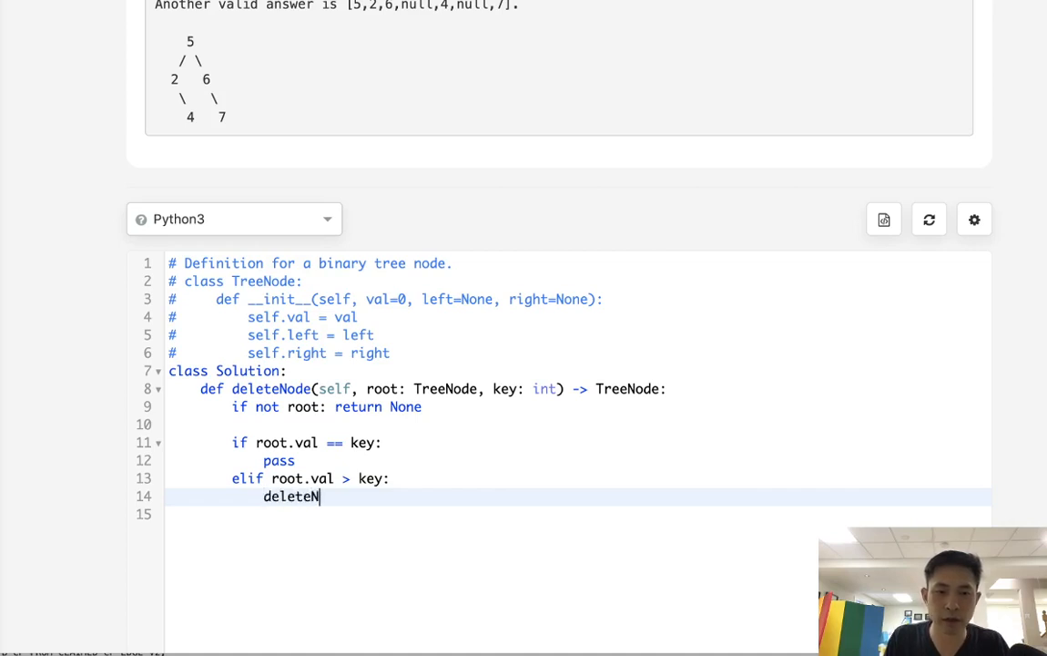
pyautogui.write('ode()')
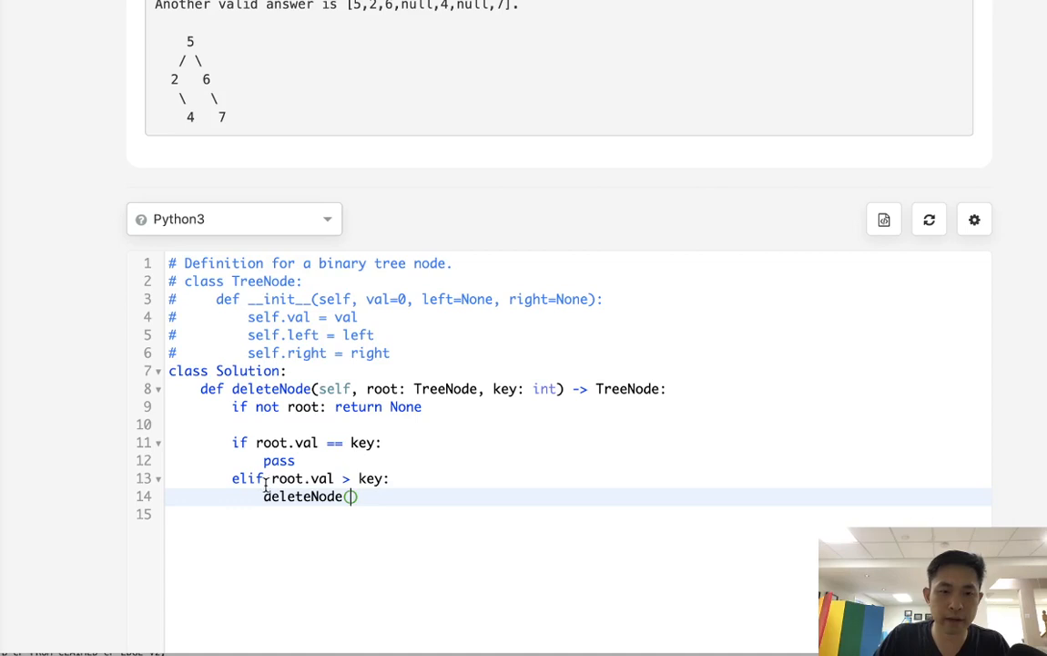
pyautogui.write('self.')
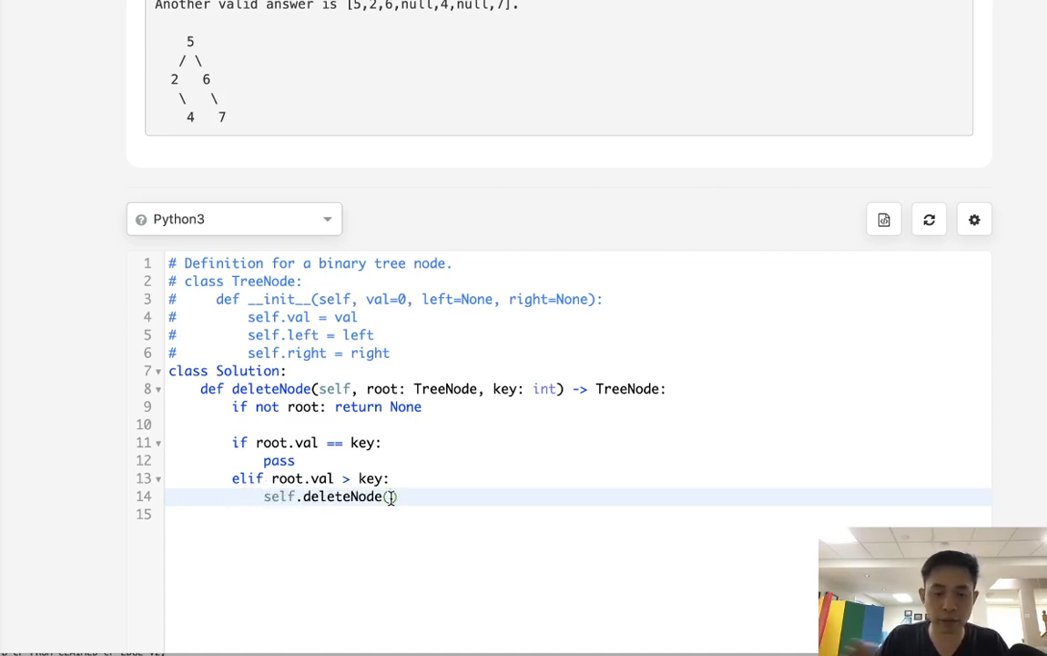
pyautogui.write('root.lef')
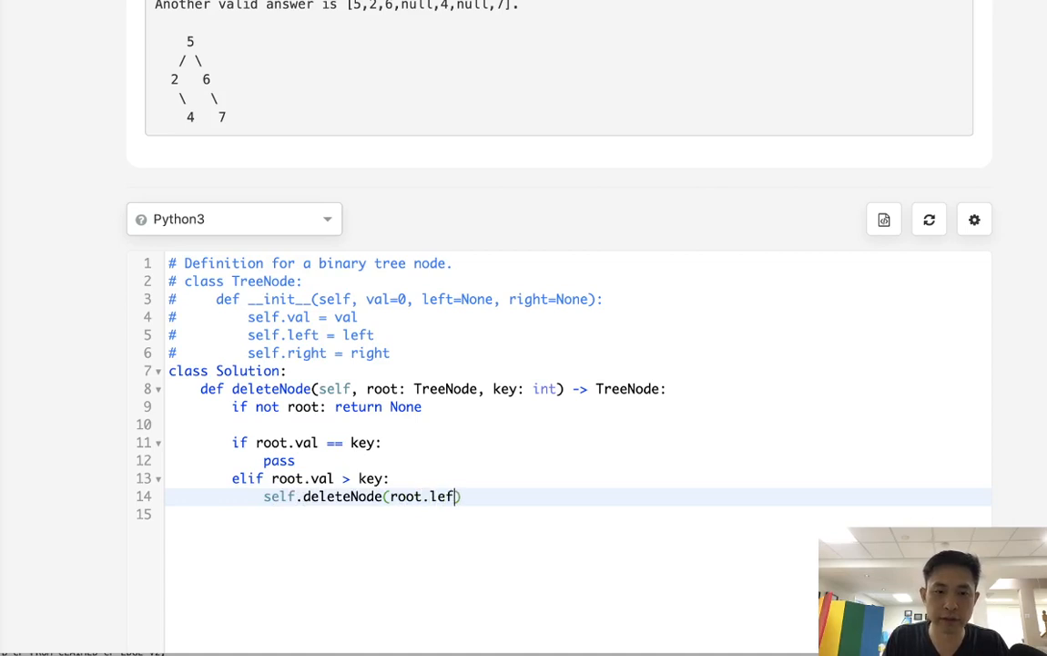
pyautogui.write('t,')
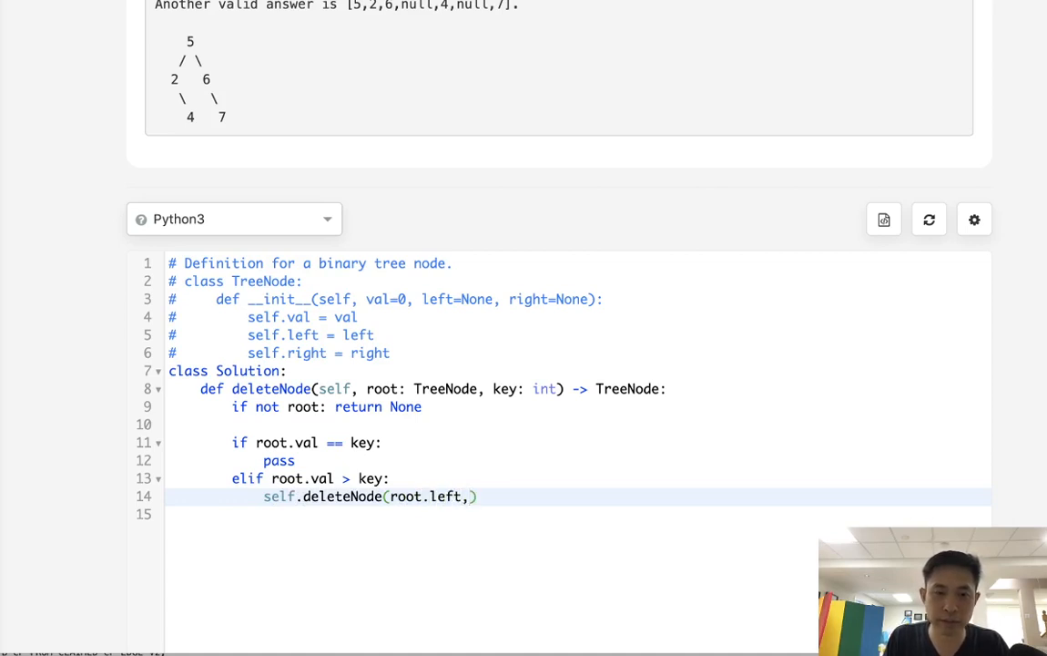
pyautogui.write('key')
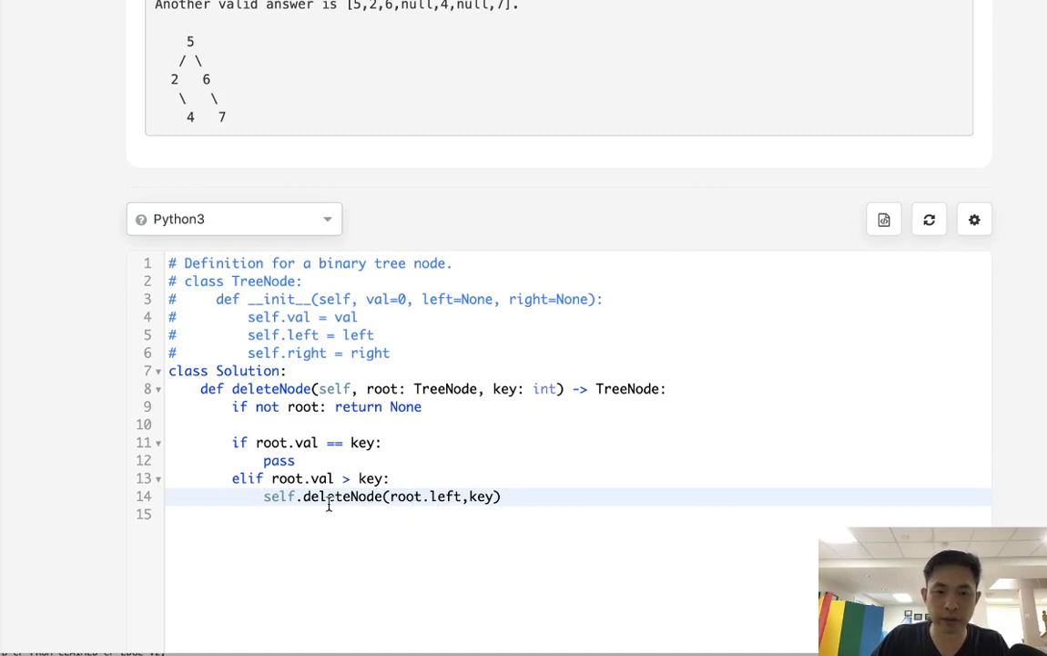
# Step: Assign root.right = self.deleteNode(root.right, key) and end the method with return root
pyautogui.write('root.left =')
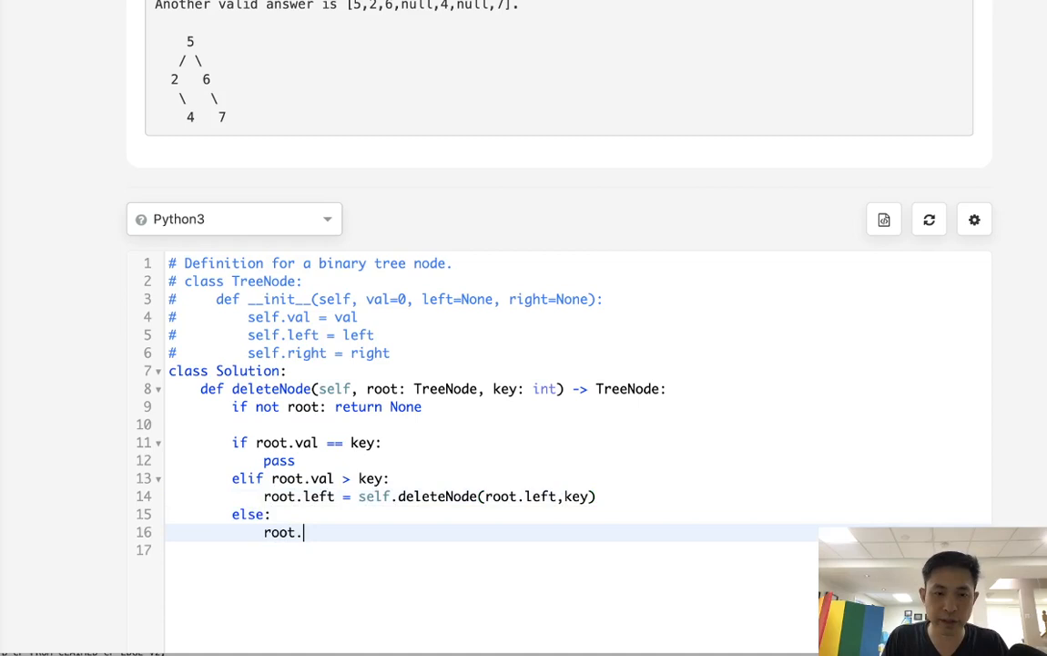
pyautogui.write('right = self.d')
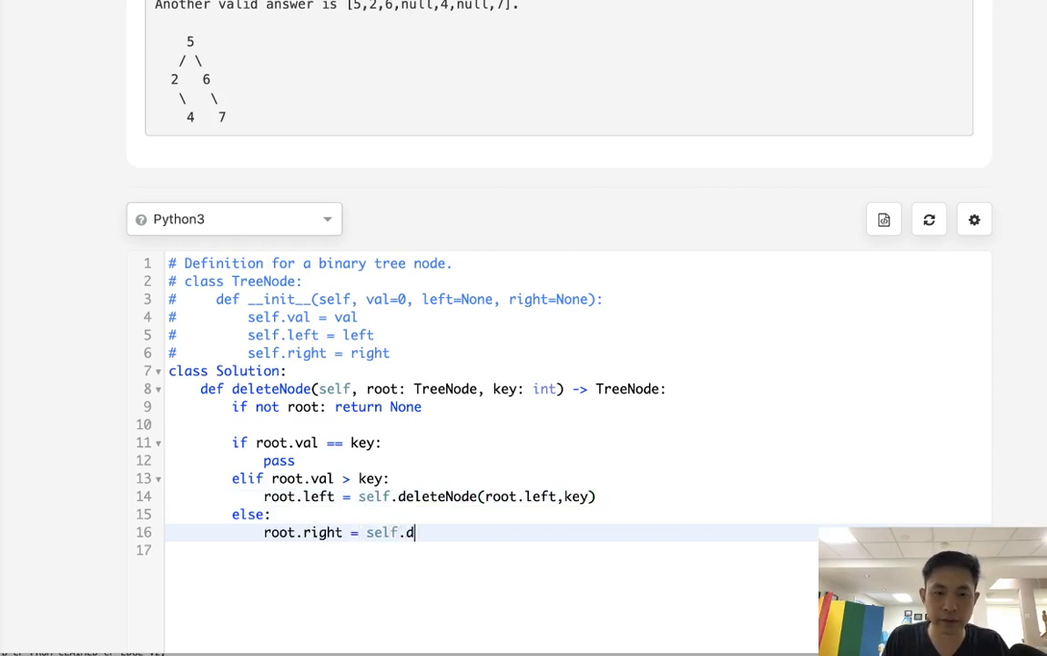
pyautogui.write('eleteNode(')
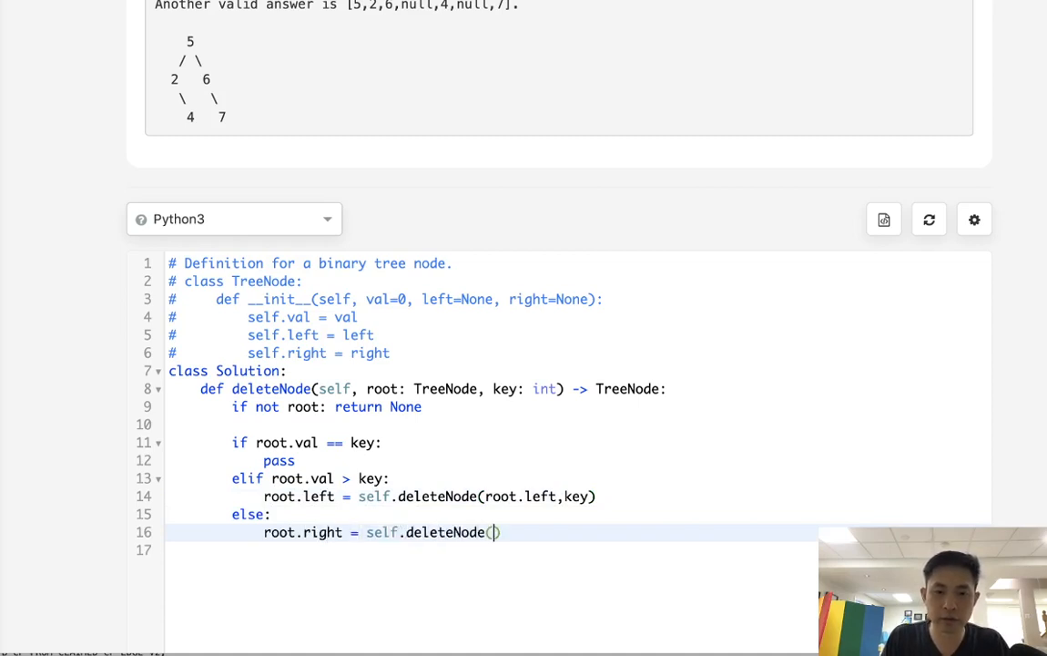
pyautogui.write('root.right,key')
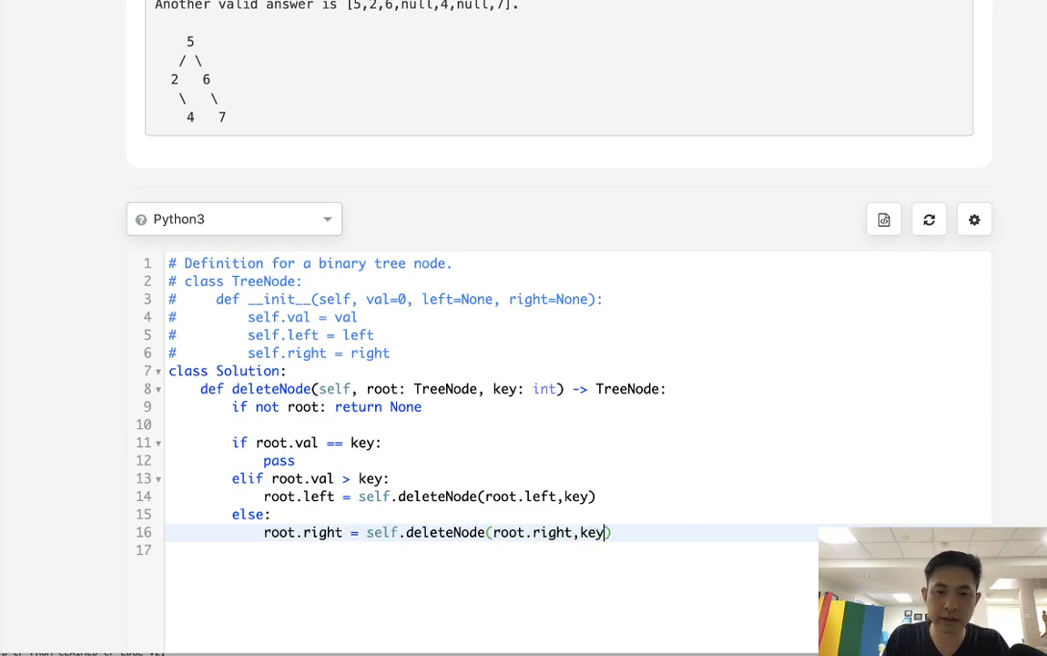
pyautogui.press('Return')
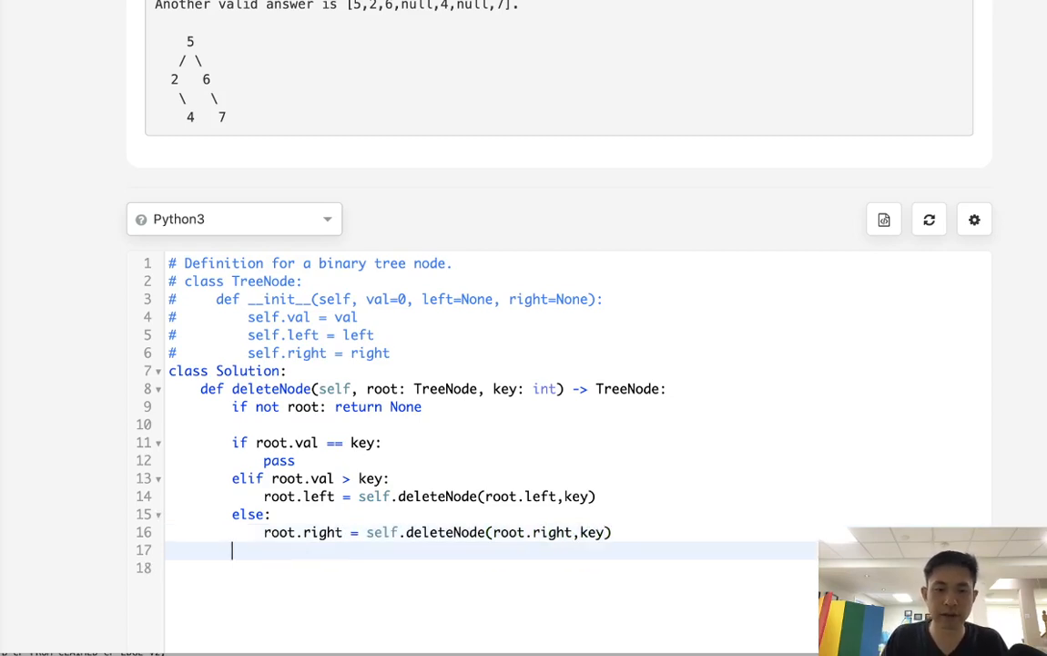
pyautogui.write('return')
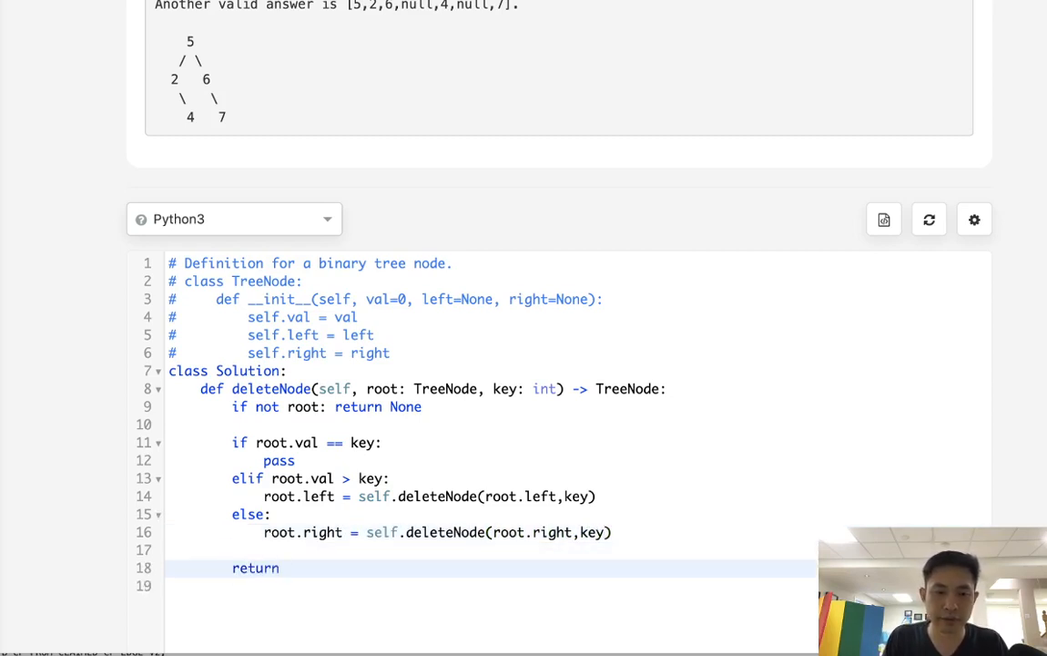
pyautogui.write('root')
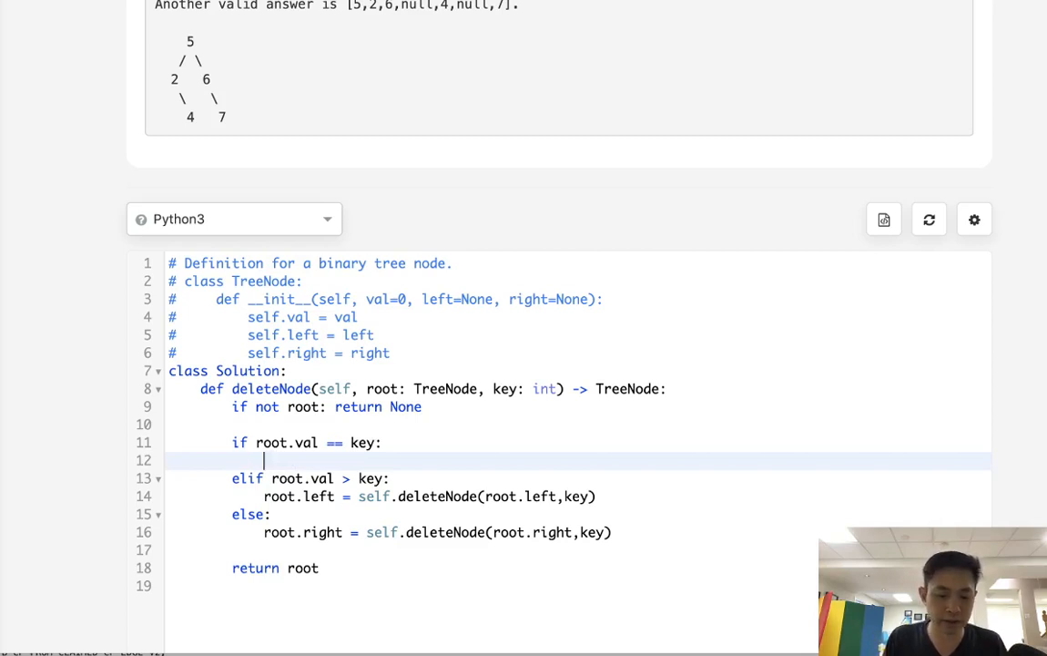
# Step: Add a '#4 possiblilies' comment and return None when the node has no children
pyautogui.write('#4')
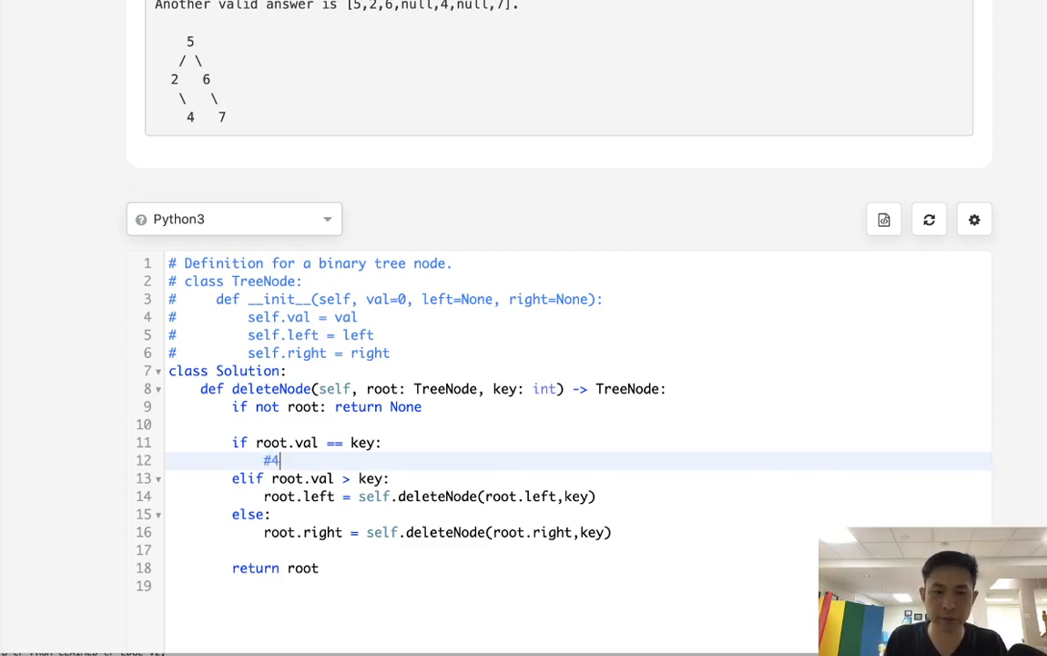
pyautogui.write('possiblilies')
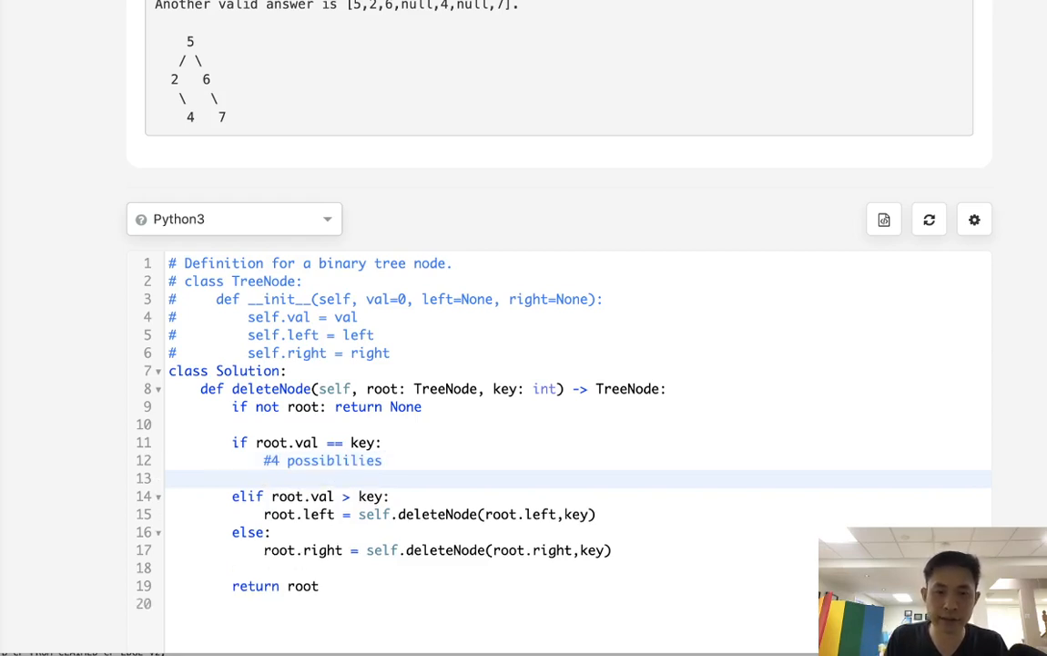
pyautogui.write('if')
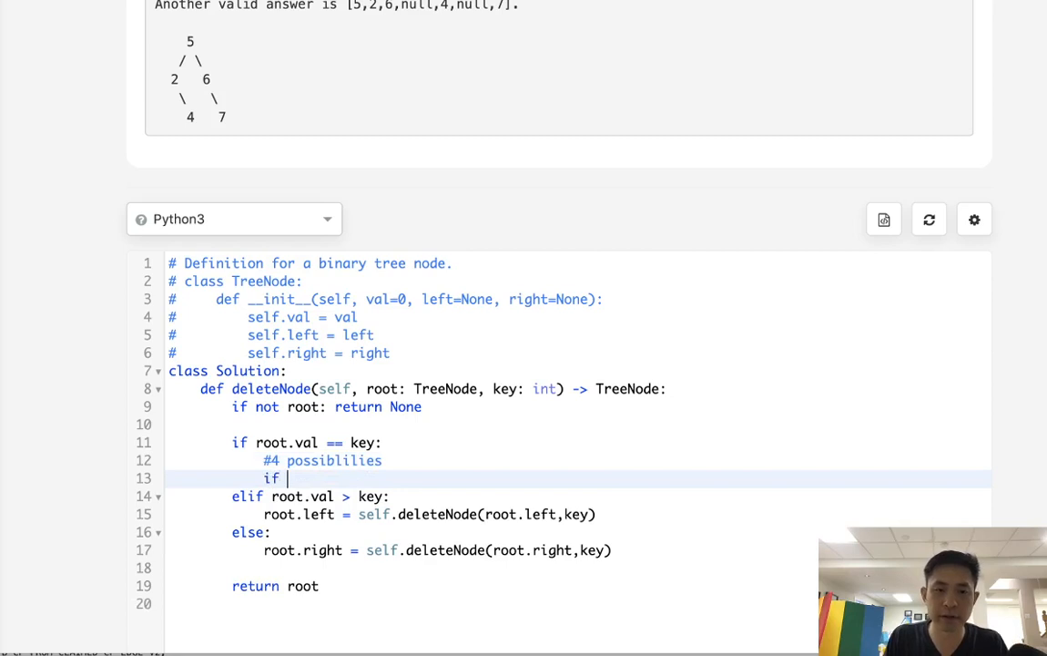
pyautogui.write('root.le')
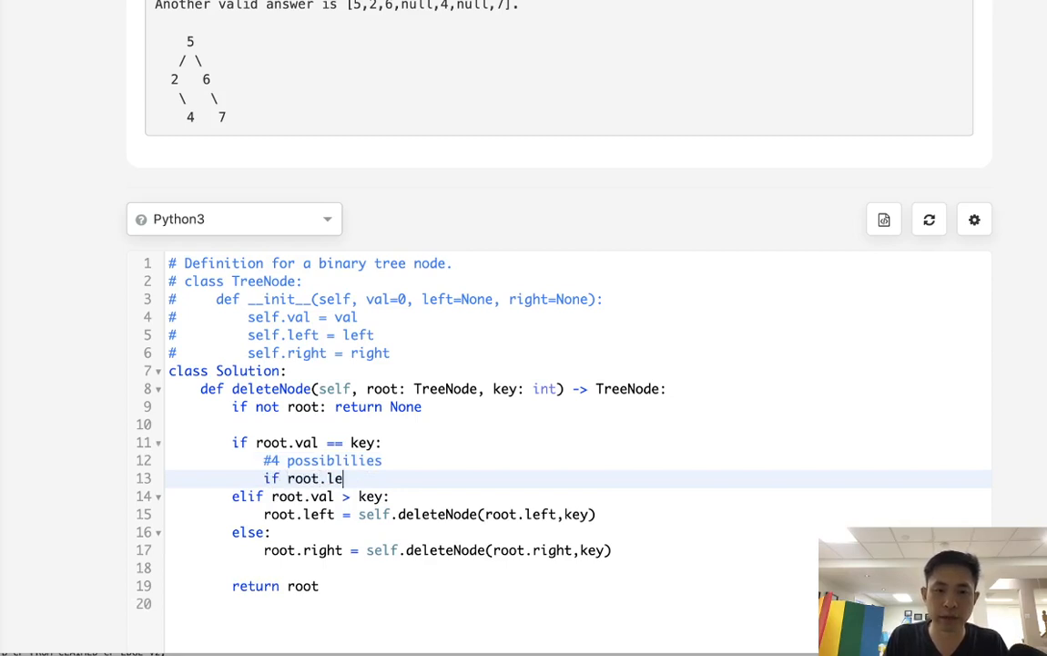
pyautogui.write('ft and')
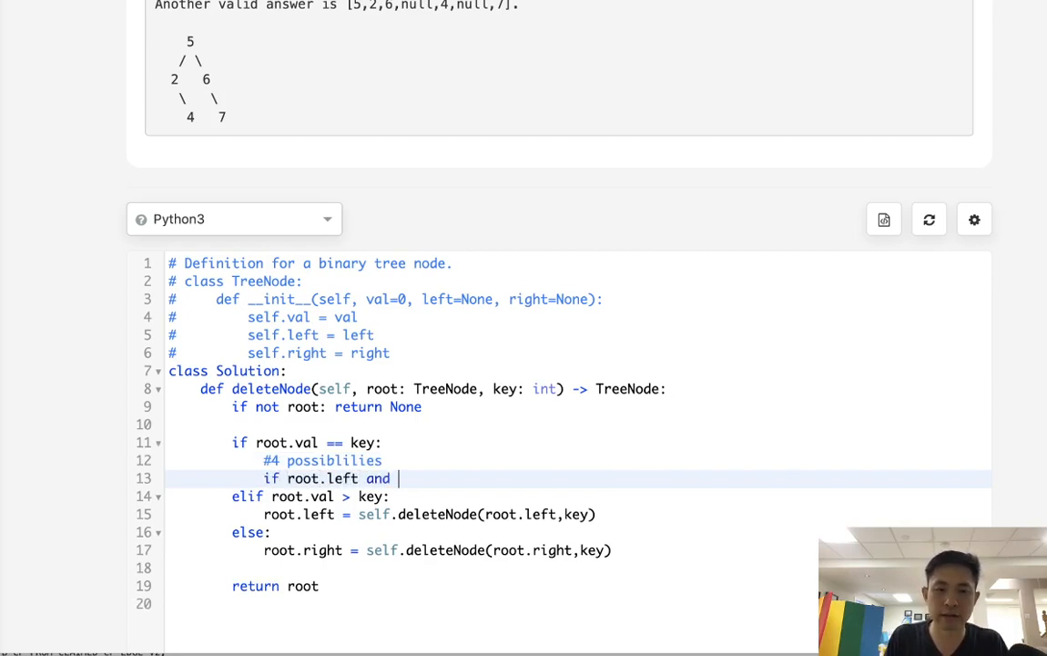
pyautogui.write('root.right')
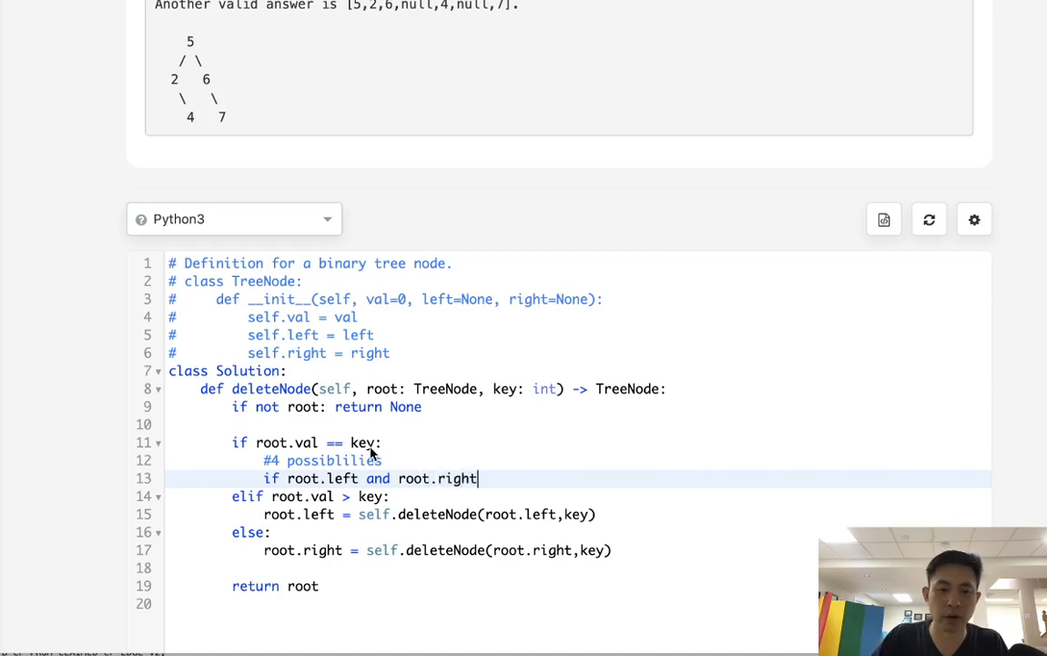
pyautogui.write('nko')
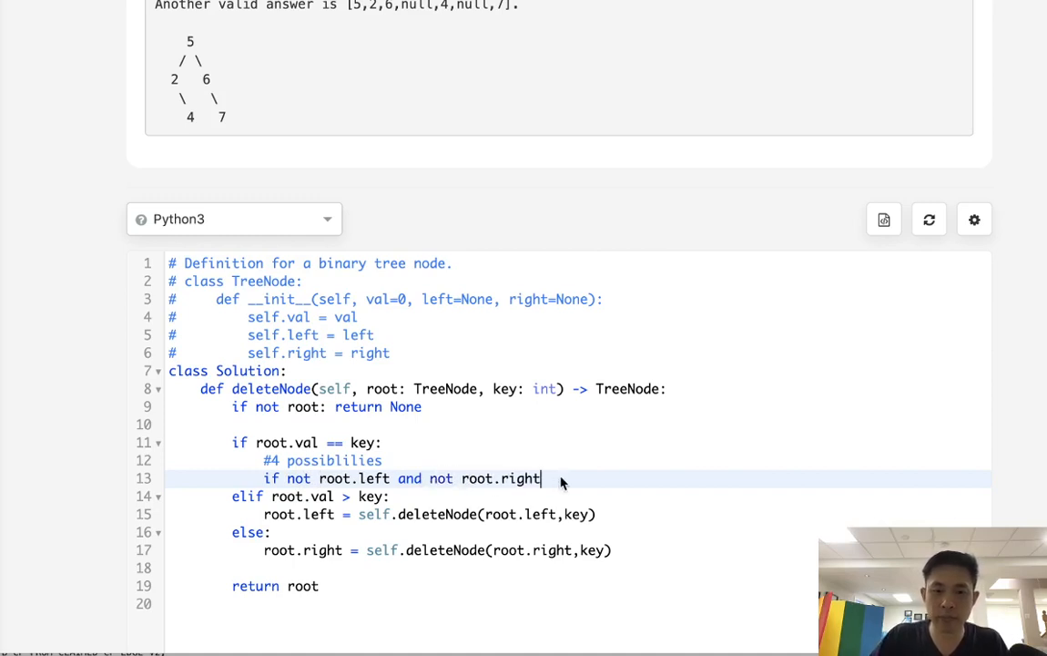
pyautogui.write(': re')
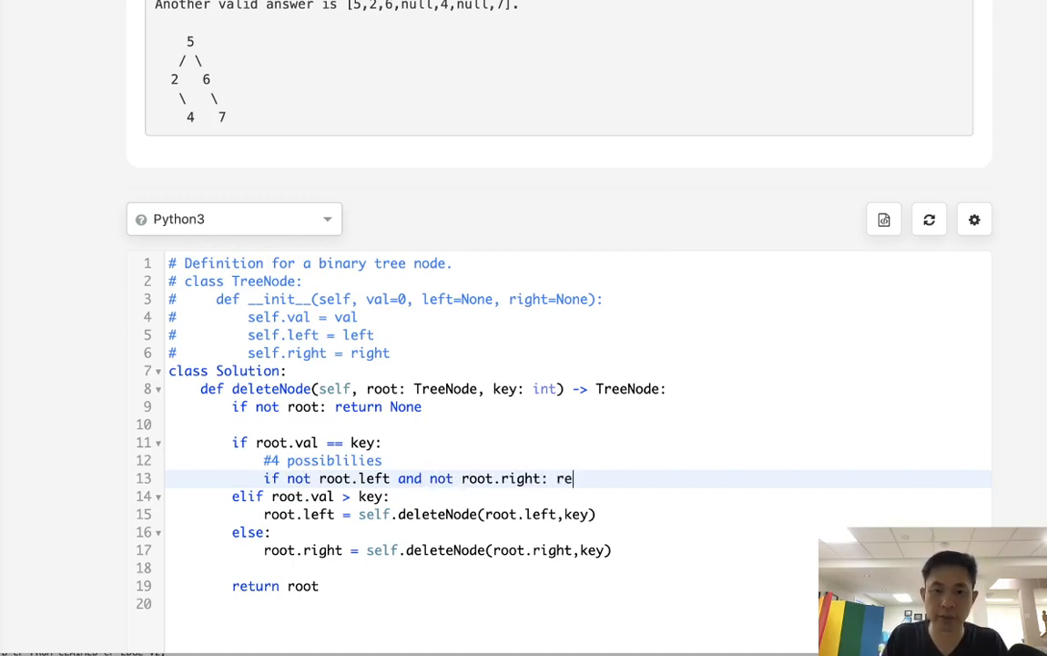
pyautogui.write('turn None')
pyautogui.write('if not')
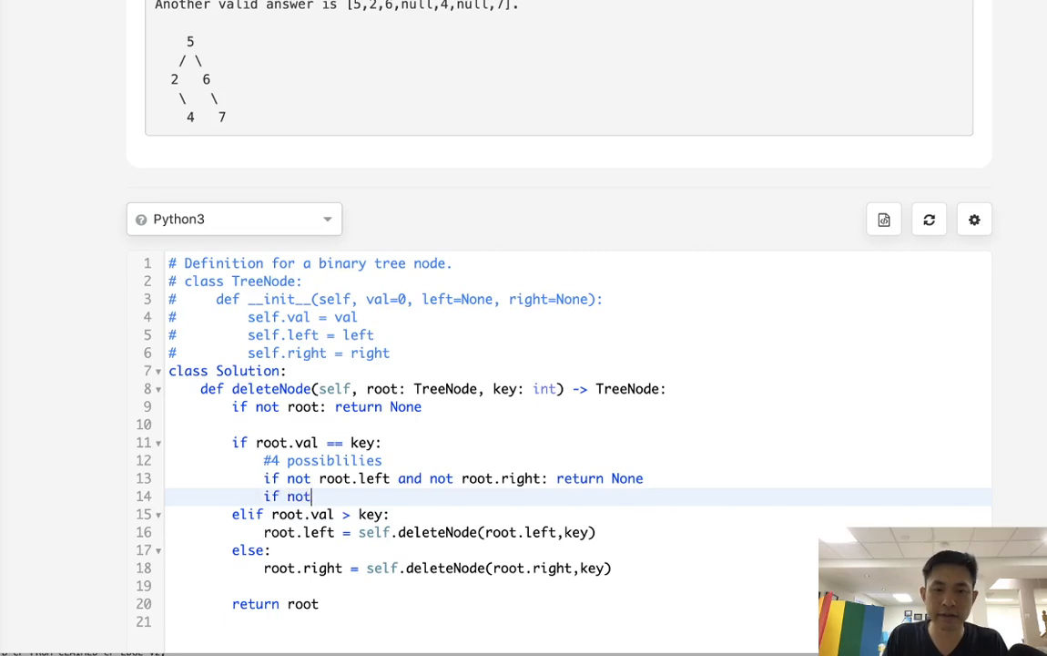
# Step: Return root.right when only a right child exists, and root.left when only a left child exists
pyautogui.write('root.left')
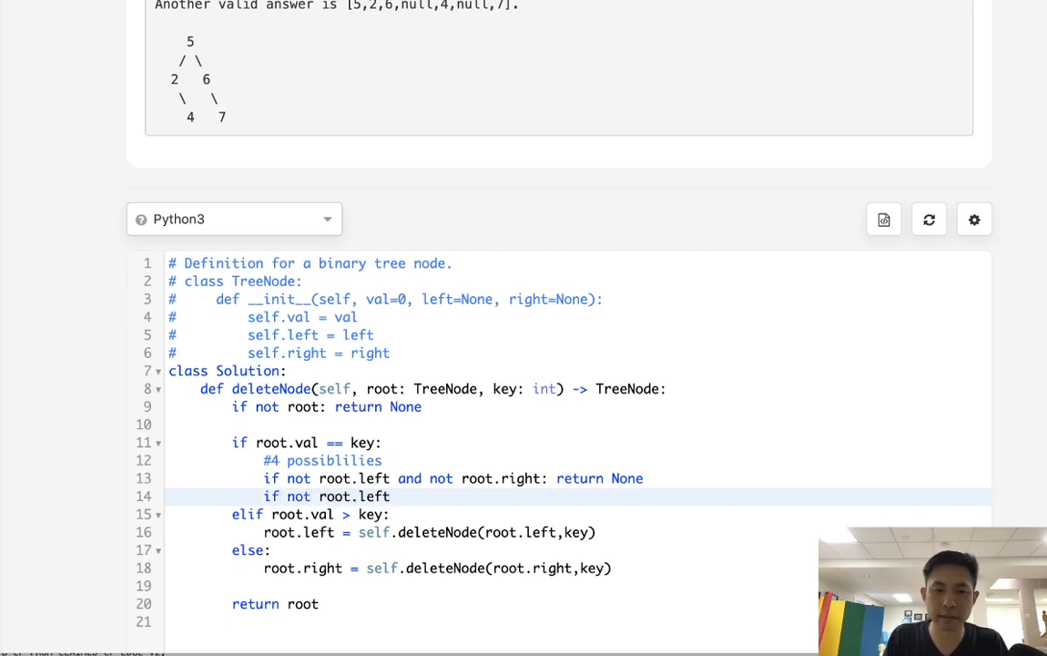
pyautogui.write('and root')
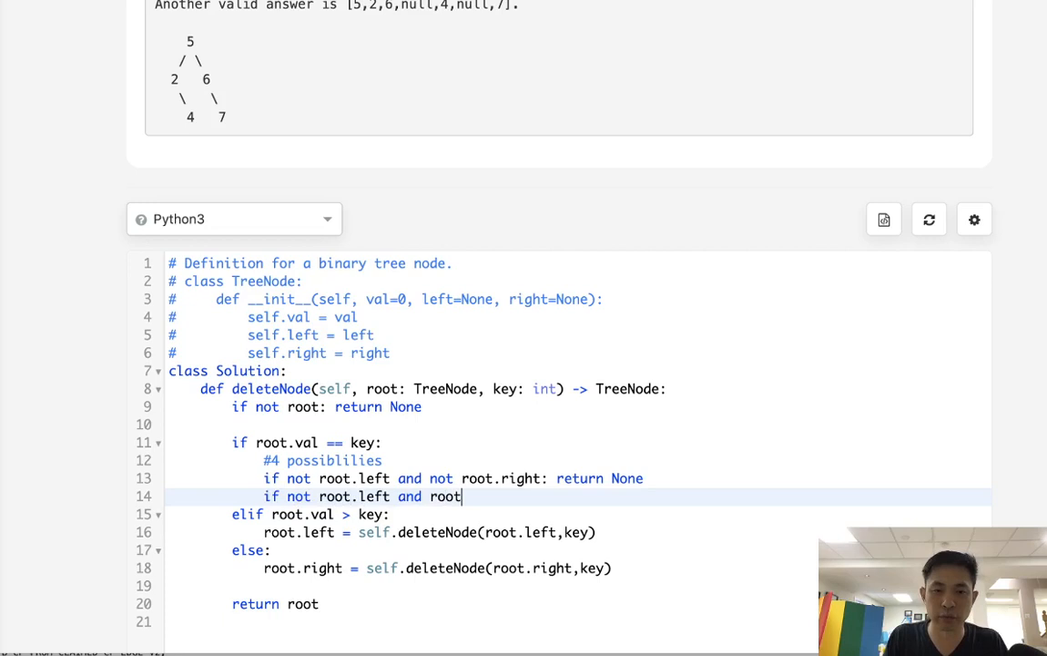
pyautogui.write('.right: ret')
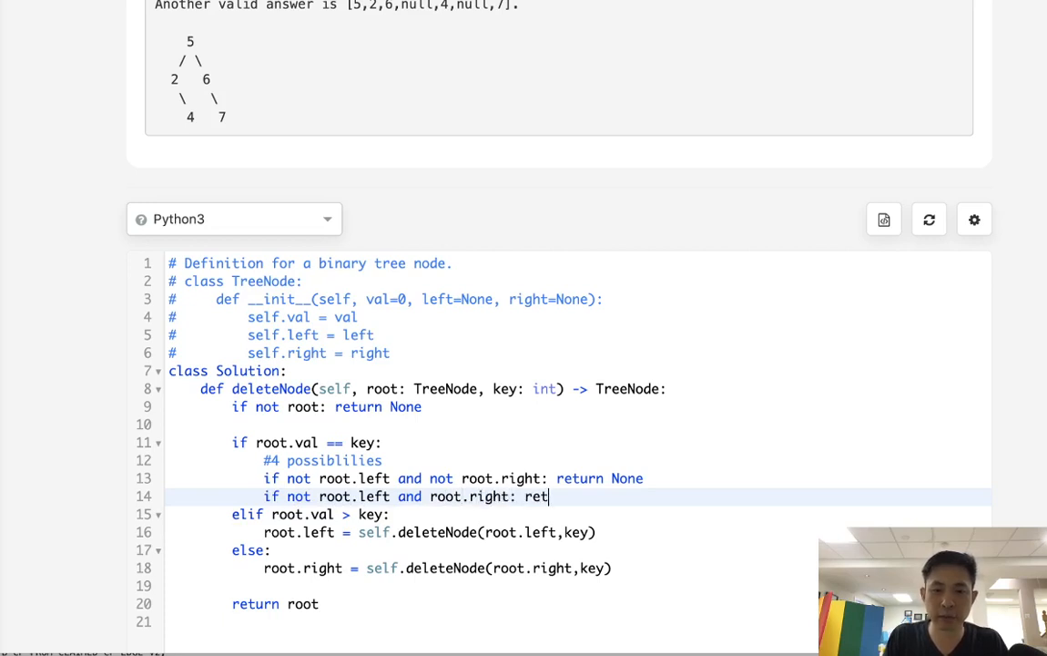
pyautogui.write('urn root.right')
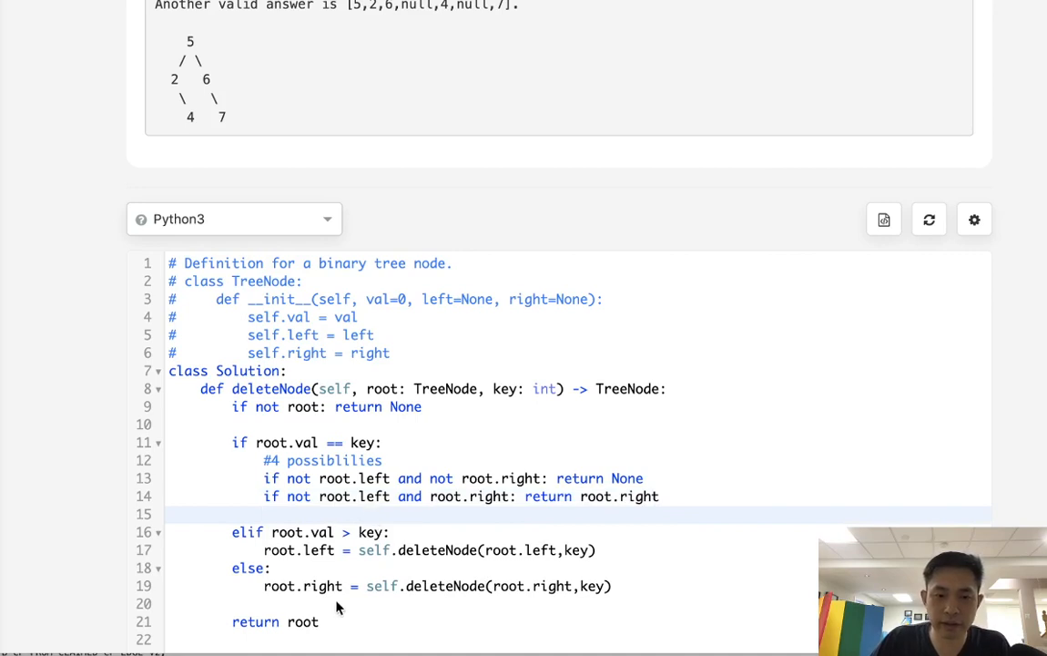
pyautogui.moveTo(362, 569)
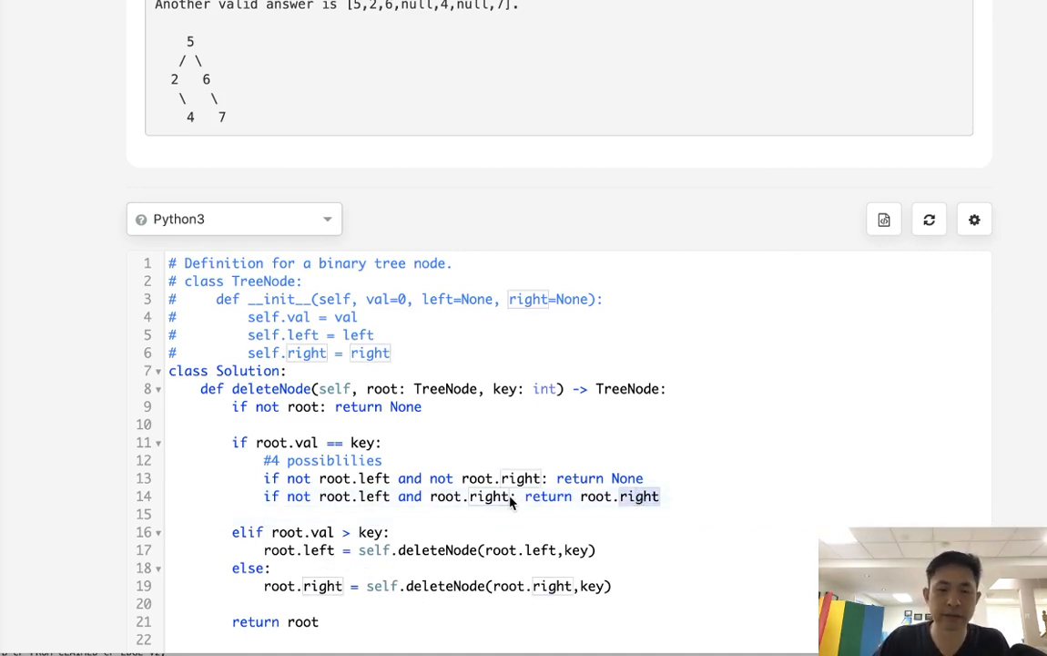
pyautogui.write('if')
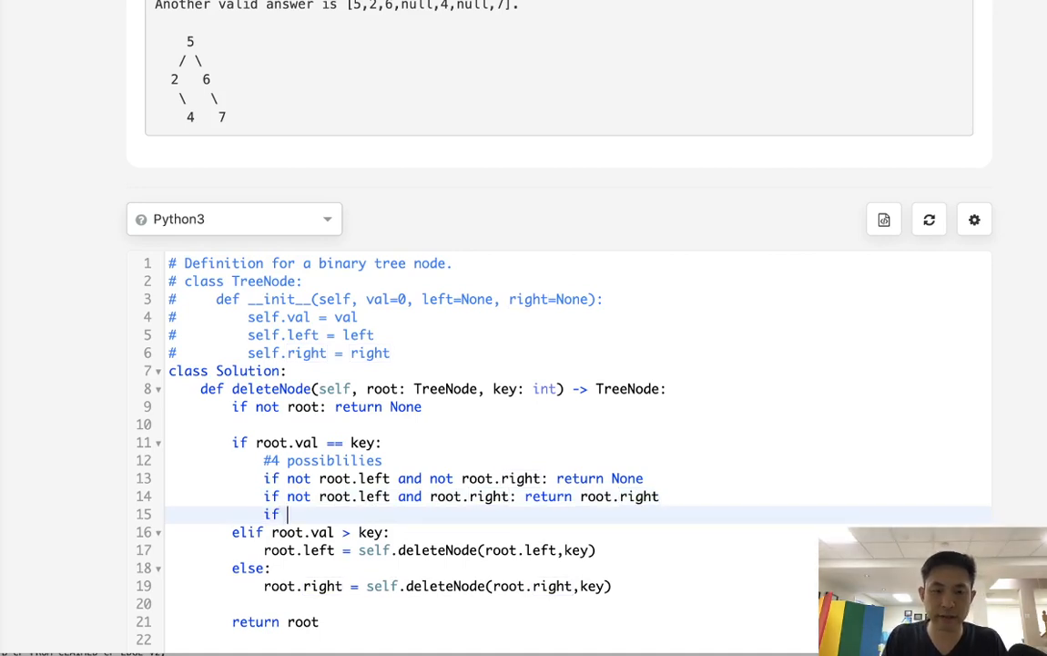
pyautogui.write('not root.')
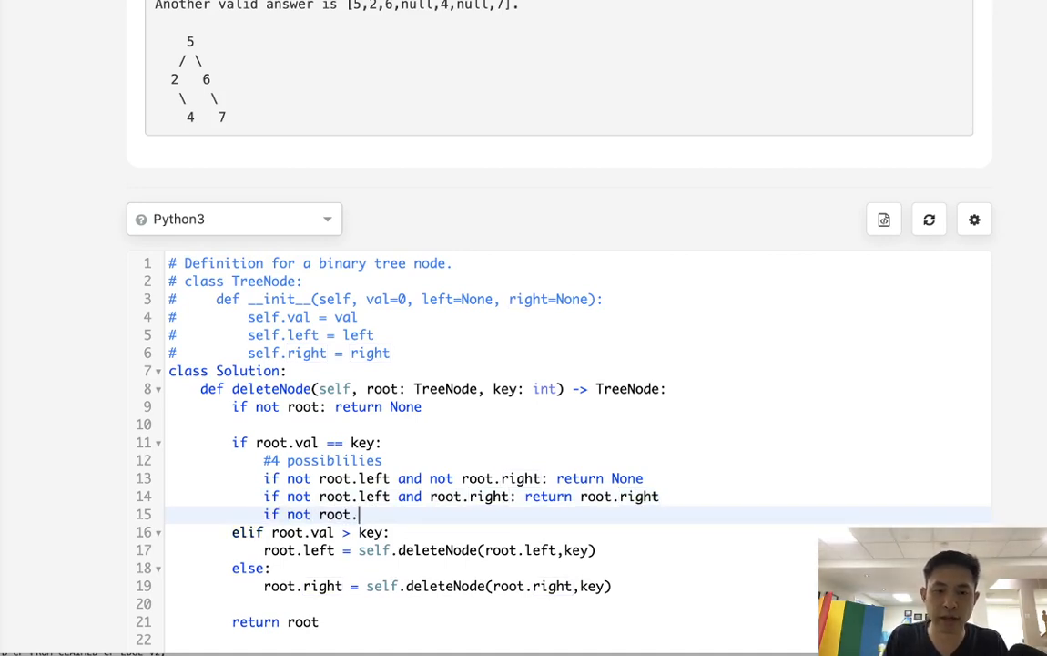
pyautogui.write('right a')
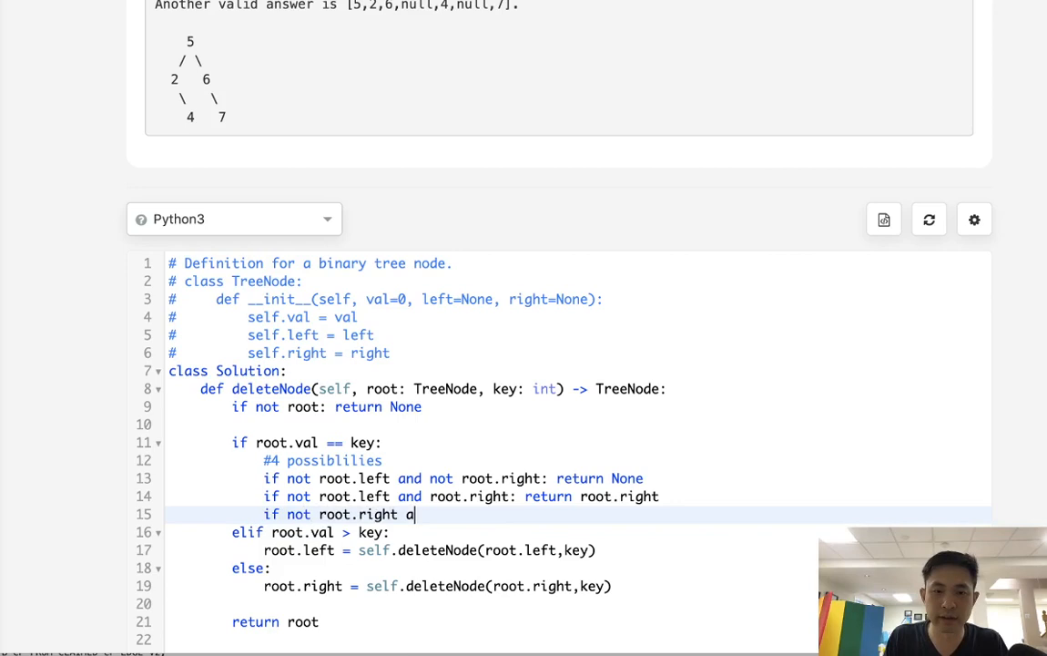
pyautogui.write('nd root.left:')
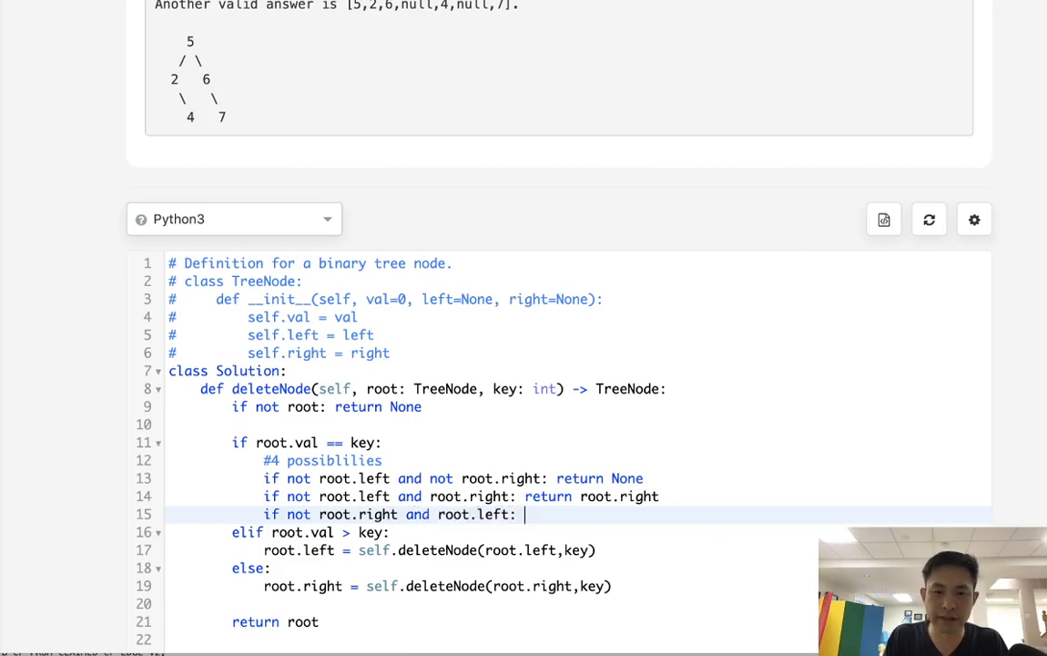
pyautogui.write('return root.left')
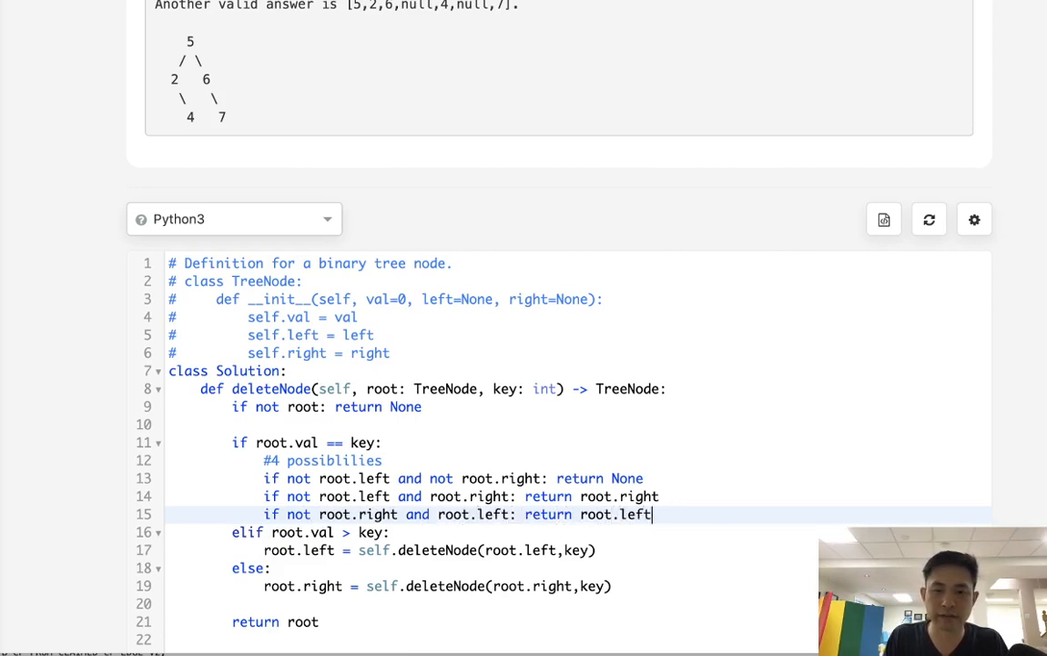
pyautogui.press('Enter')
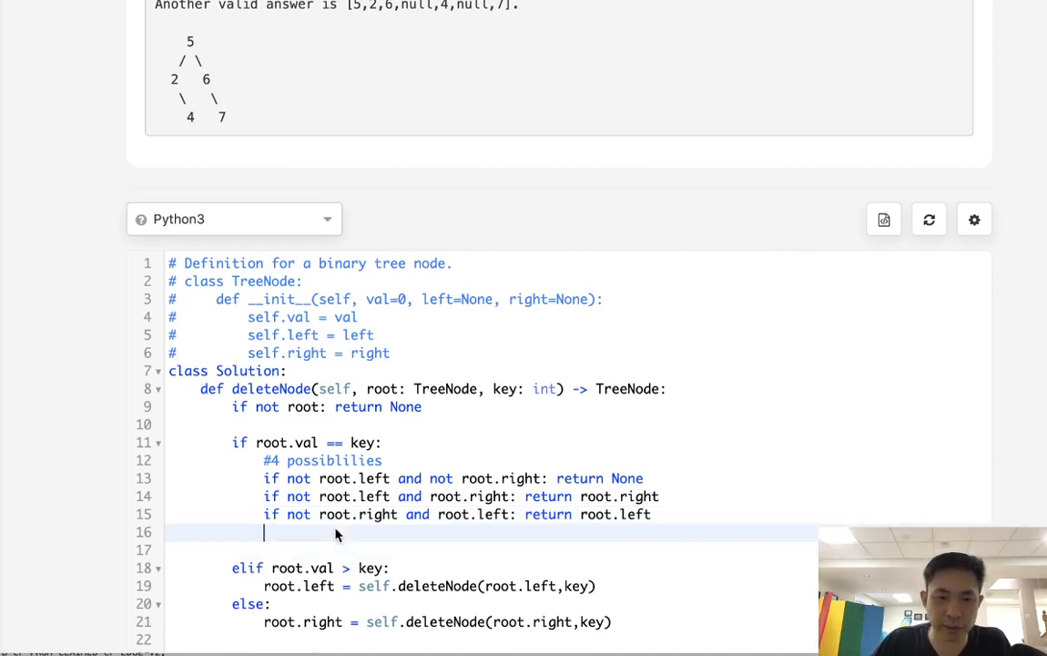
# Step: Sketch an ASCII tree below the code showing node 2 replaced by its successor 3
pyautogui.scroll(-3)
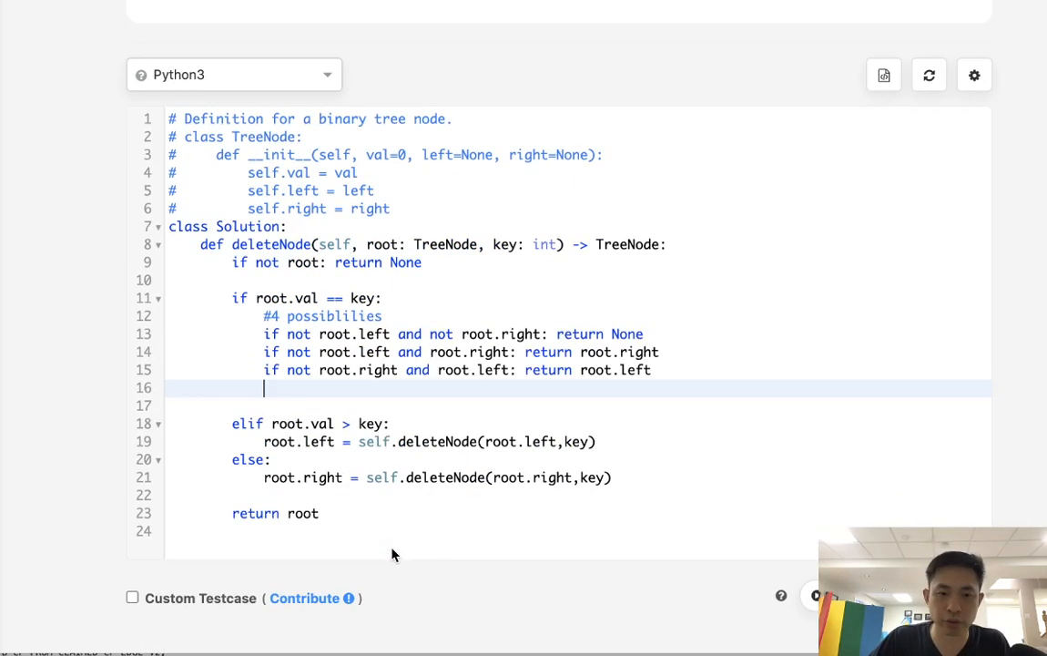
pyautogui.scroll(-3)
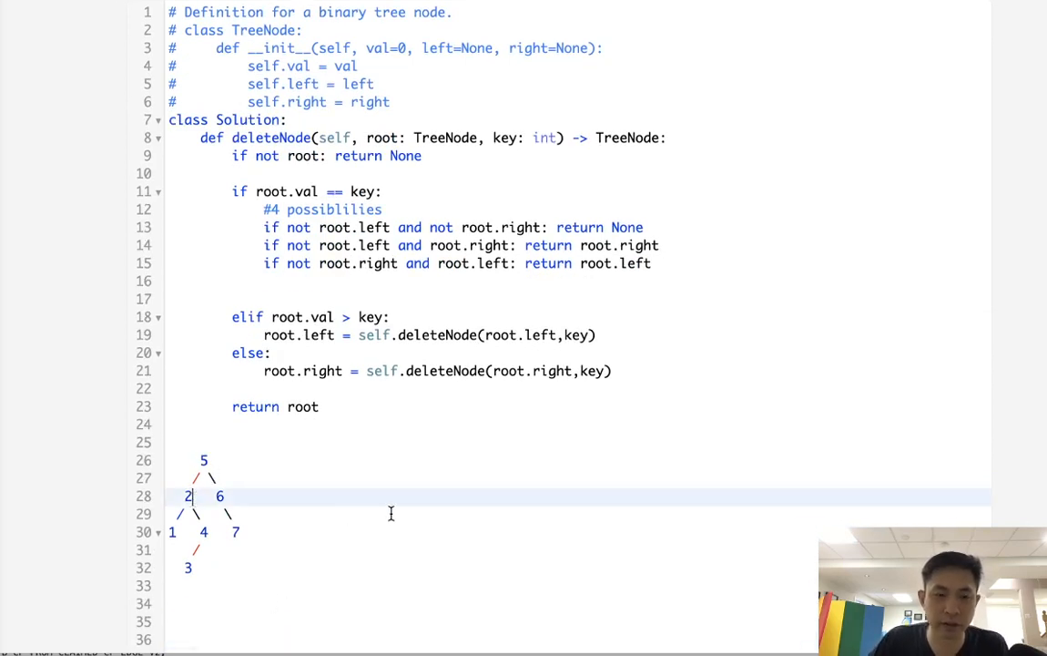
pyautogui.moveTo(333, 572)
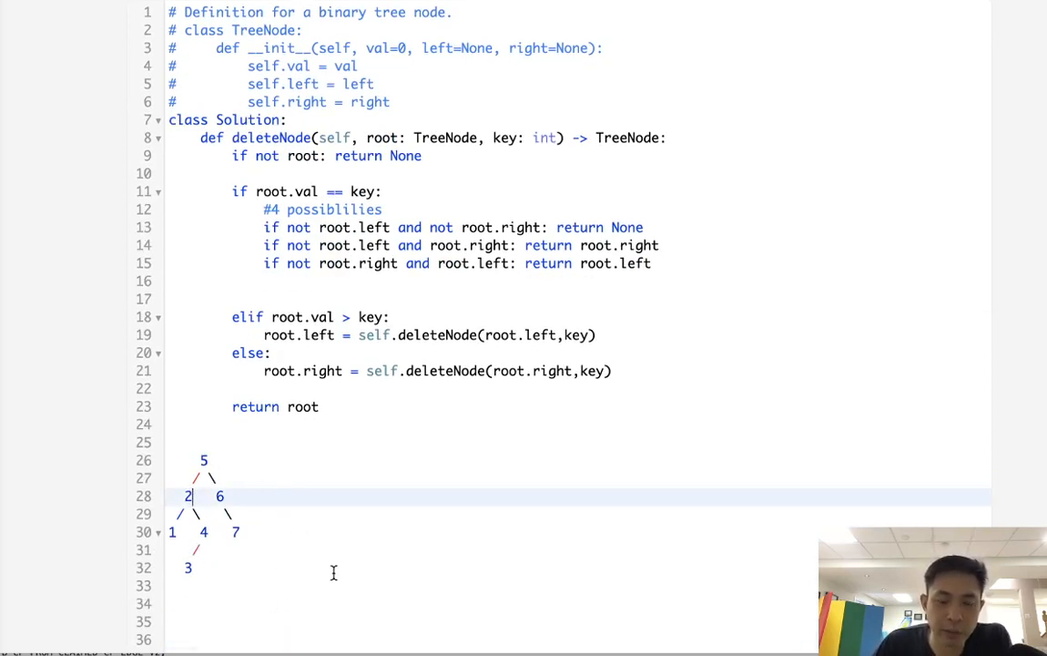
pyautogui.moveTo(487, 611)
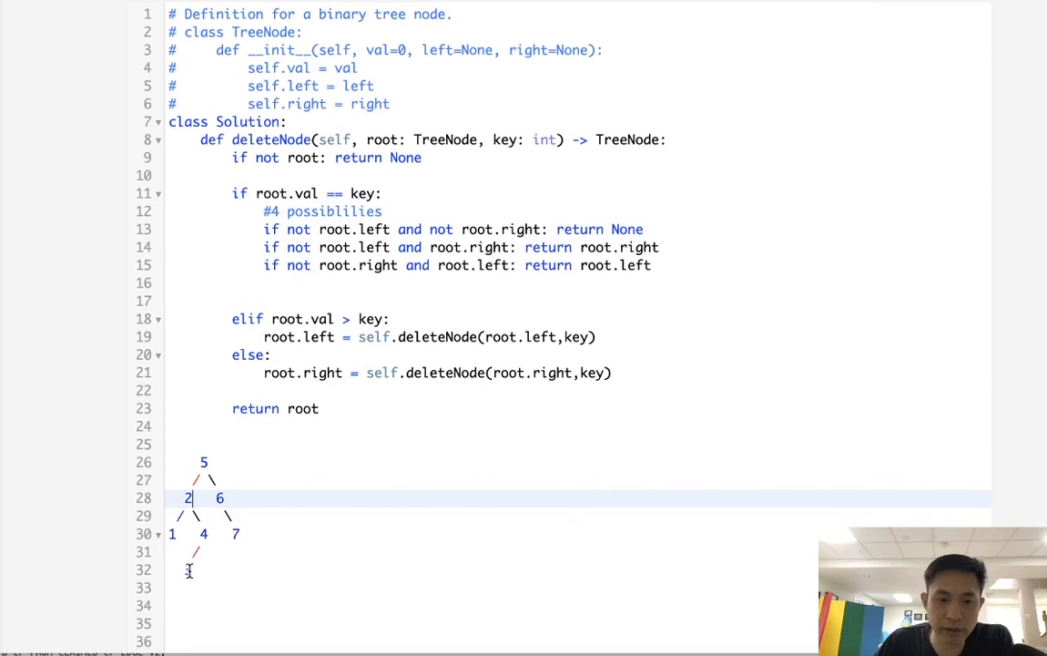
pyautogui.write('3')
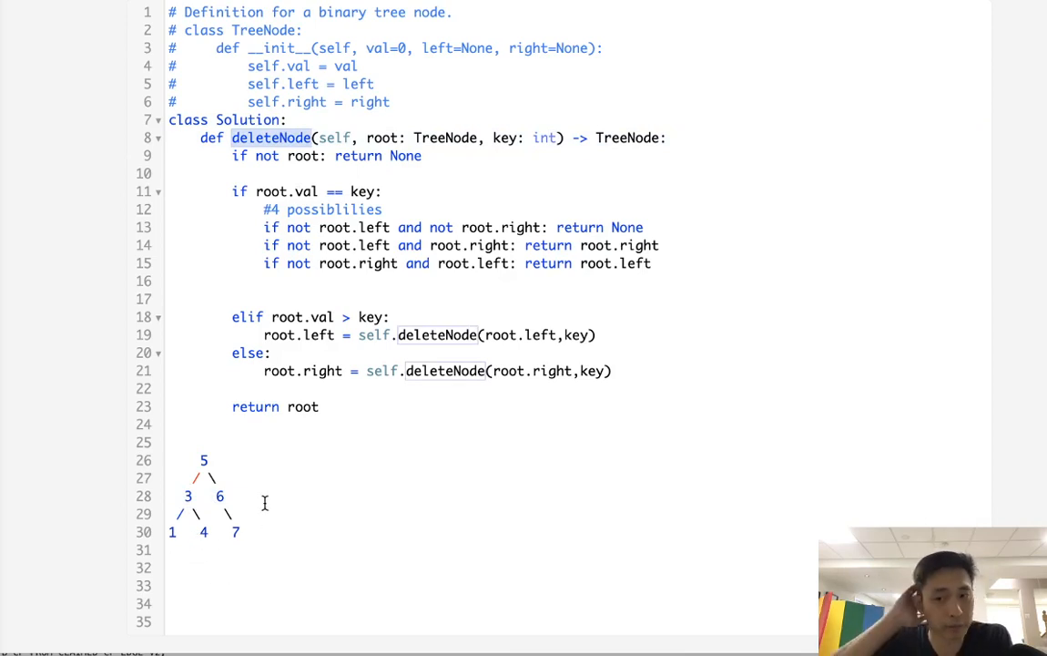
pyautogui.click(328, 280)
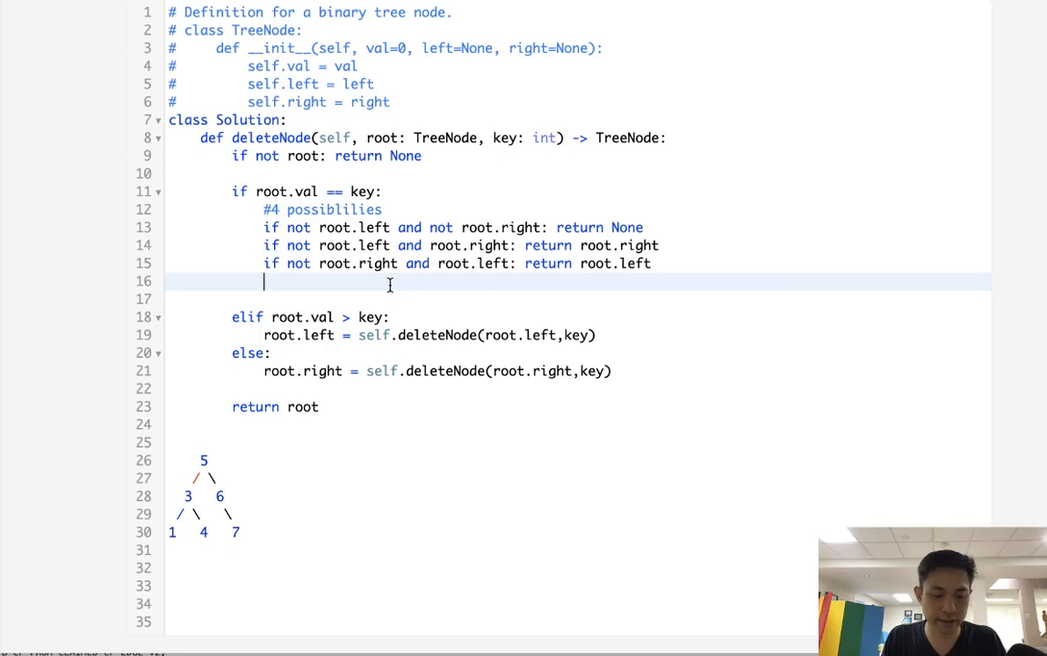
# Step: Under '#if both', set pnt = root.right and loop 'while pnt.left: pnt = pnt.left'
pyautogui.write('#if both')
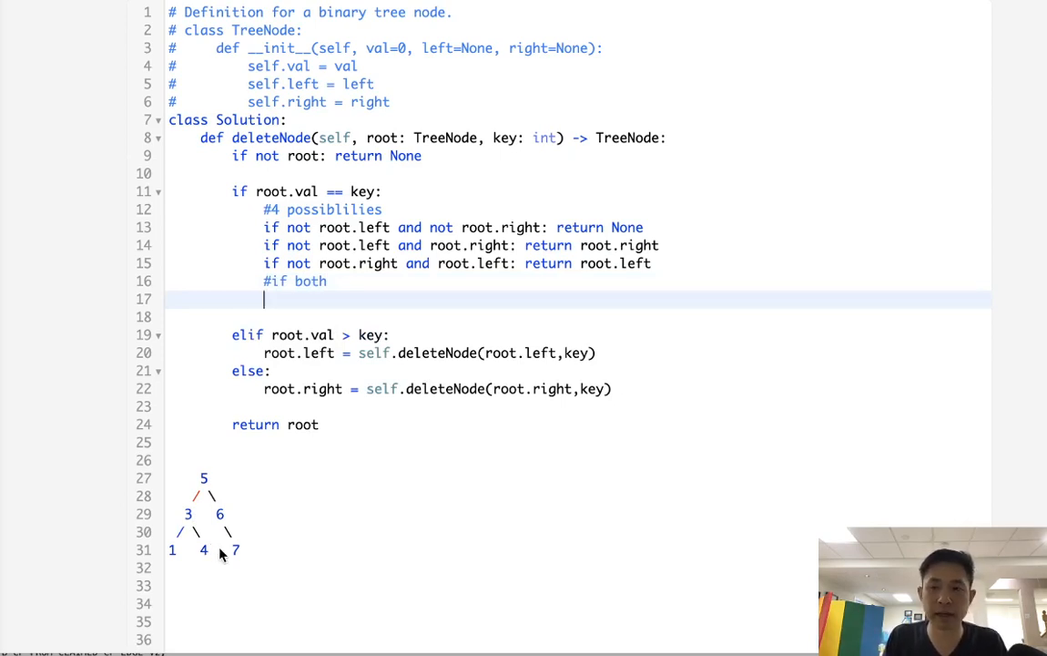
pyautogui.write('op')
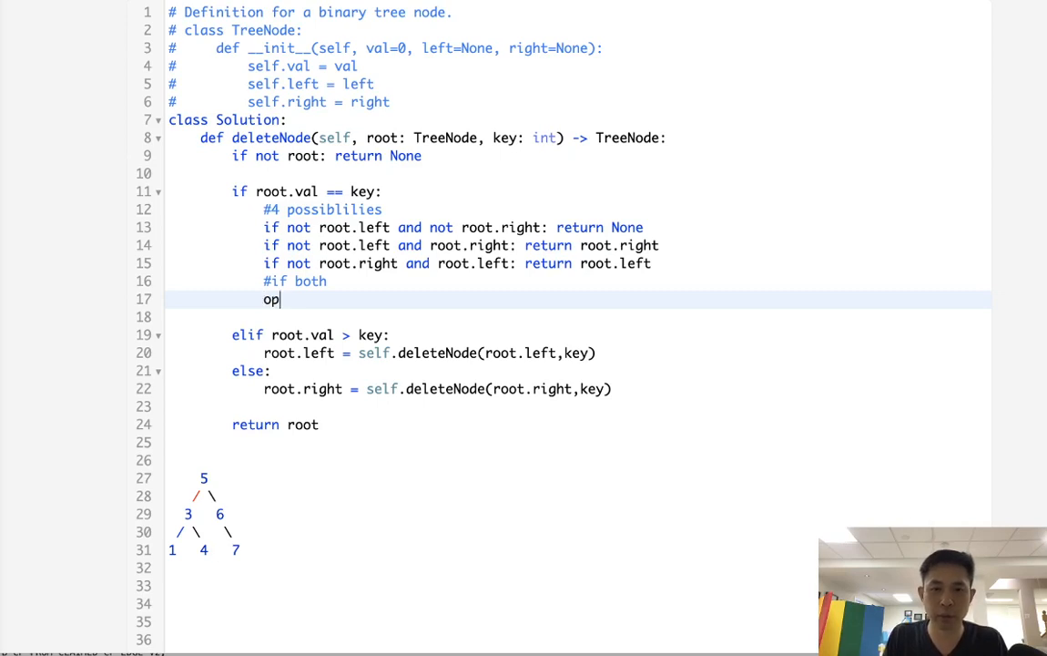
pyautogui.write('nt =')
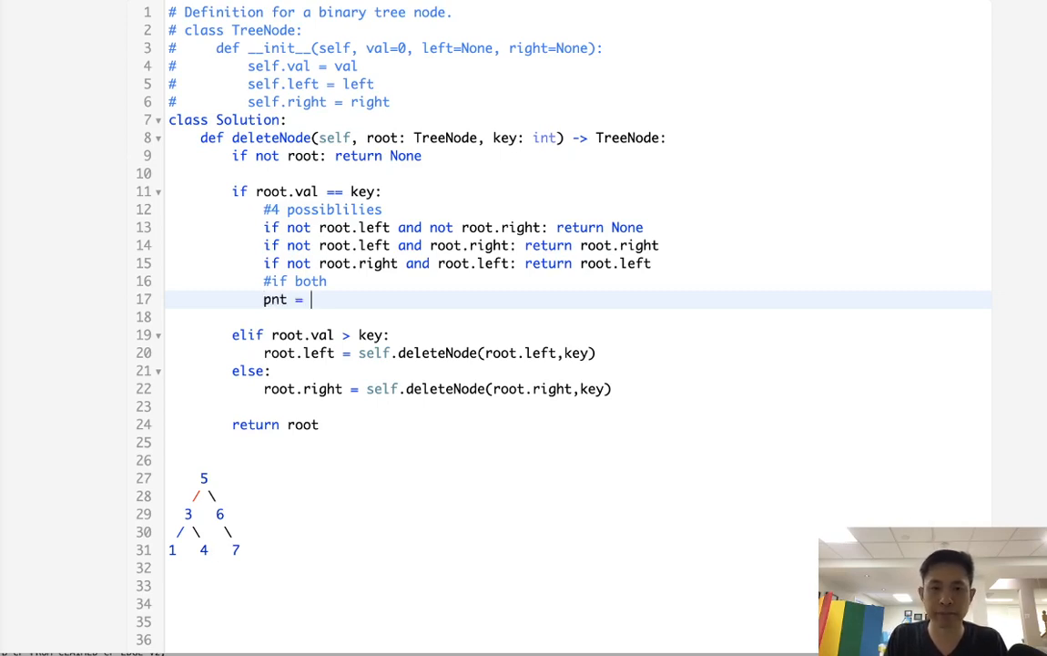
pyautogui.write('root.right')
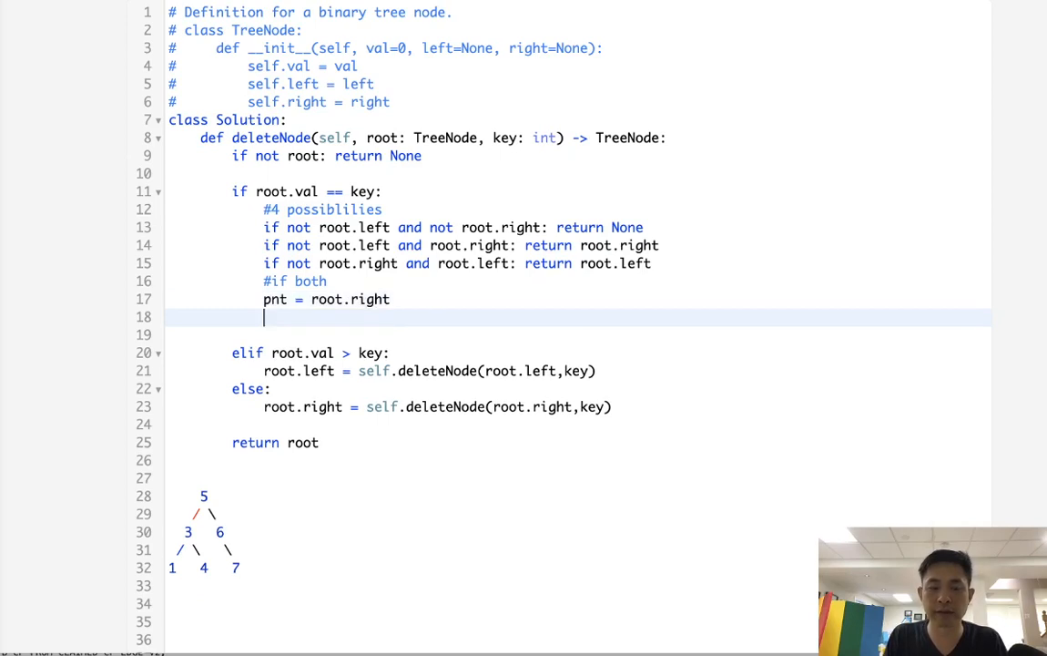
pyautogui.write('while pn')
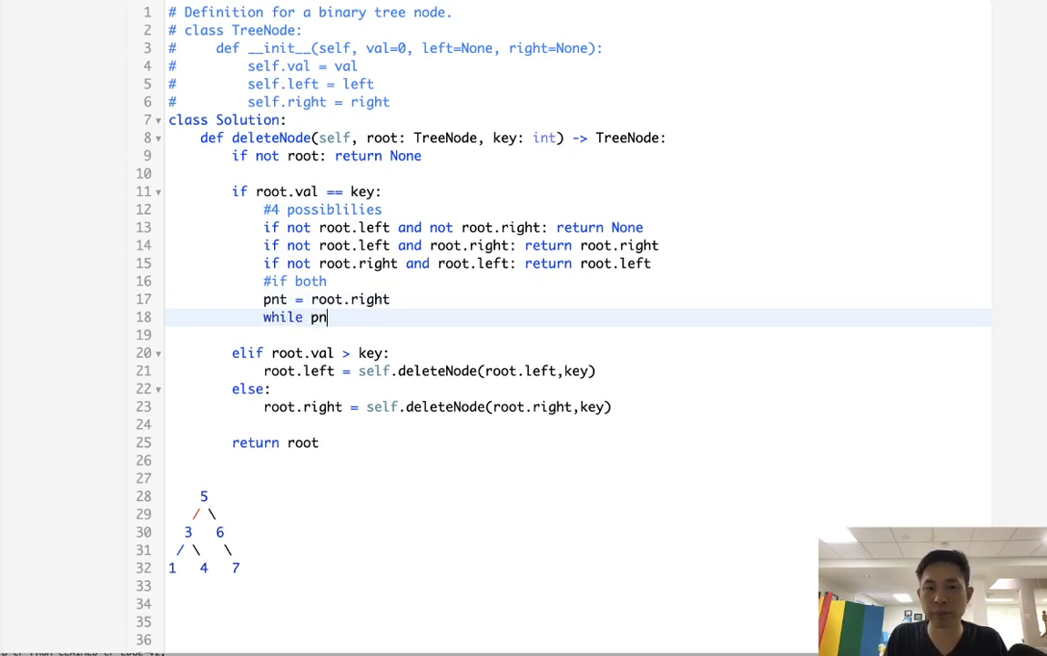
pyautogui.write('t.left: pnt =')
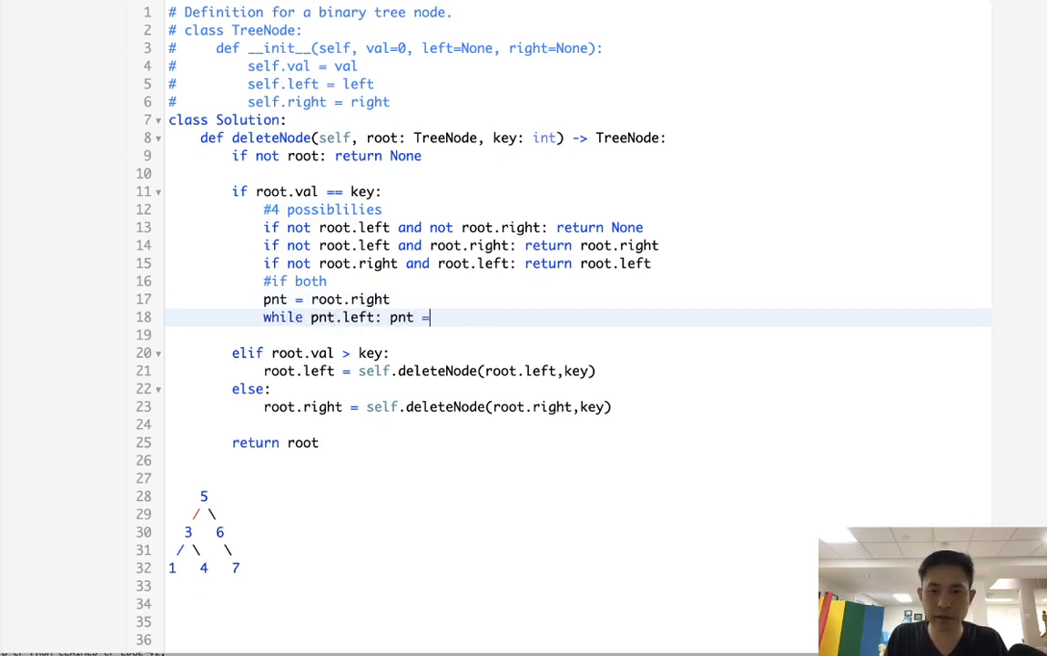
pyautogui.write('pnt.left')
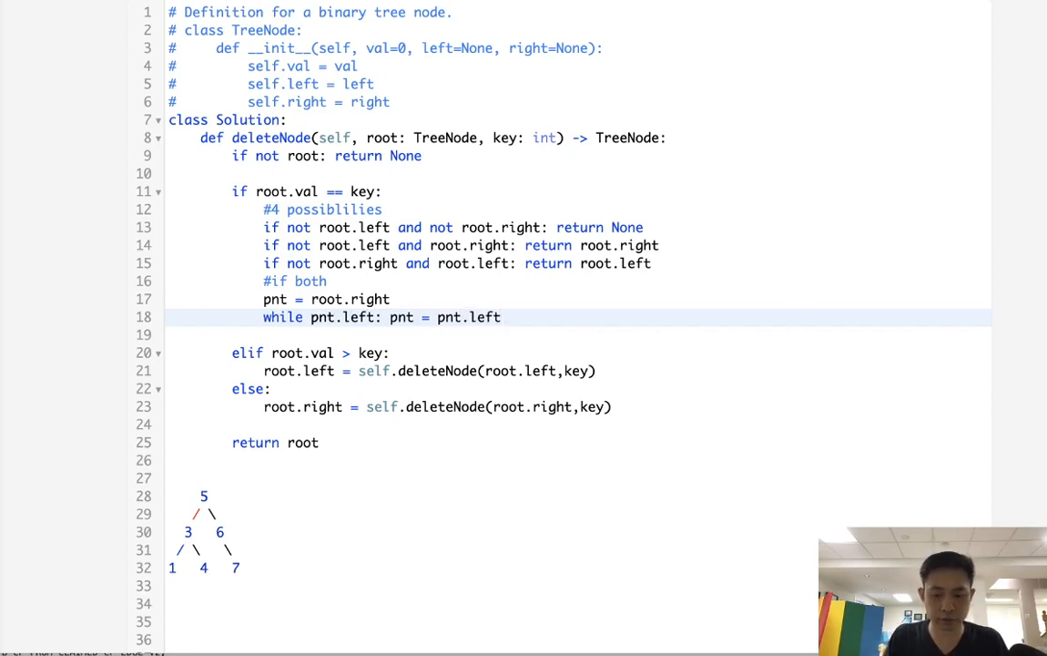
pyautogui.press('enter')
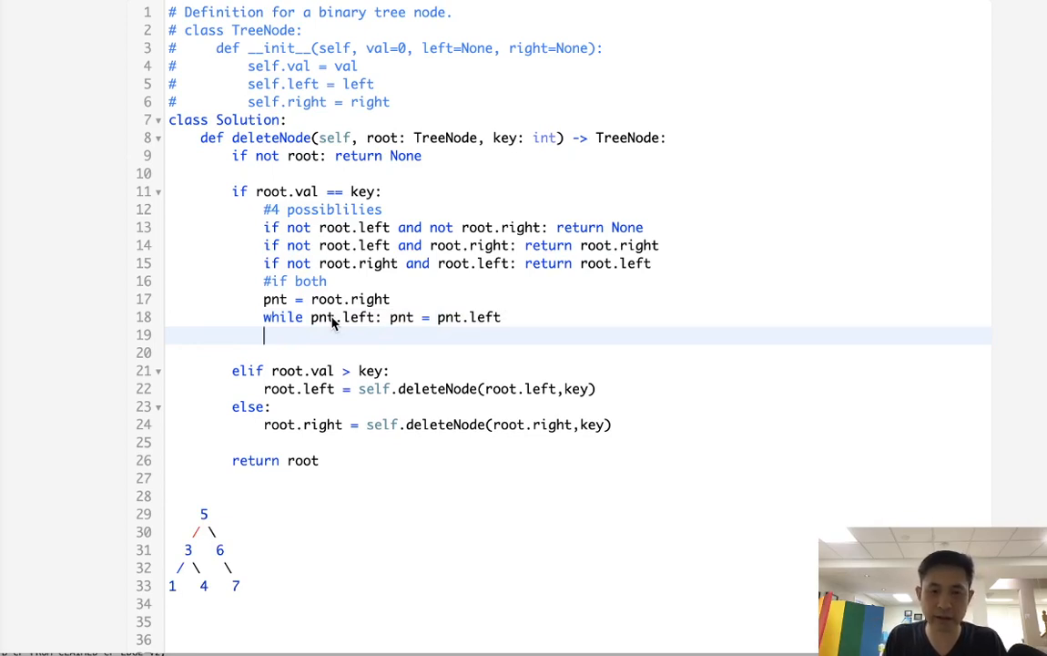
# Step: Set root.val = pnt.val and root.right = self.deleteNode(root.right, root.val)
pyautogui.write('root')
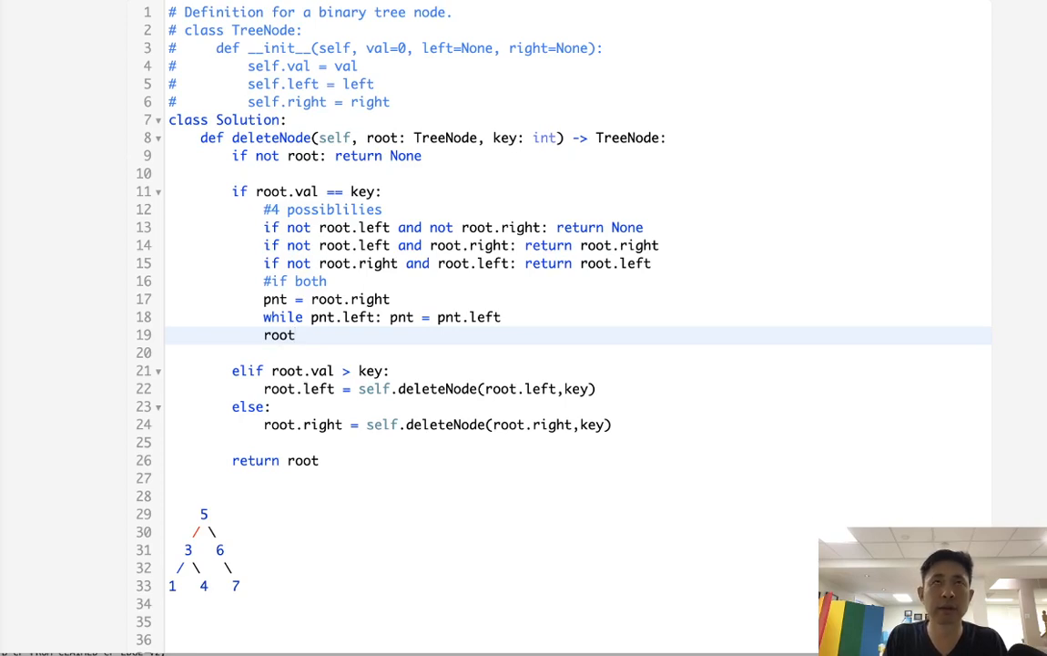
pyautogui.write('.val =')
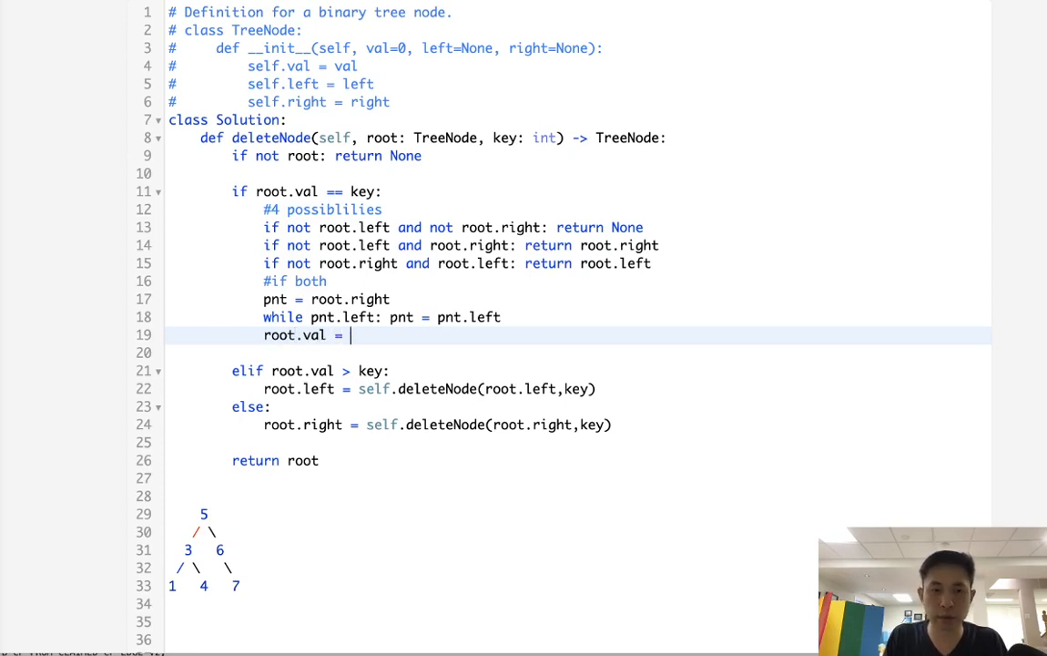
pyautogui.write('pnt.val')
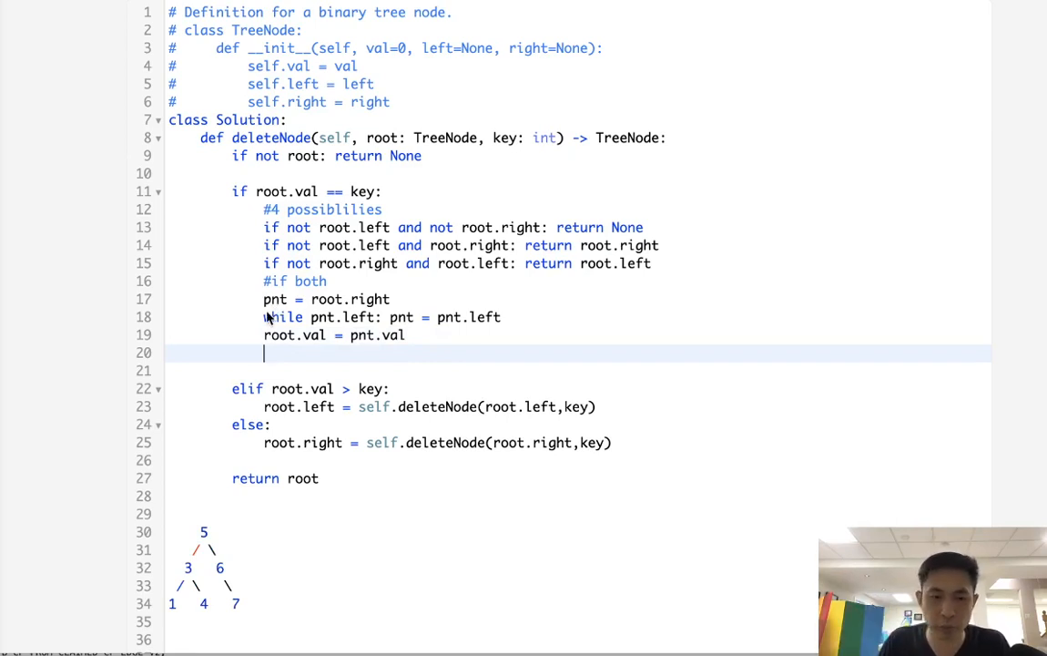
pyautogui.write('root.right = self')
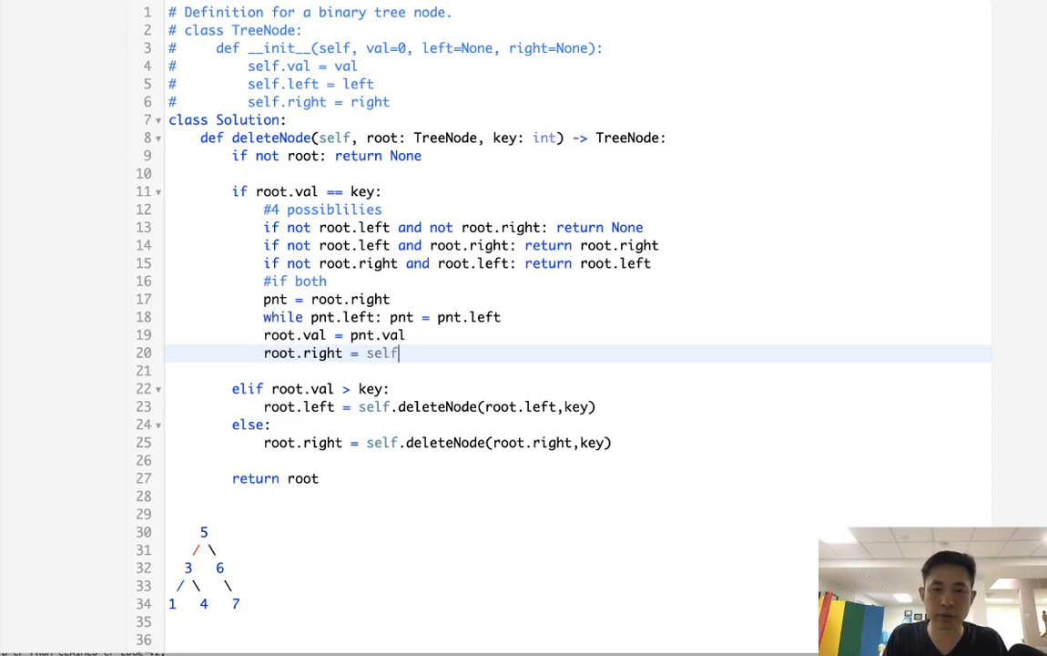
pyautogui.write('.delet')
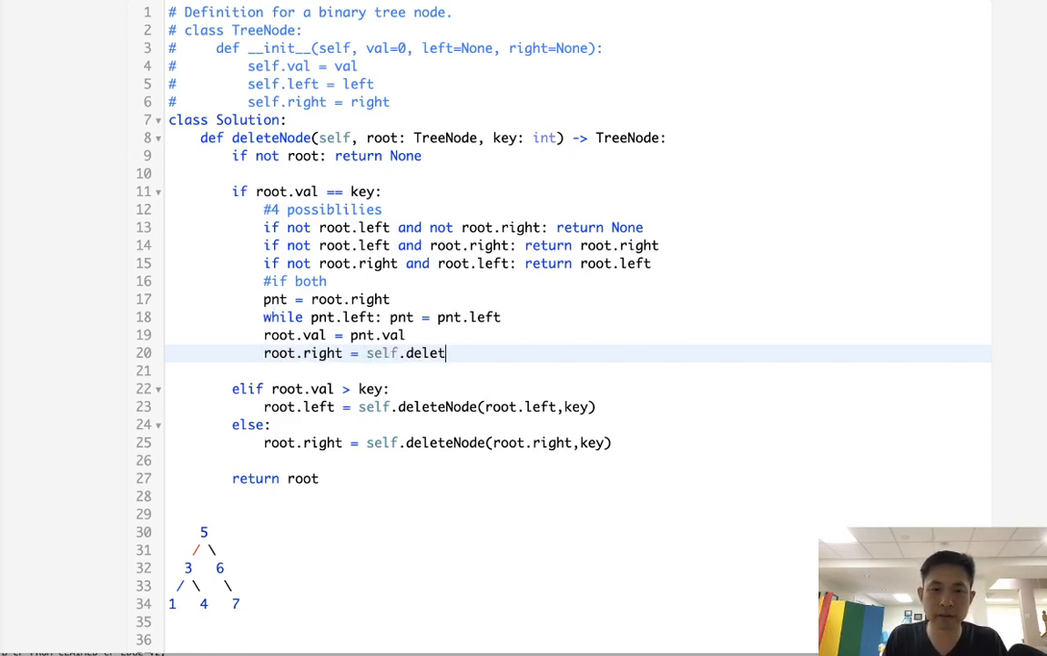
pyautogui.write('eNode()')
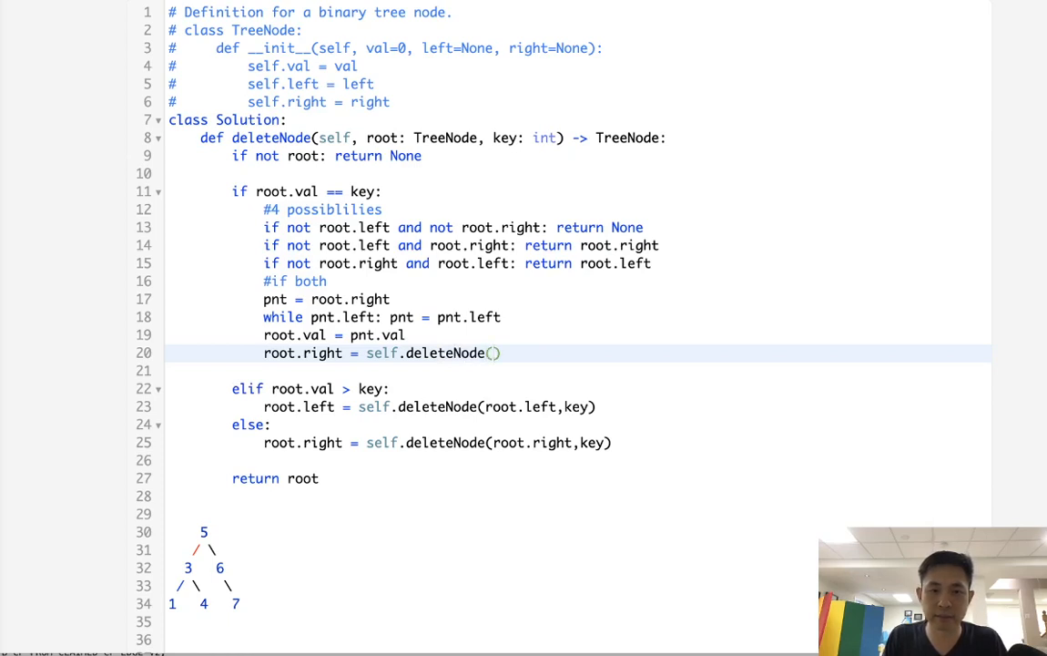
pyautogui.write('ro')
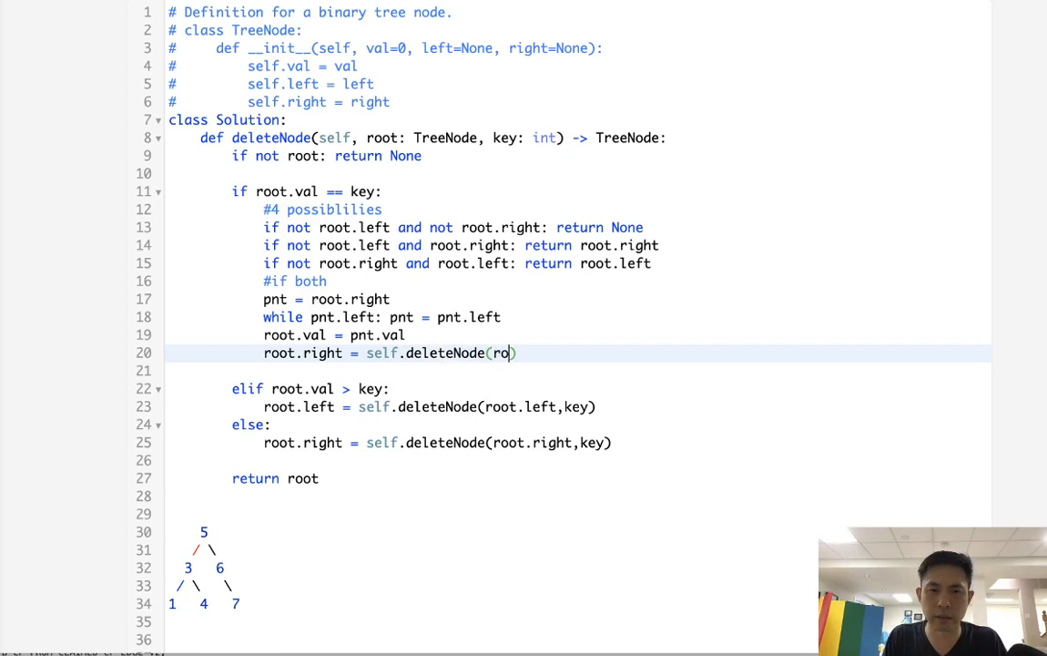
pyautogui.write('ot')
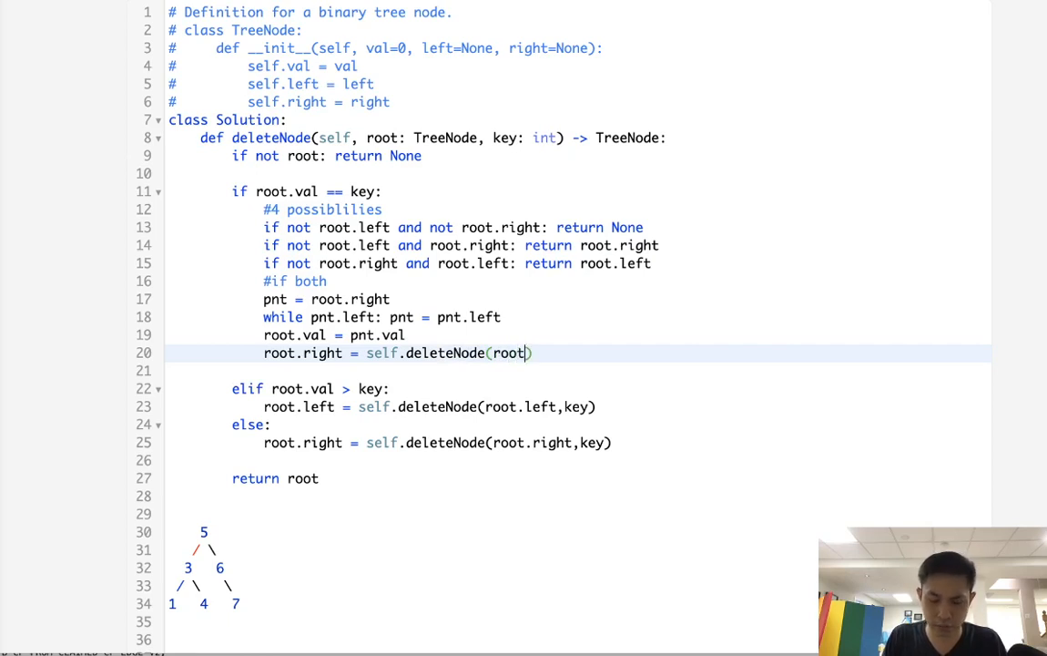
pyautogui.write('.right,root')
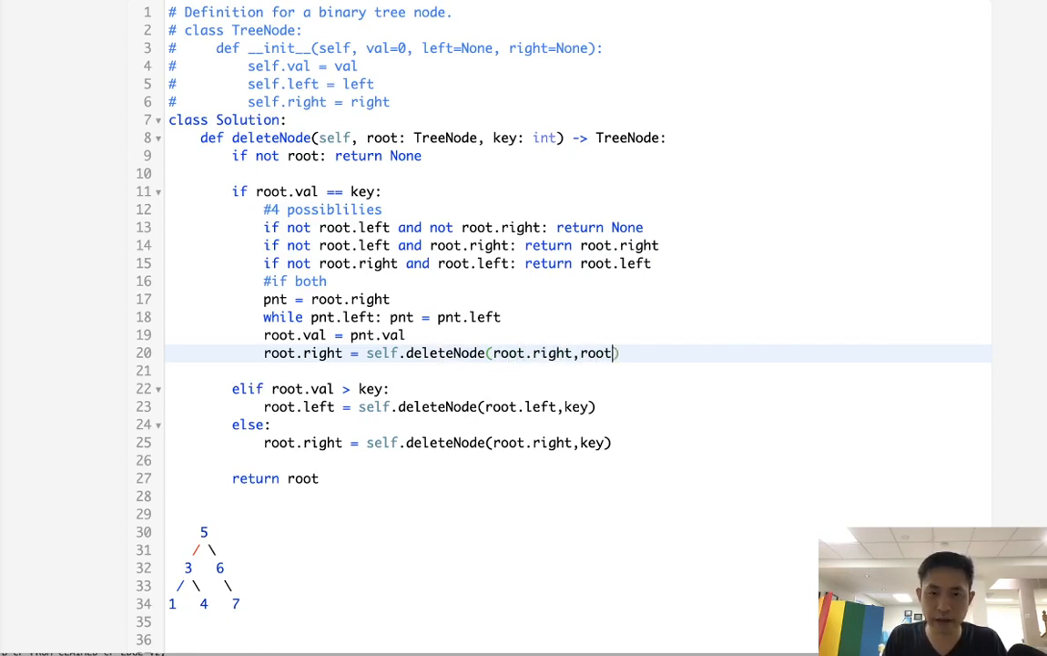
pyautogui.write('val')
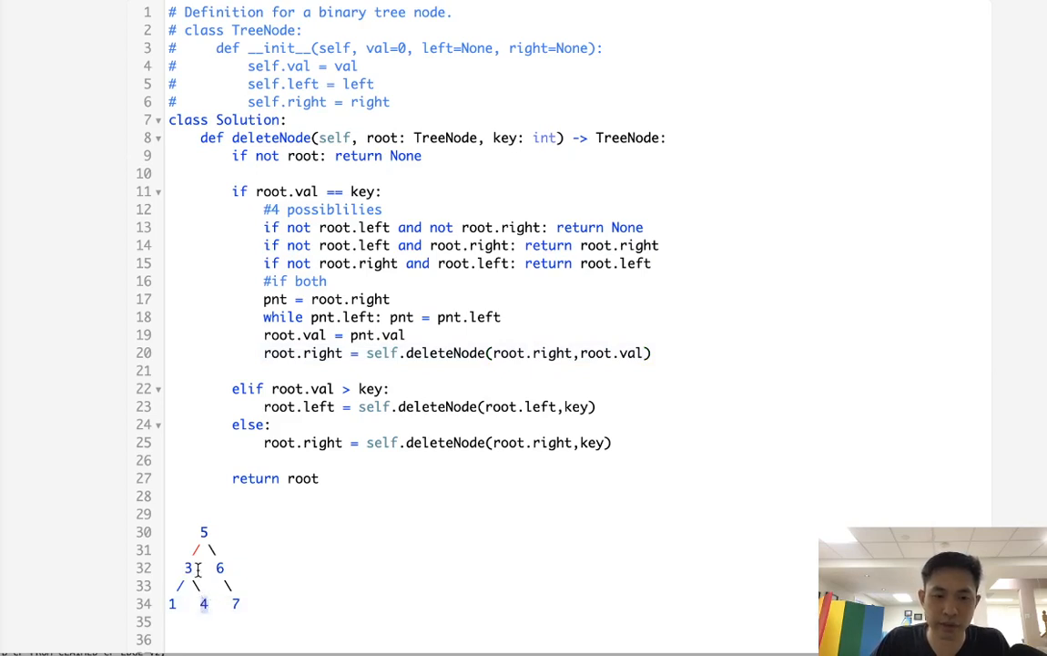
pyautogui.moveTo(403, 546)
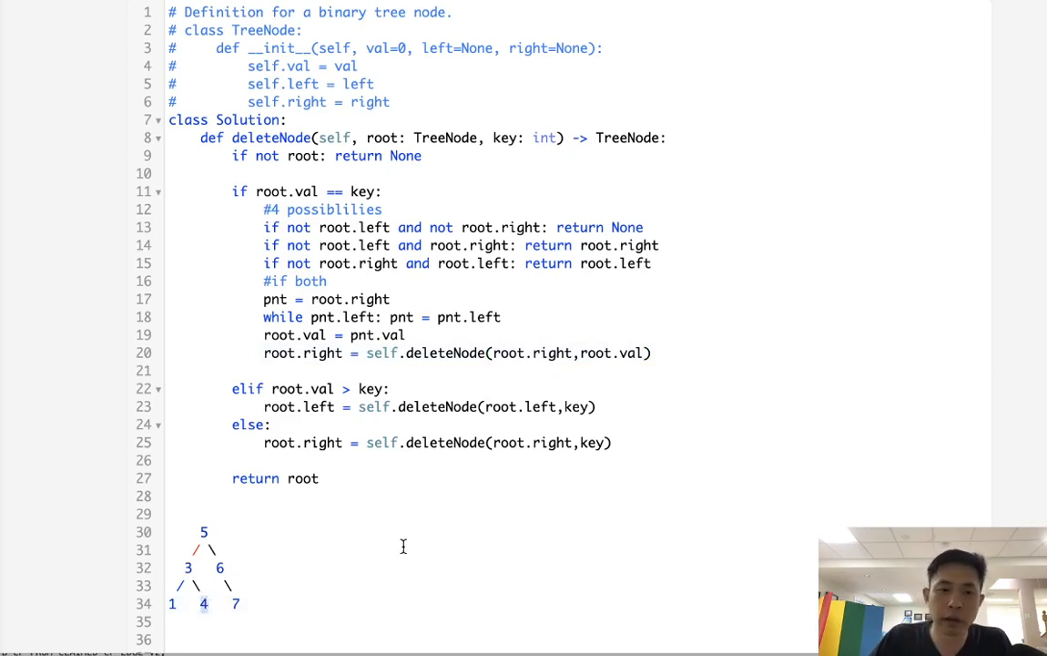
pyautogui.moveTo(265, 596)
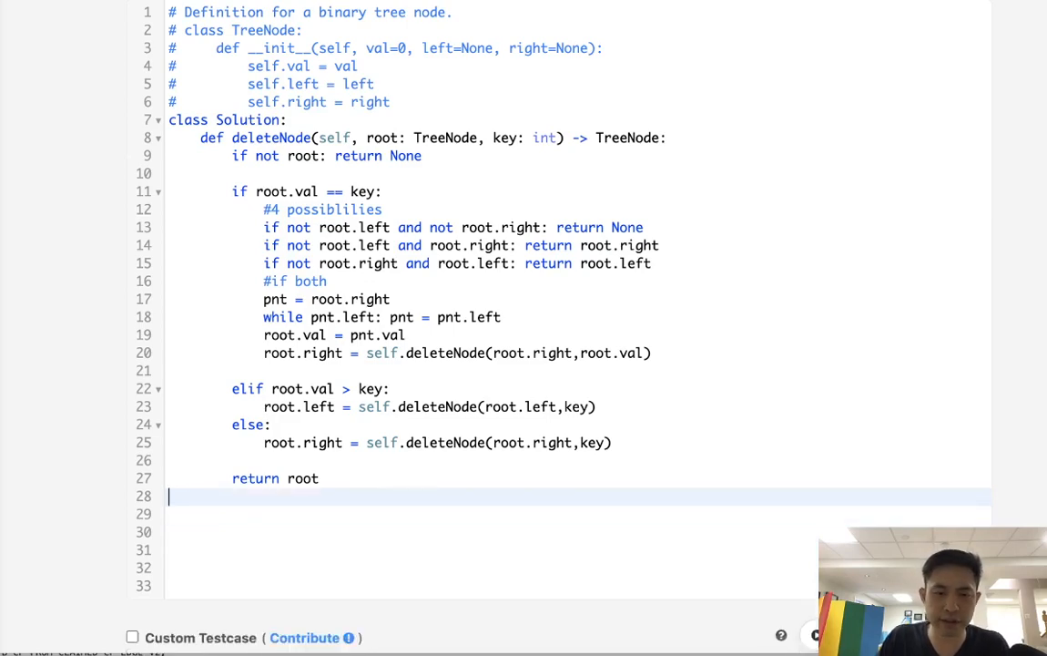
# Step: Run the sample case, matching expected [5,4,6,2,null,null,7], then submit for an Accepted verdict
pyautogui.click(848, 485)
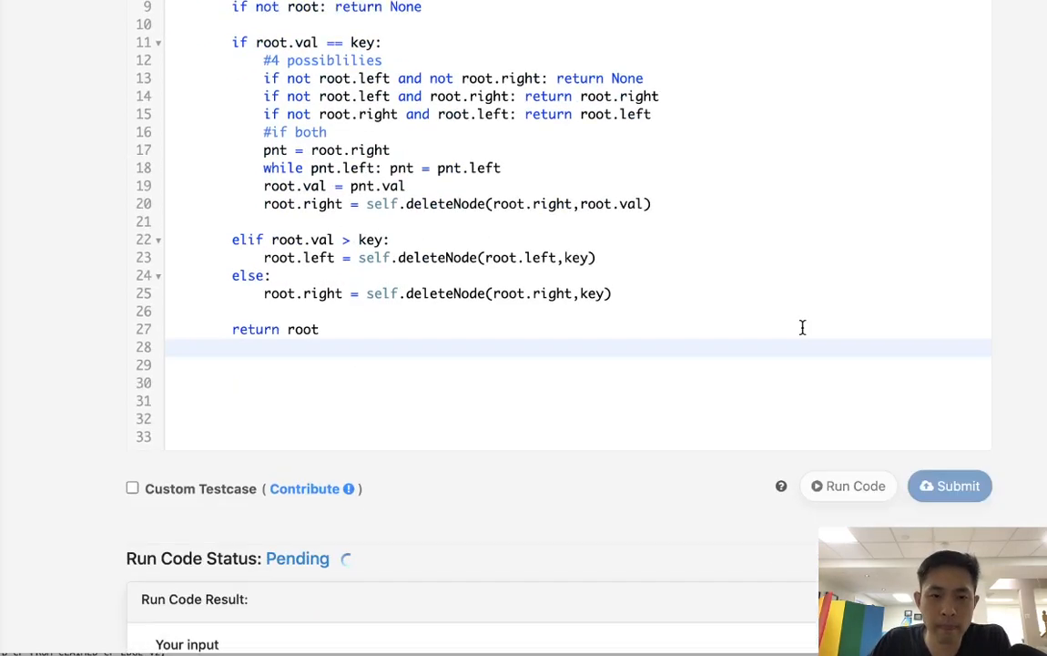
pyautogui.click(848, 485)
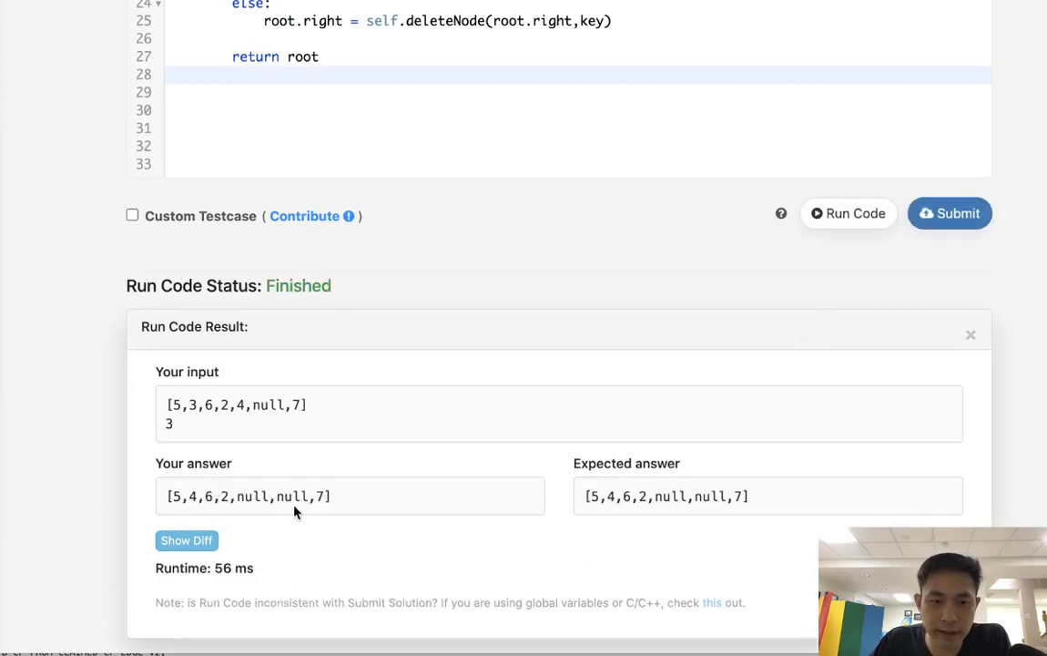
pyautogui.click(950, 213)
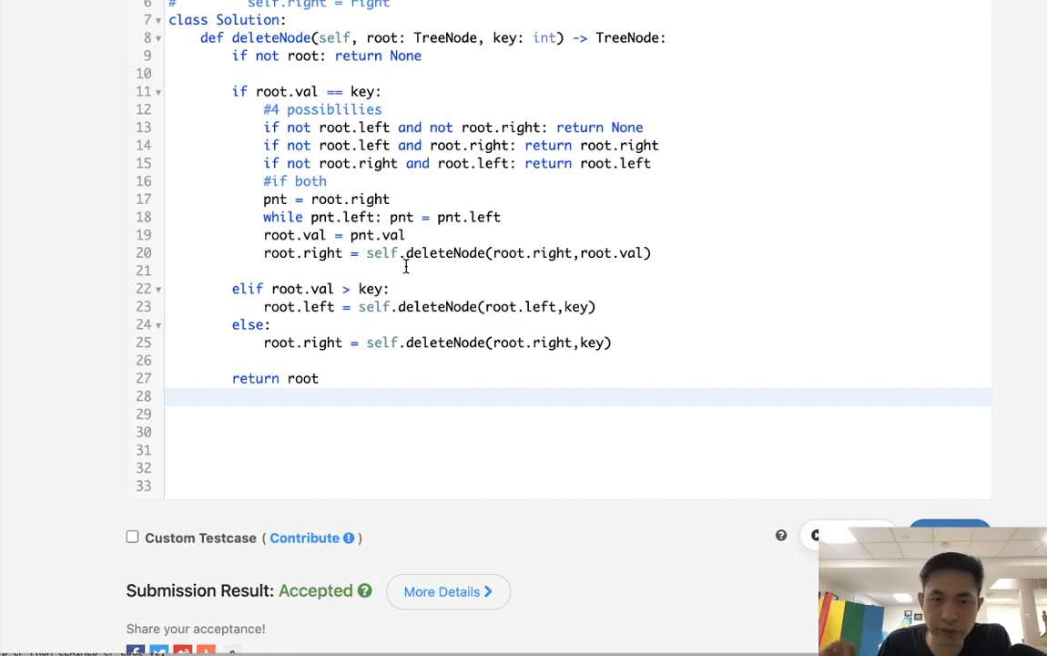
pyautogui.click(405, 234)
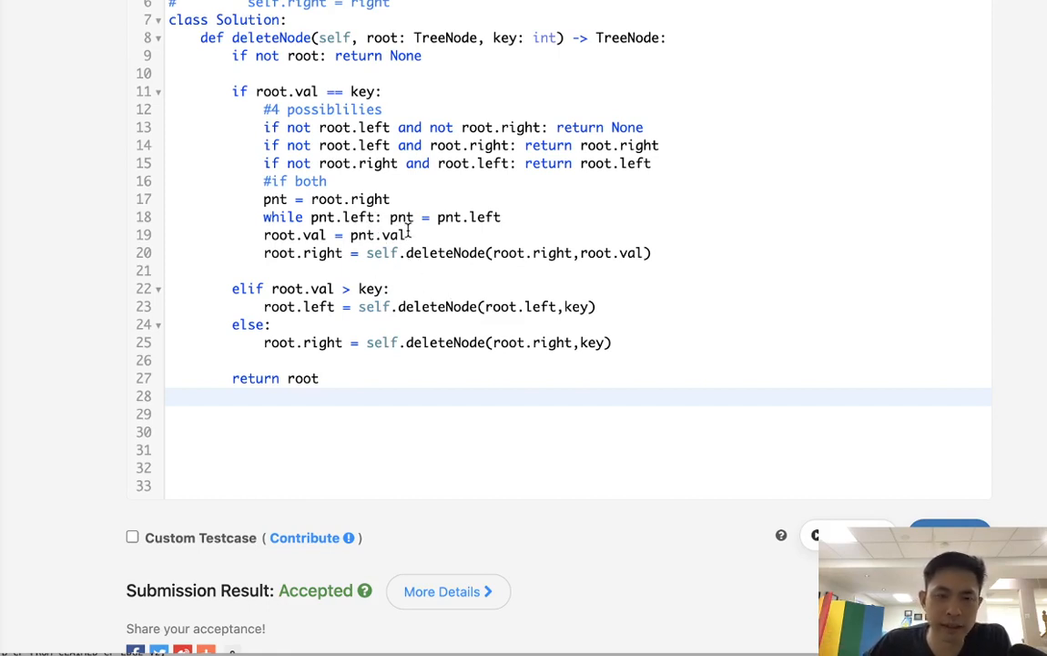
pyautogui.moveTo(446, 275)
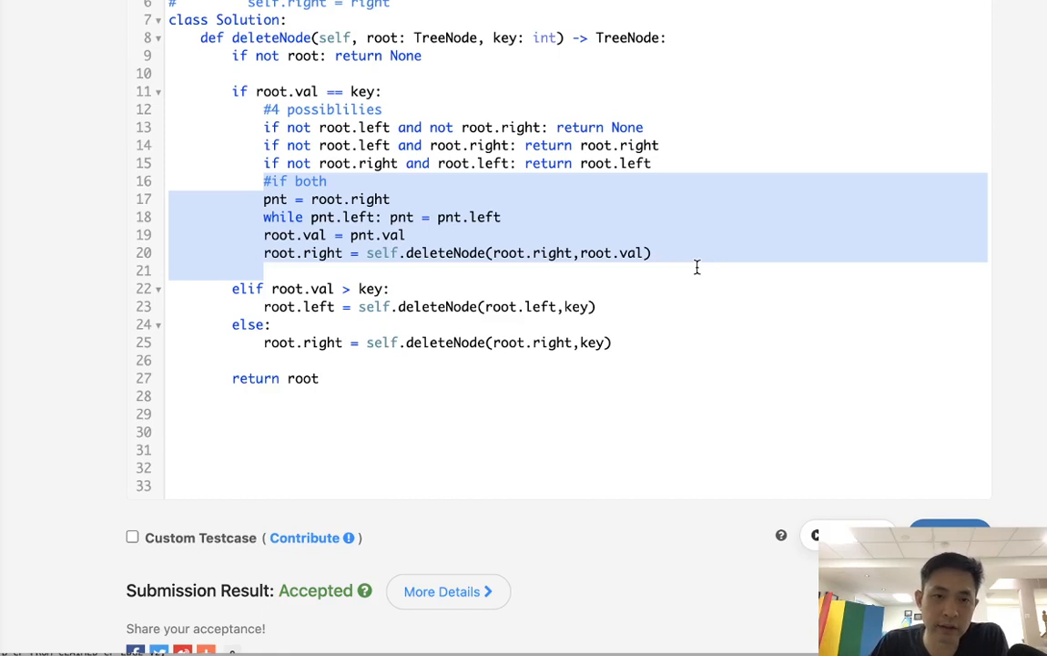
pyautogui.moveTo(474, 266)
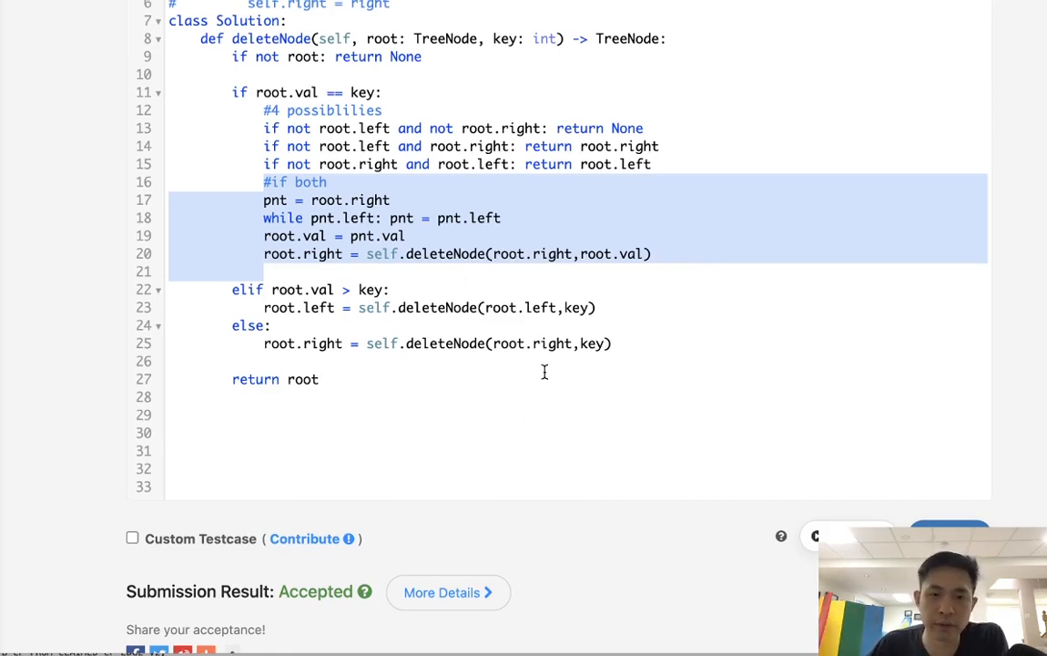
pyautogui.moveTo(906, 473)
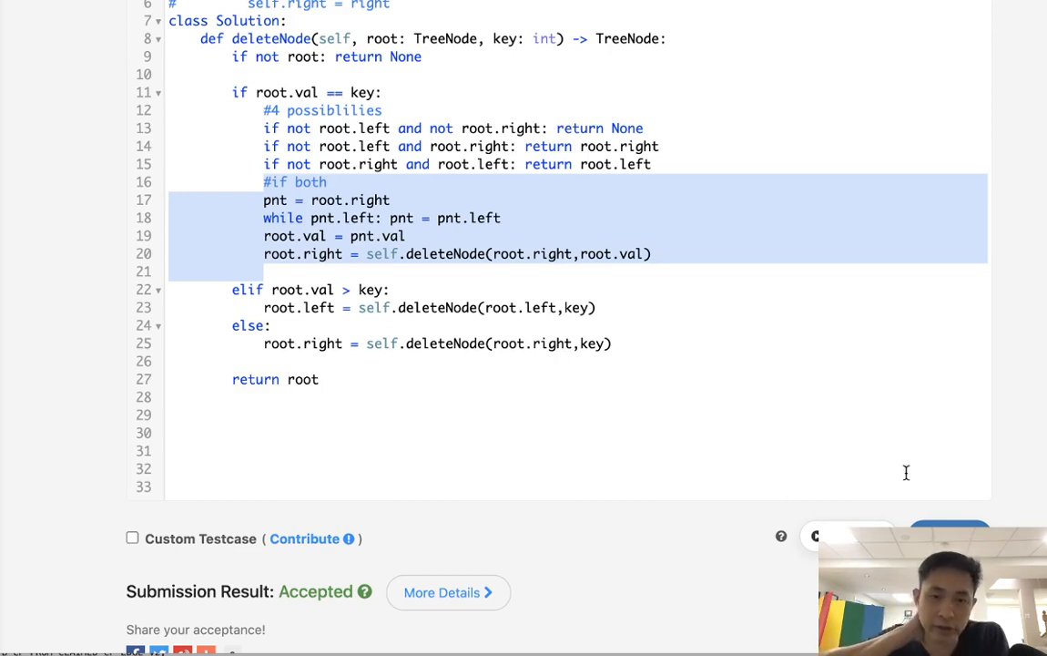
pyautogui.moveTo(945, 477)
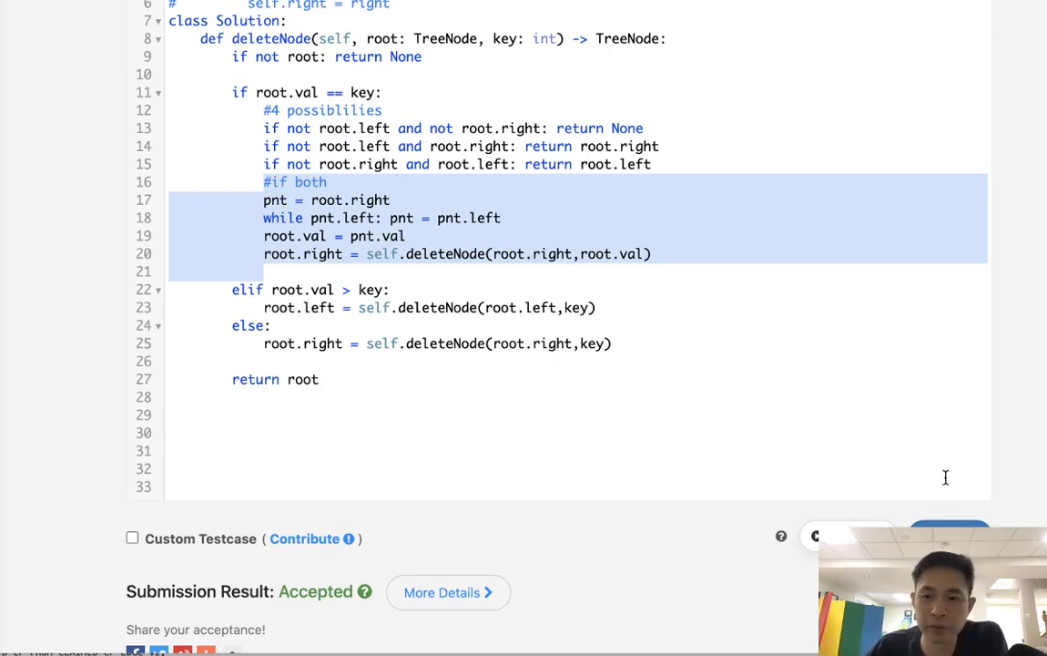